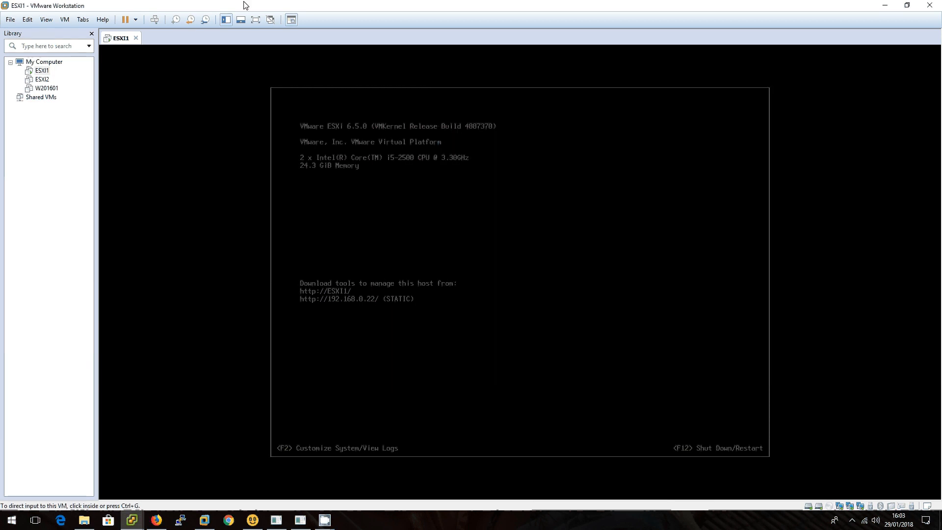
Bring the vSphere Client and the Windows Server console with Disk Management to the front.
click(42, 71)
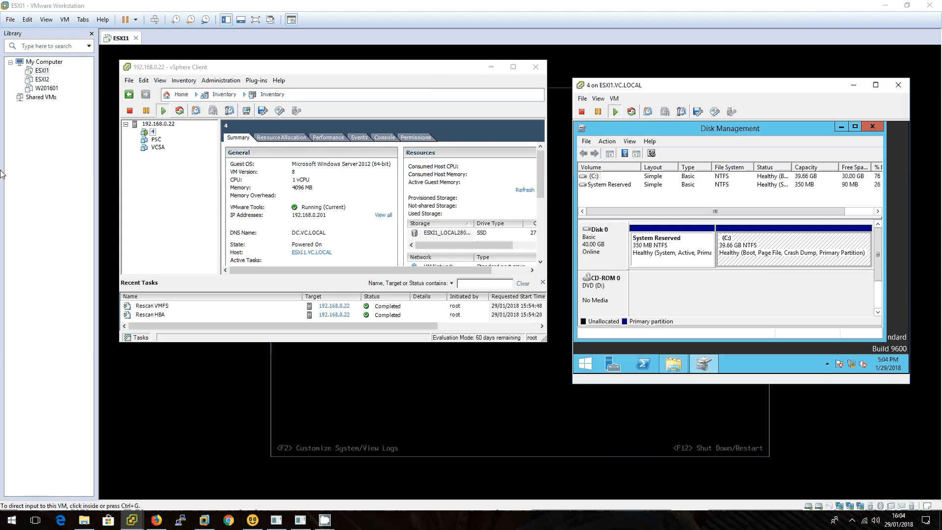
Start adding a new hard disk to VM 4 from its Edit Settings hardware list.
right_click(146, 130)
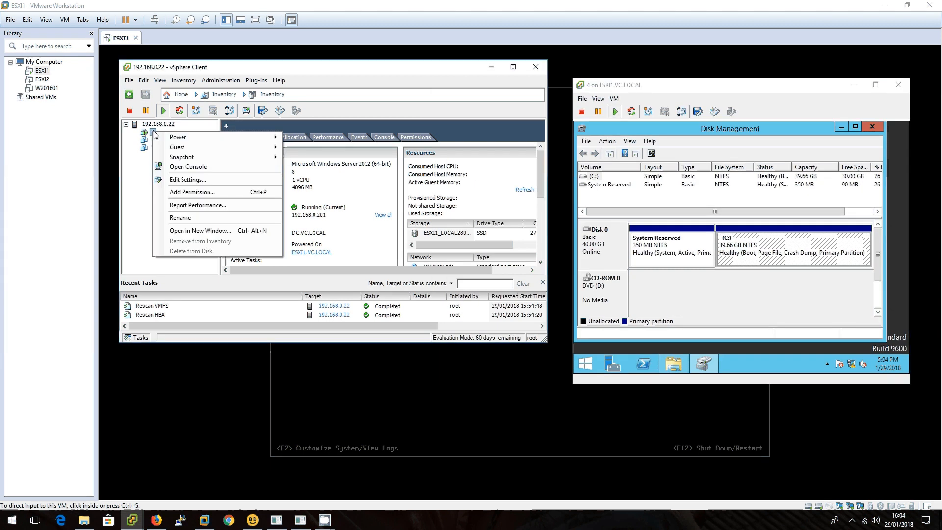
mouse_move(187, 178)
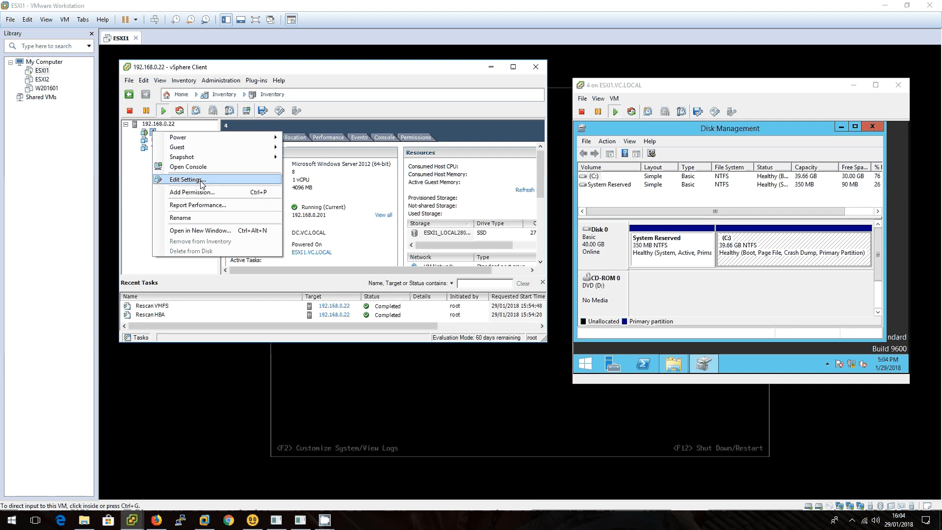
click(185, 180)
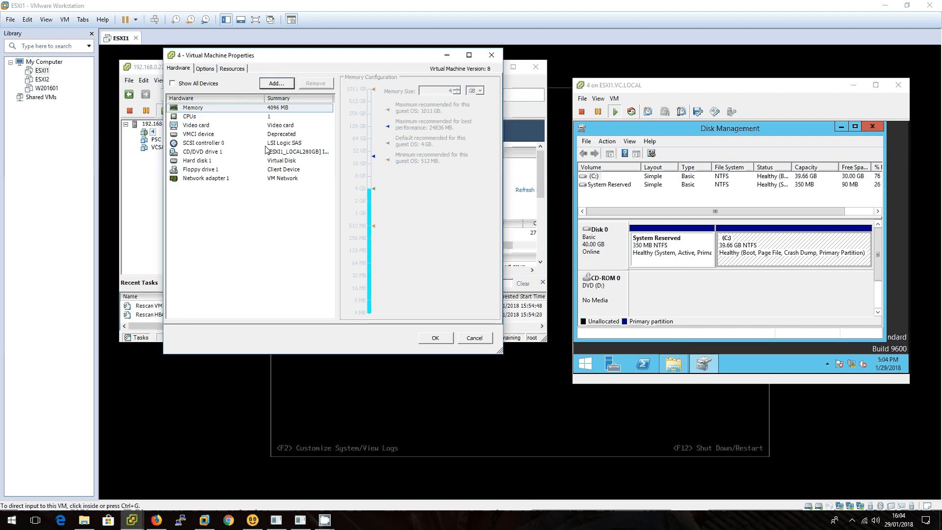
click(276, 82)
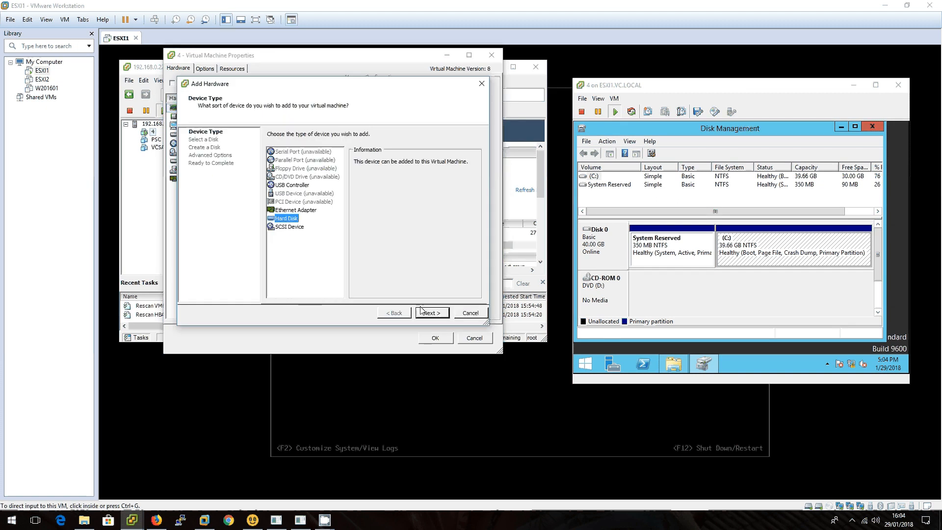
click(430, 312)
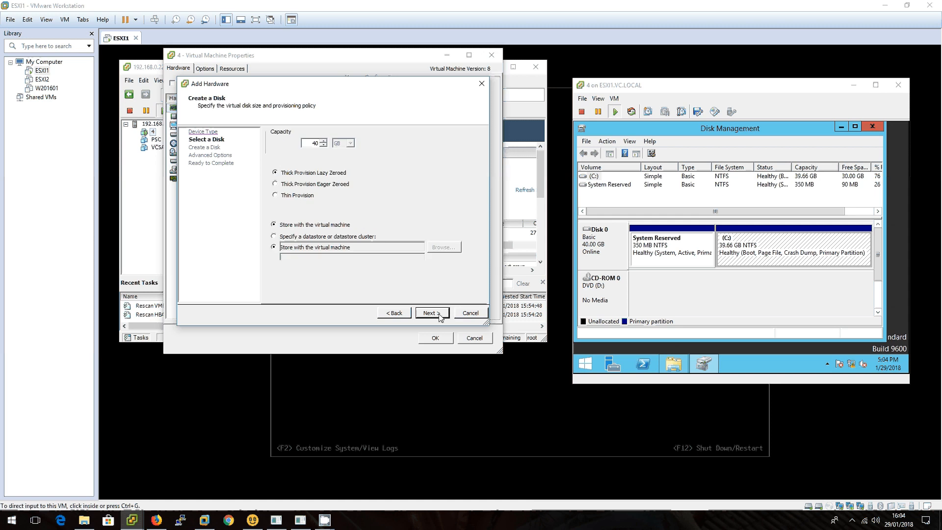
Create the disk as a new 40 GB thin-provisioned virtual disk with default advanced options.
click(429, 312)
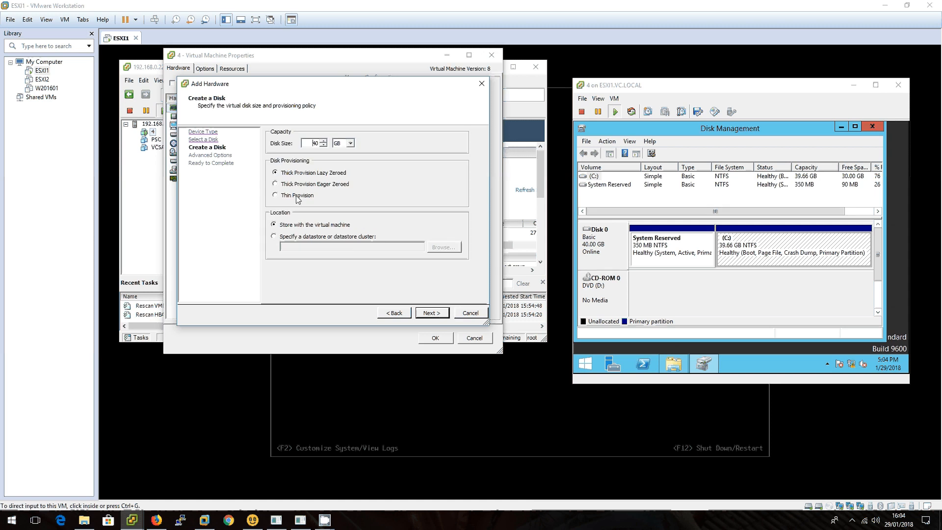
click(432, 312)
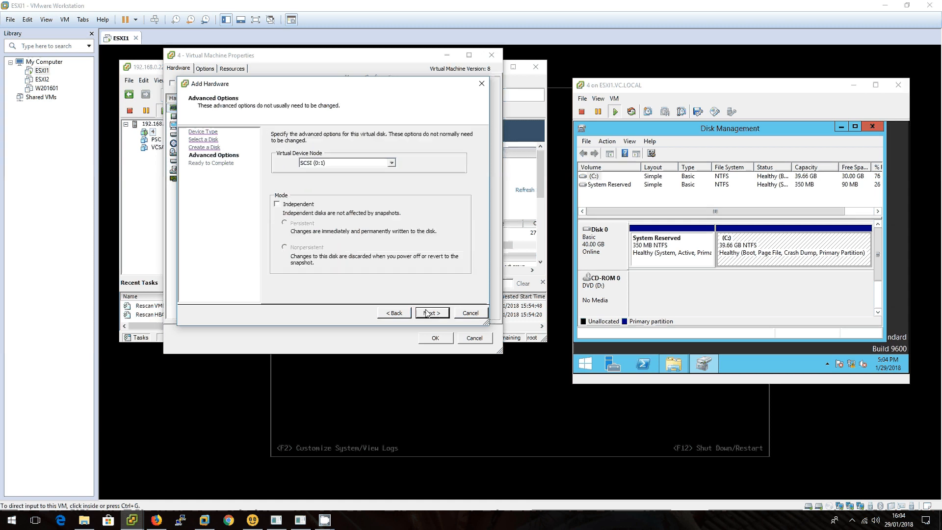
click(432, 312)
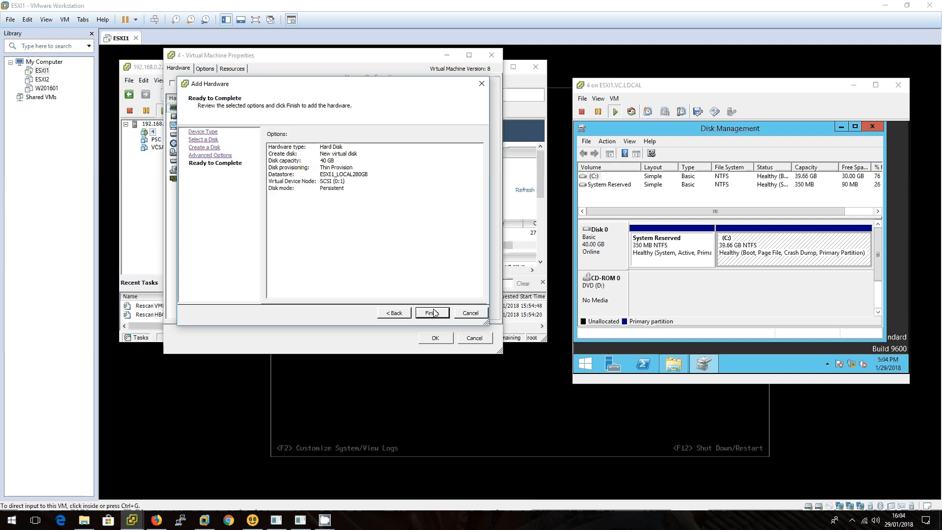
click(432, 312)
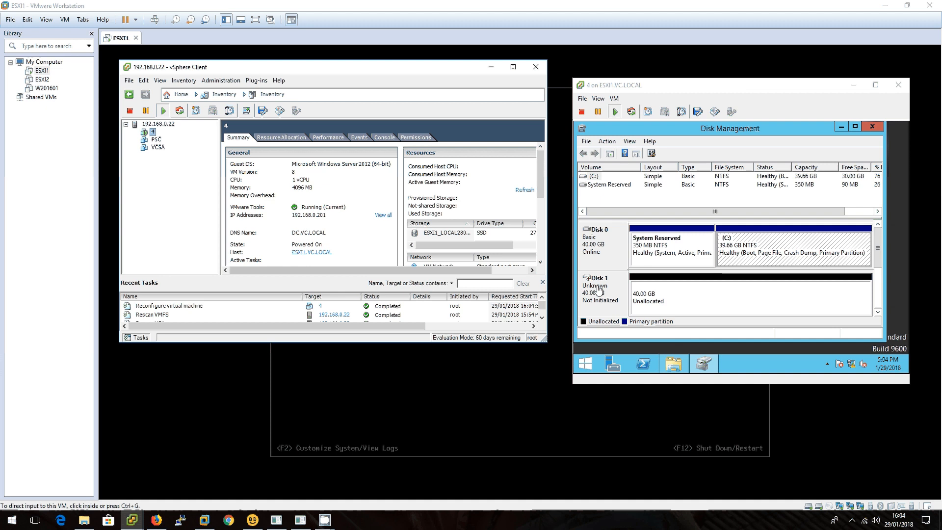
Initialize Disk 1 and create a full-size NTFS simple volume E:, dismissing the format prompt.
right_click(594, 289)
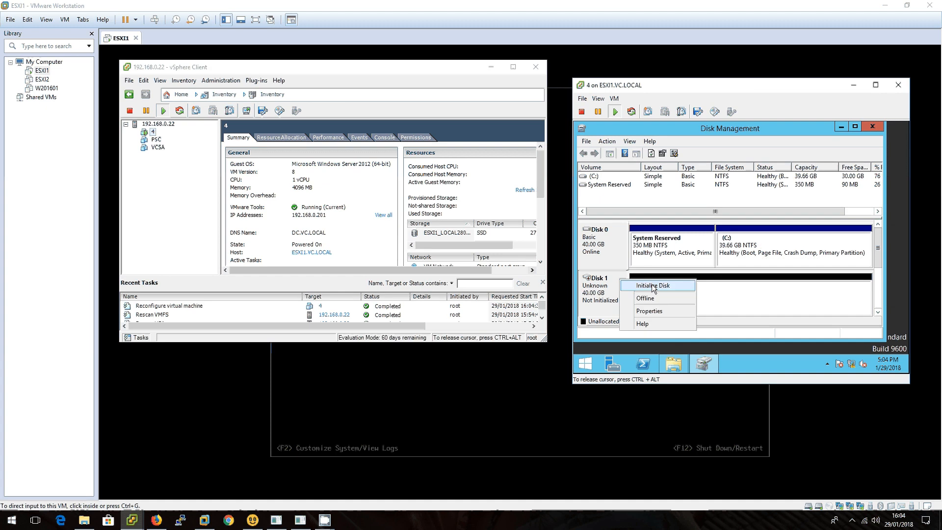
click(651, 286)
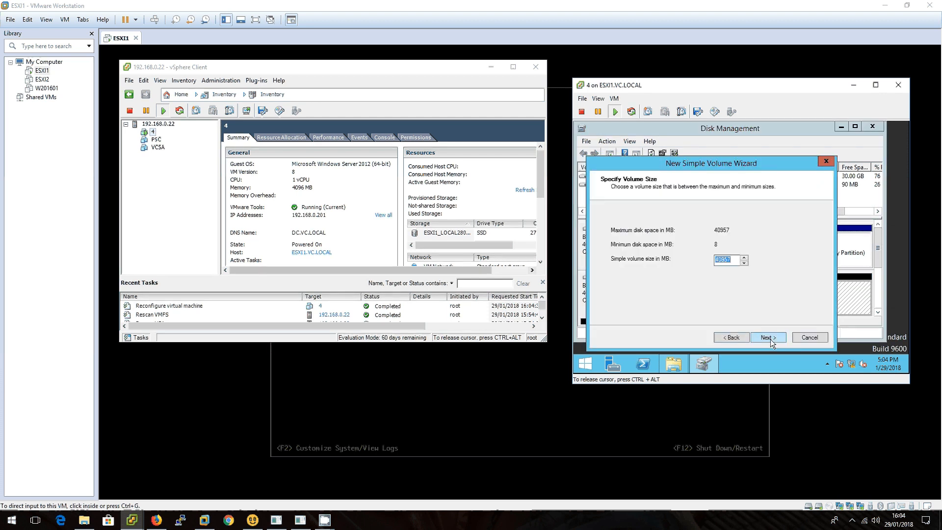
click(767, 337)
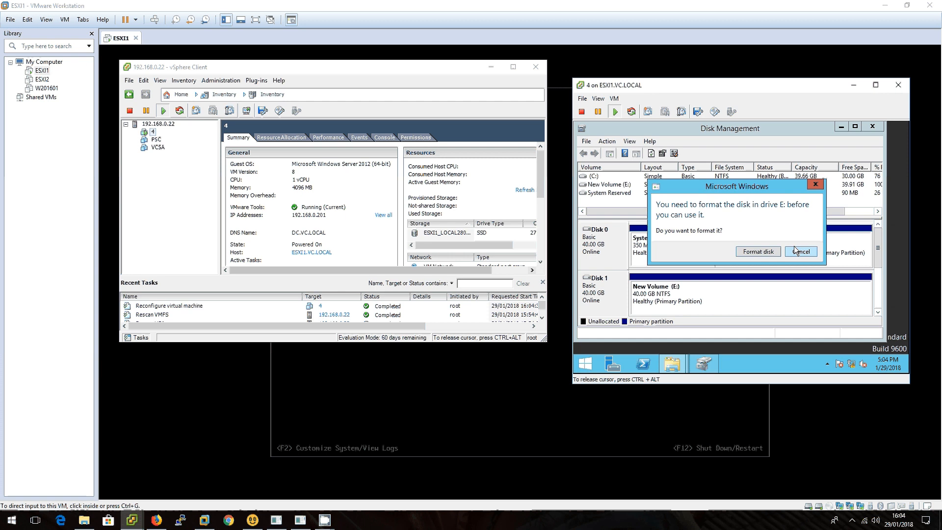
click(800, 252)
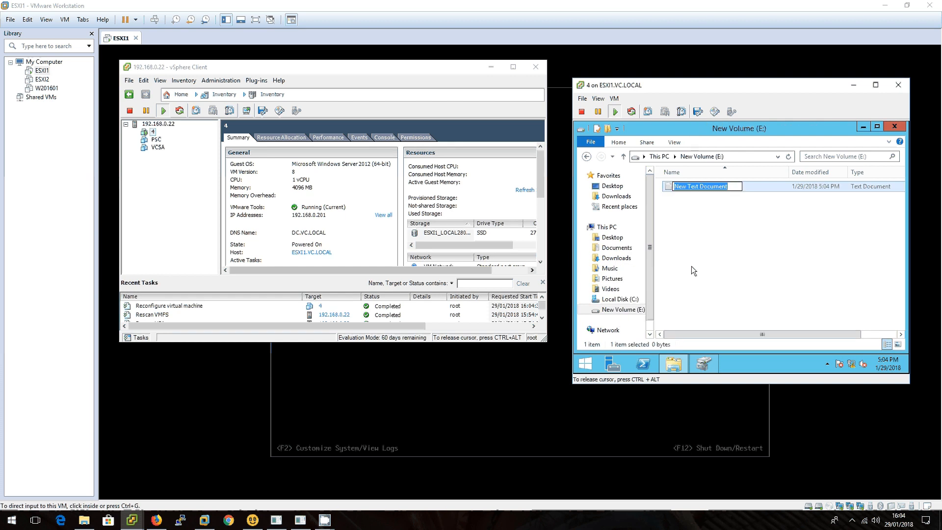
Create a text document named 'file' on E: and return to the vSphere Client.
text(file)
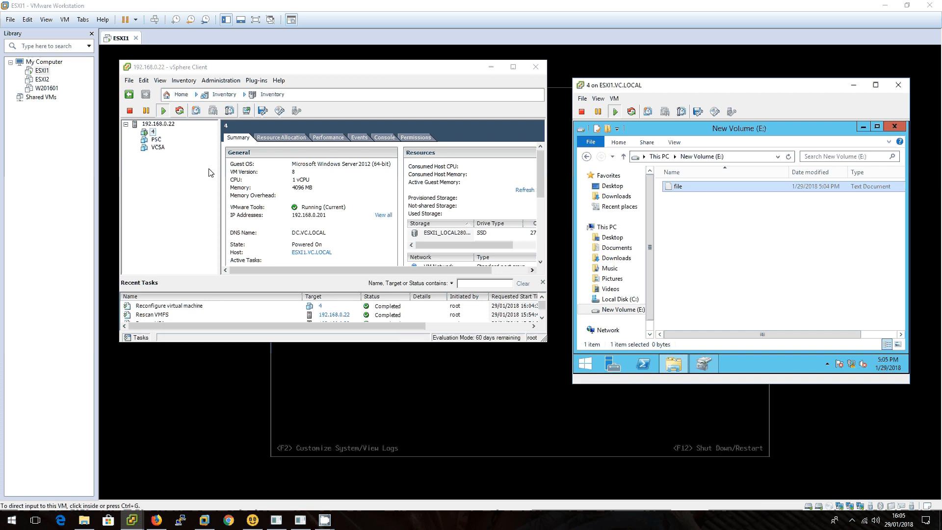
click(603, 226)
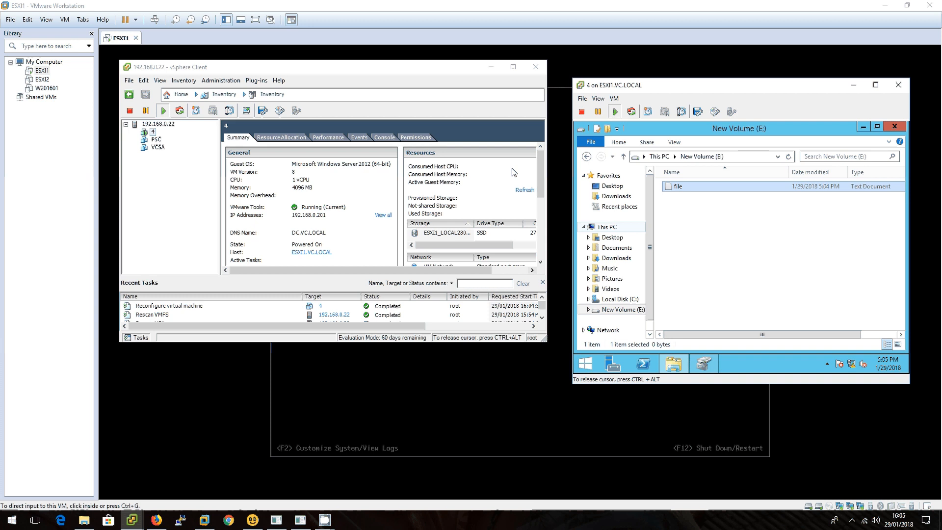
Review Hard disk 2's size in VM 4's settings and close the dialog.
right_click(154, 130)
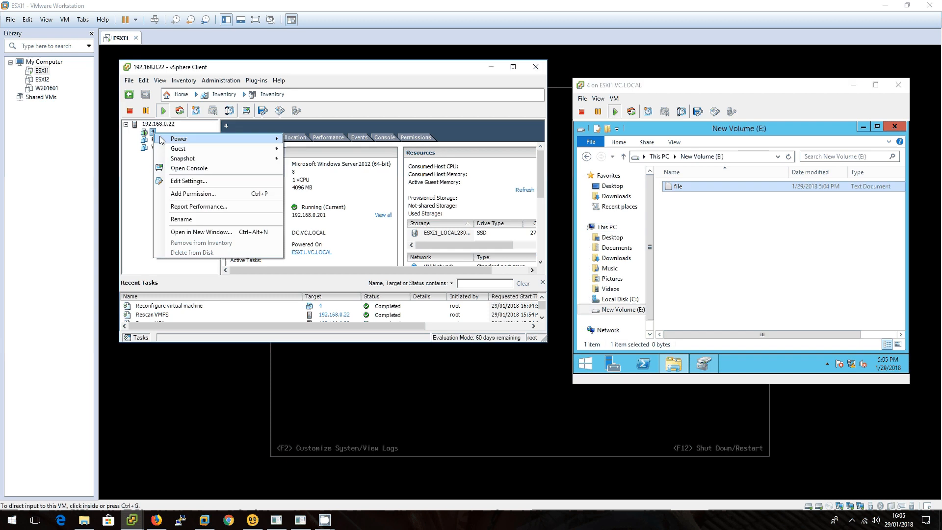
click(188, 180)
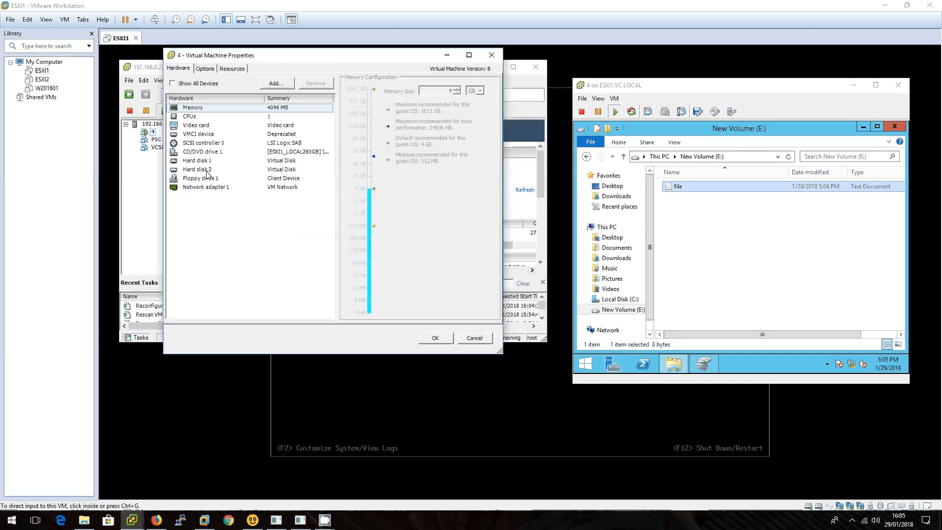
click(197, 169)
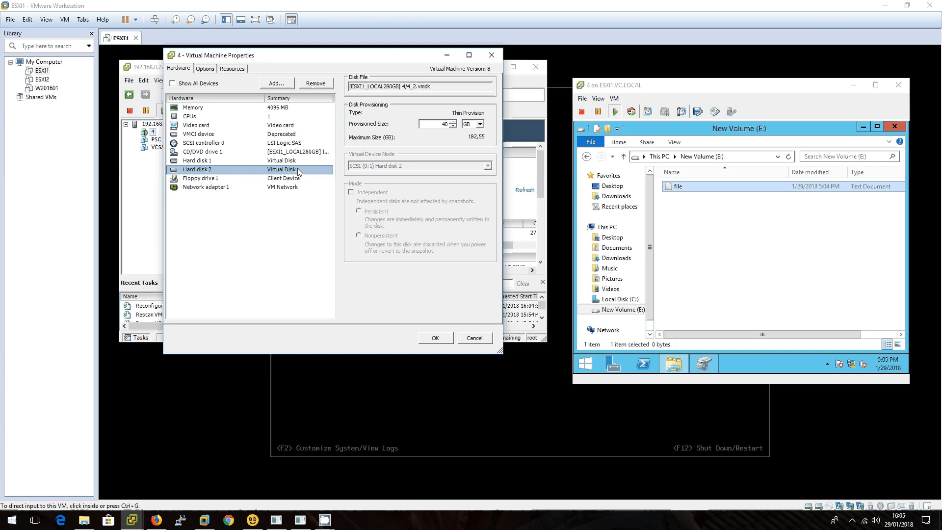
mouse_move(426, 141)
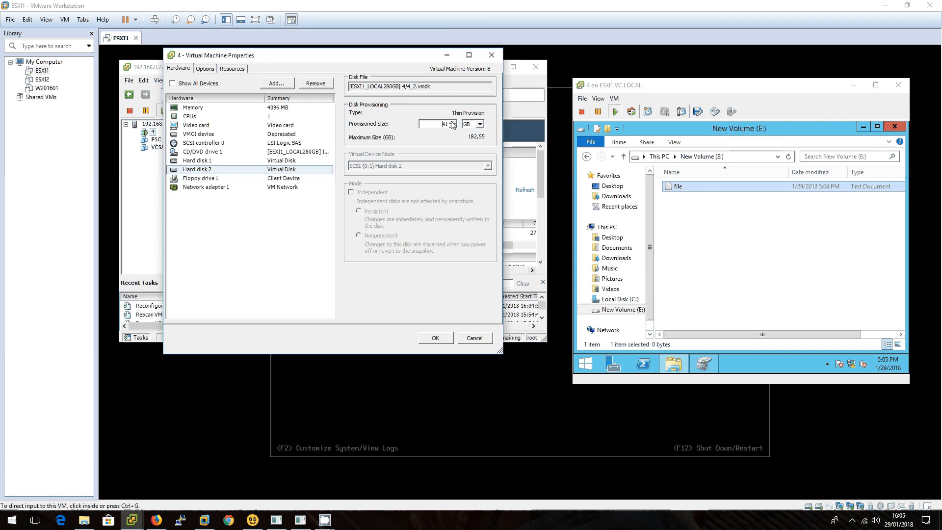
click(454, 121)
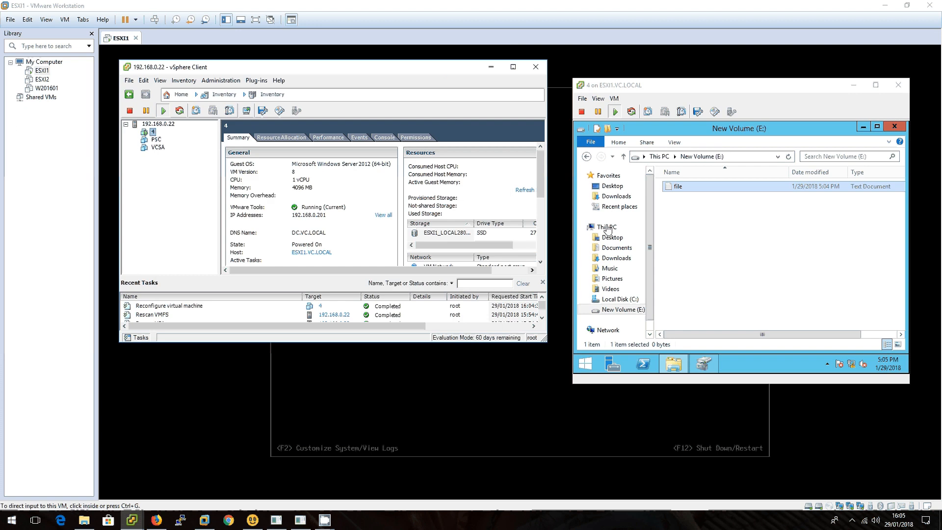
Check drive E: under This PC, then set Hard disk 2's provisioned size to 50 GB.
click(607, 227)
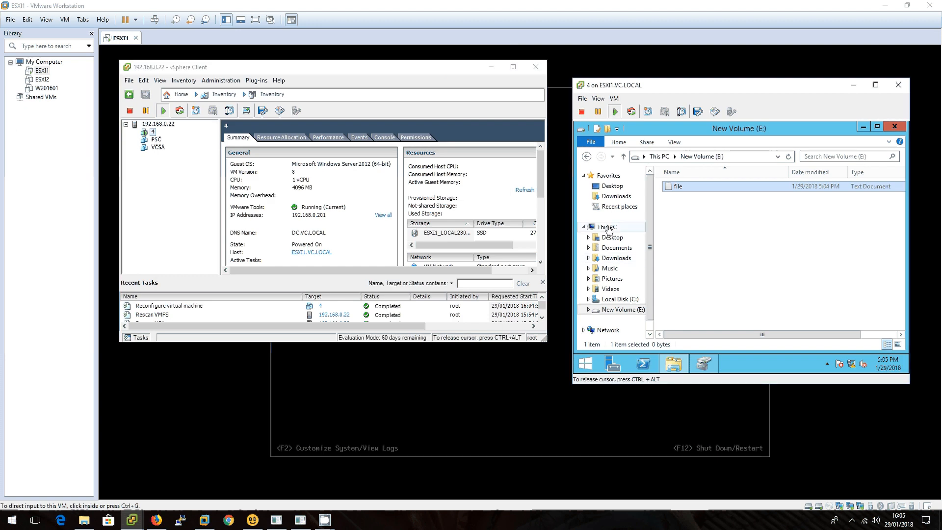
click(606, 227)
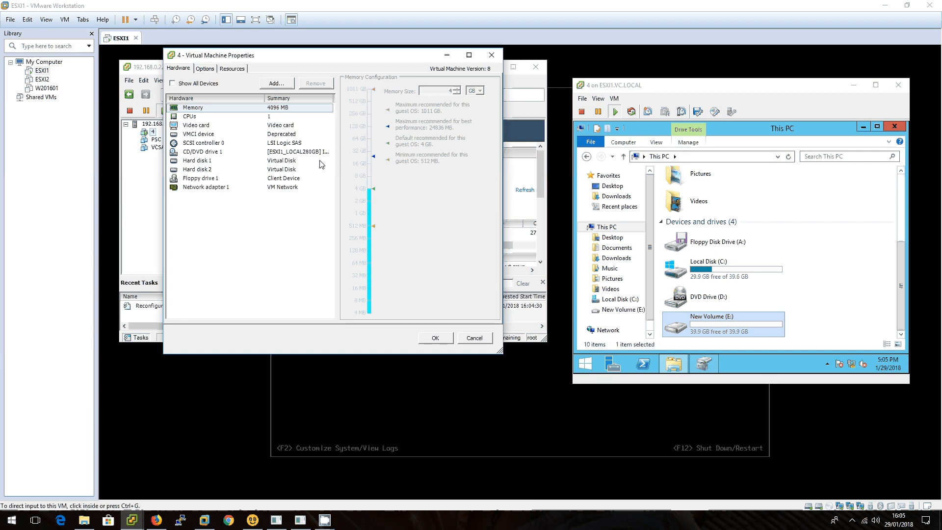
click(198, 169)
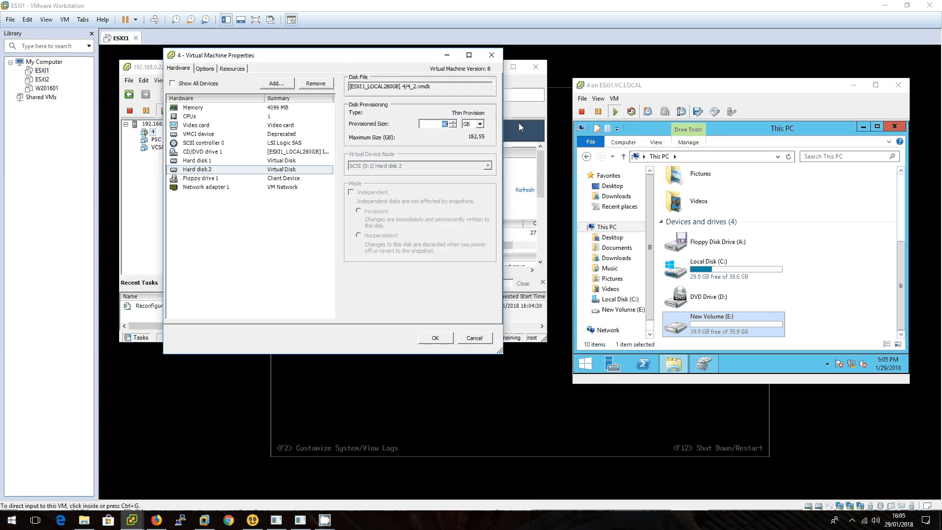
text(50)
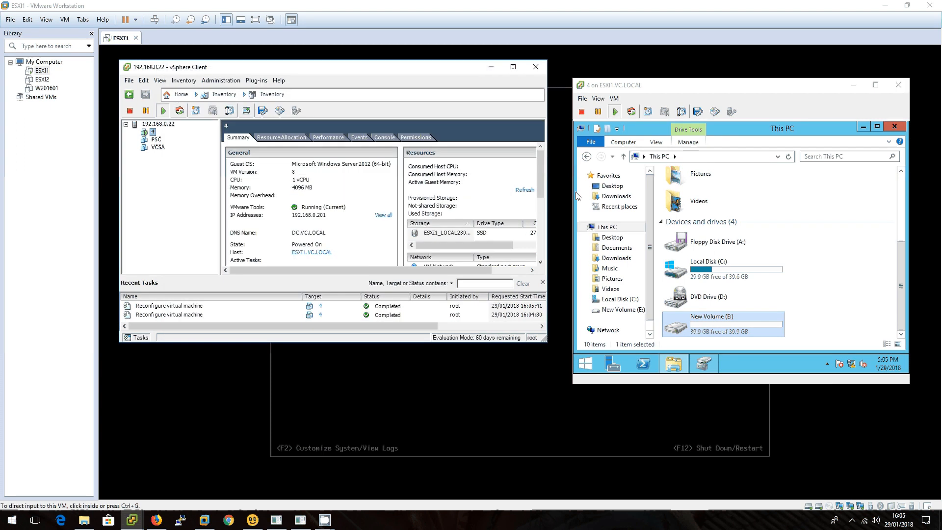
Rescan disks in the guest's Disk Management to detect the new 50 GB size.
click(707, 365)
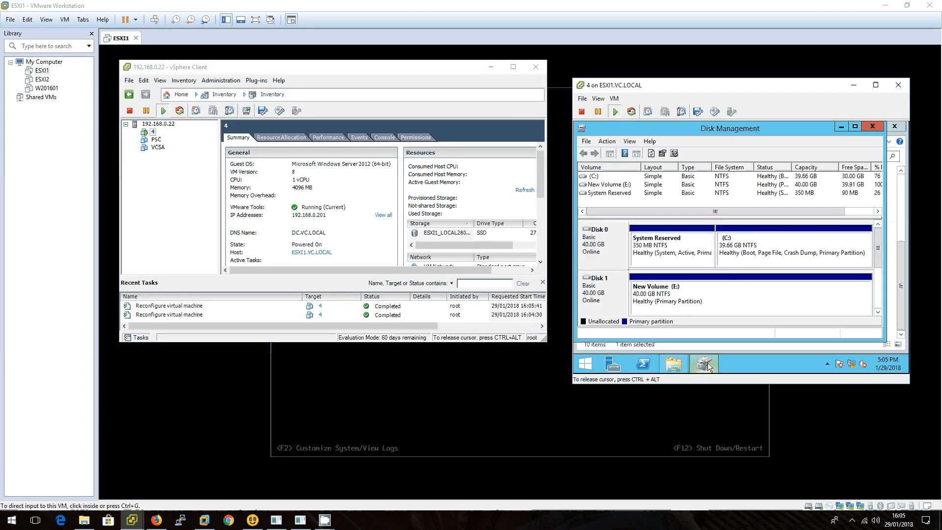
click(606, 142)
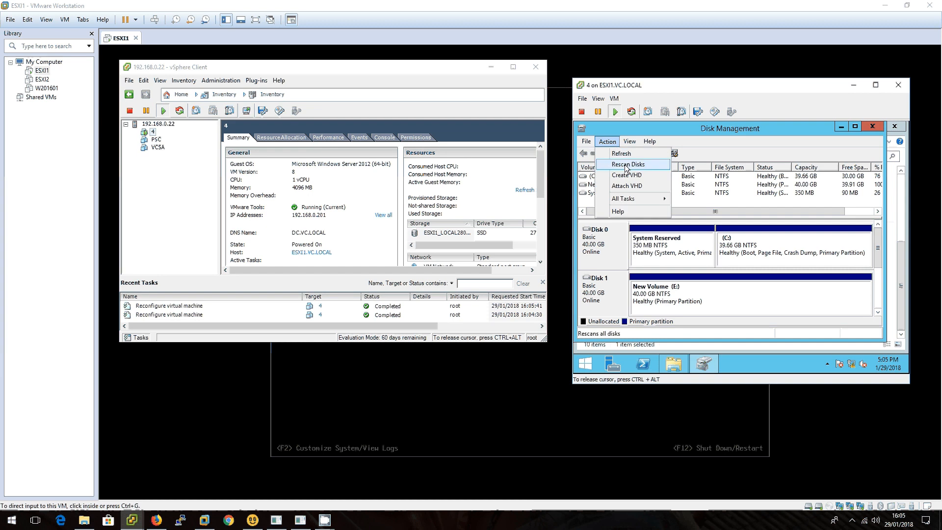
click(627, 164)
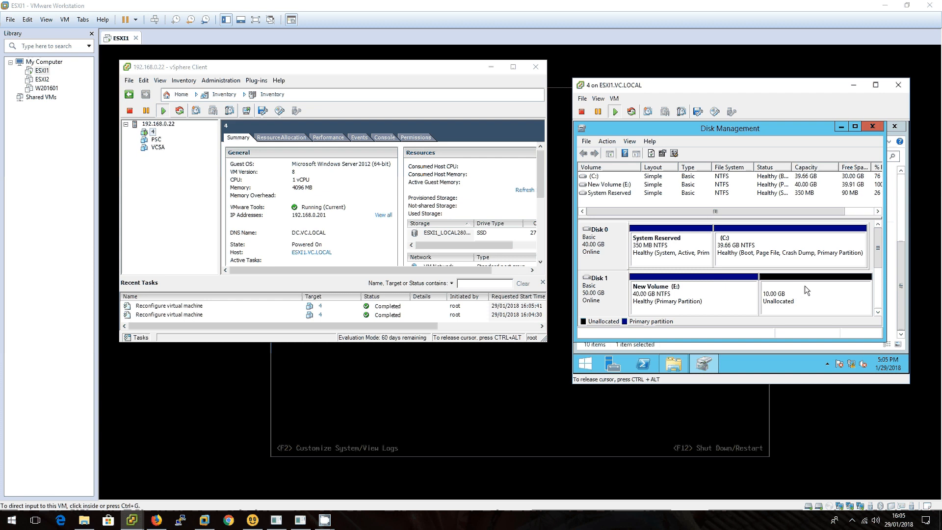
Extend New Volume (E:) into the 10 GB of unallocated space.
right_click(691, 293)
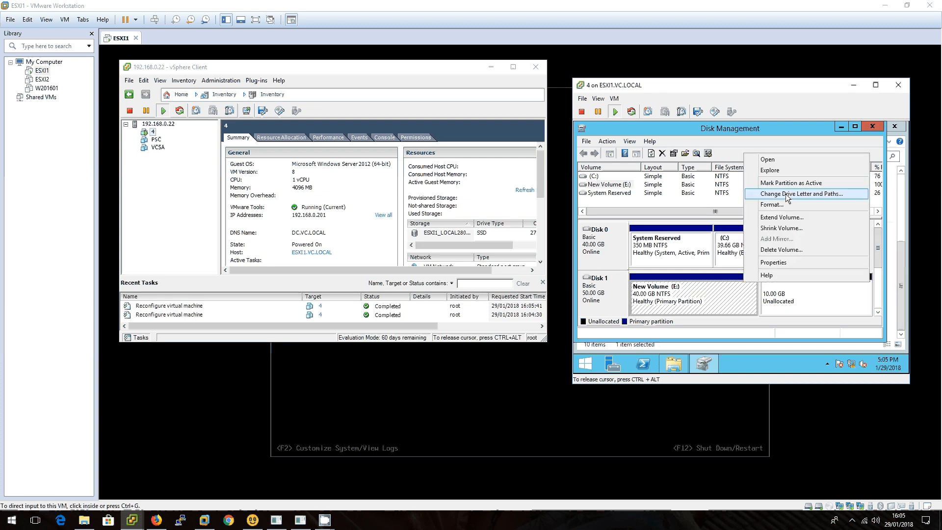
mouse_move(781, 217)
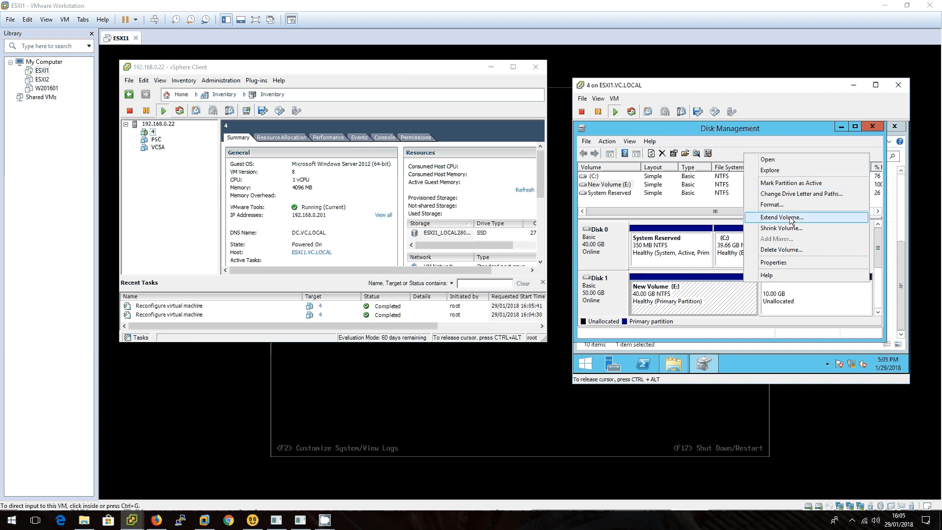
click(779, 218)
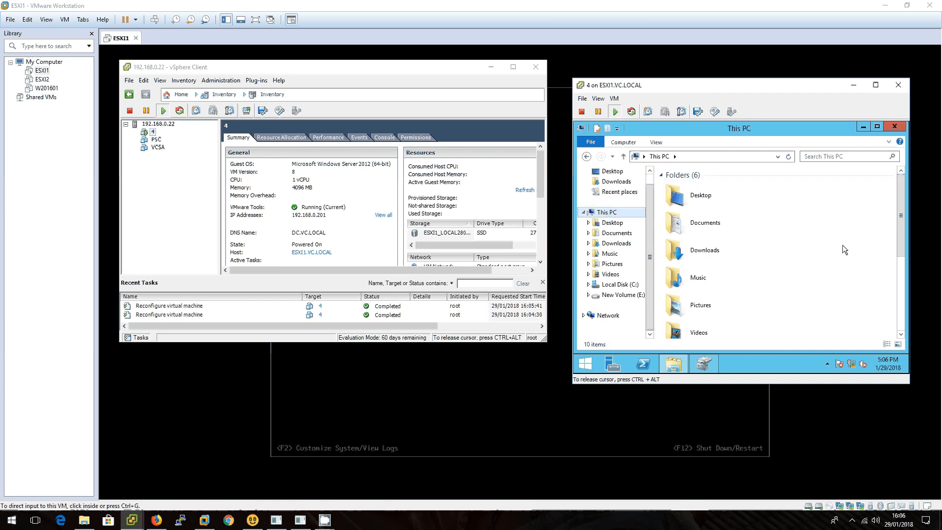
Scroll This PC to Devices and drives showing E: at 49.9 GB free of 49.9 GB.
scroll(down, 3)
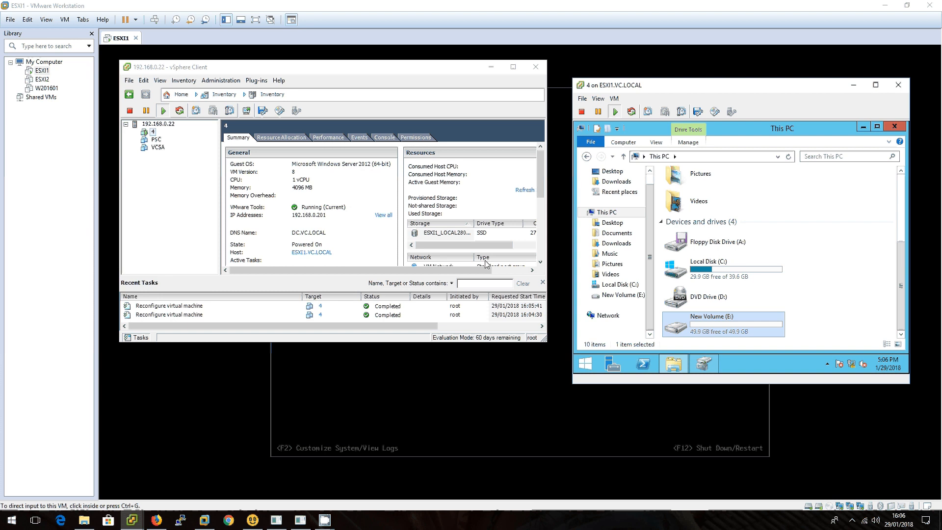
Sign in to the QNAP QTS web interface as admin and go to Storage & Snapshots.
click(606, 212)
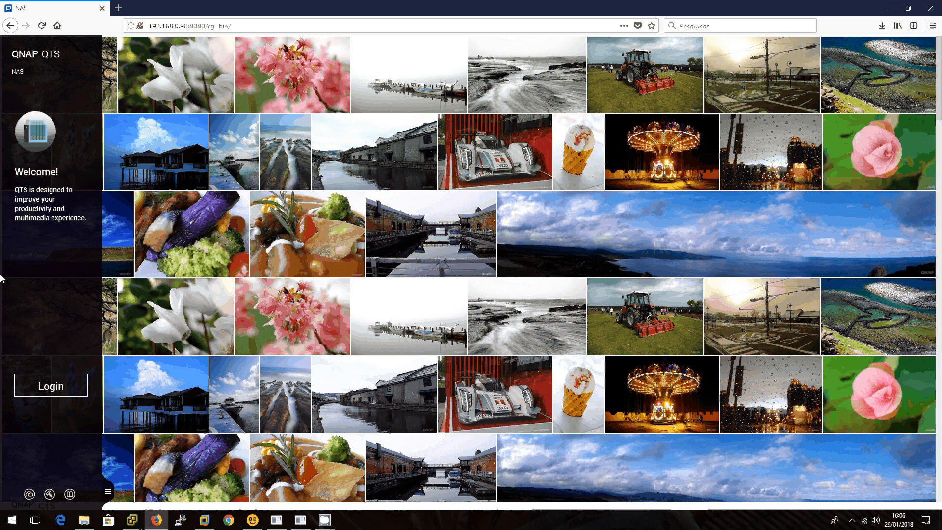
click(50, 385)
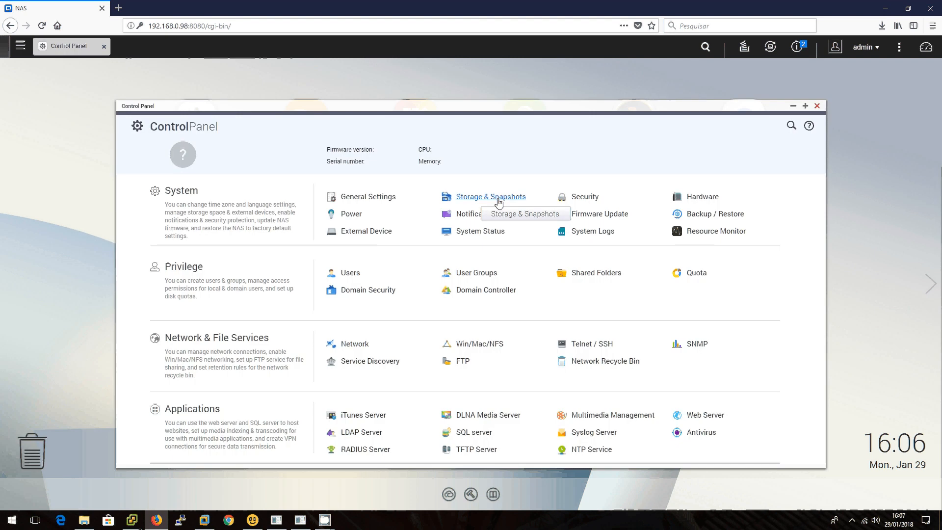
click(490, 196)
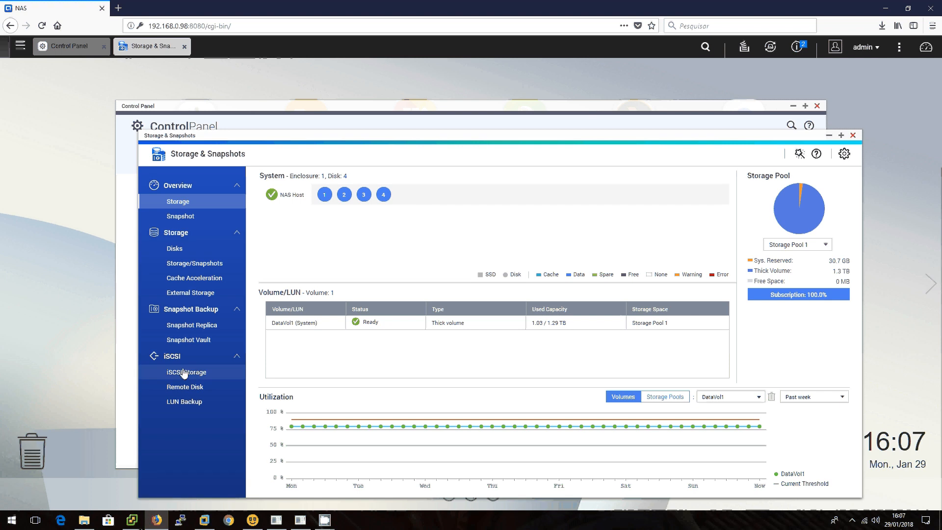
Start the iSCSI target-with-mapped-LUN wizard and name the target LUN1.
click(186, 371)
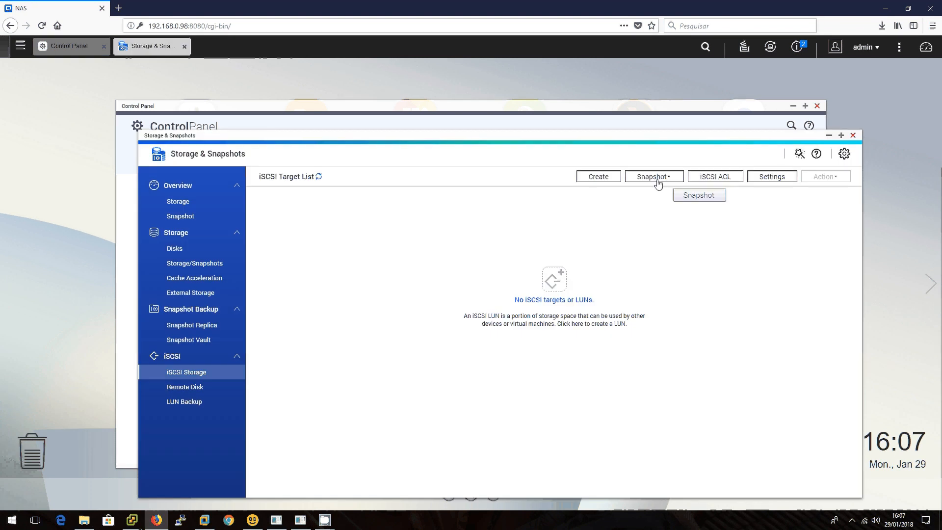
click(597, 175)
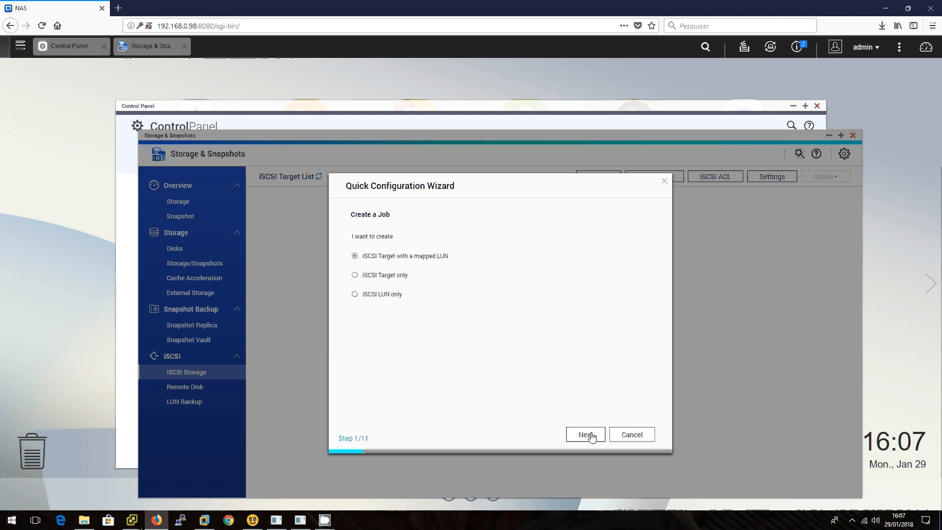
click(583, 435)
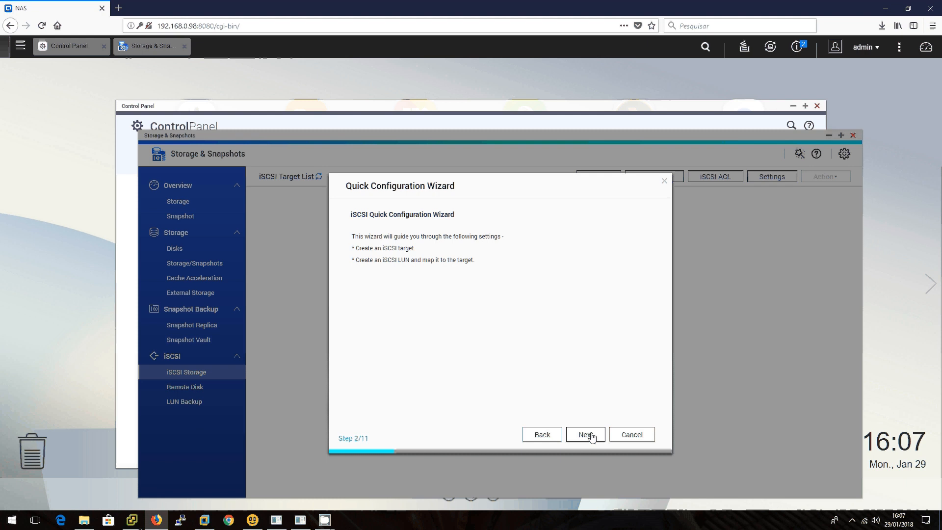
click(584, 435)
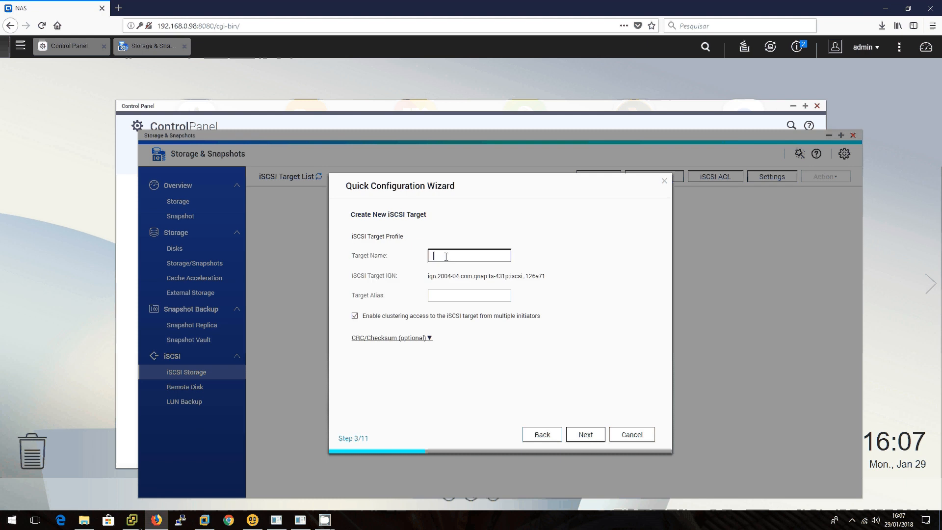
text(LUN1)
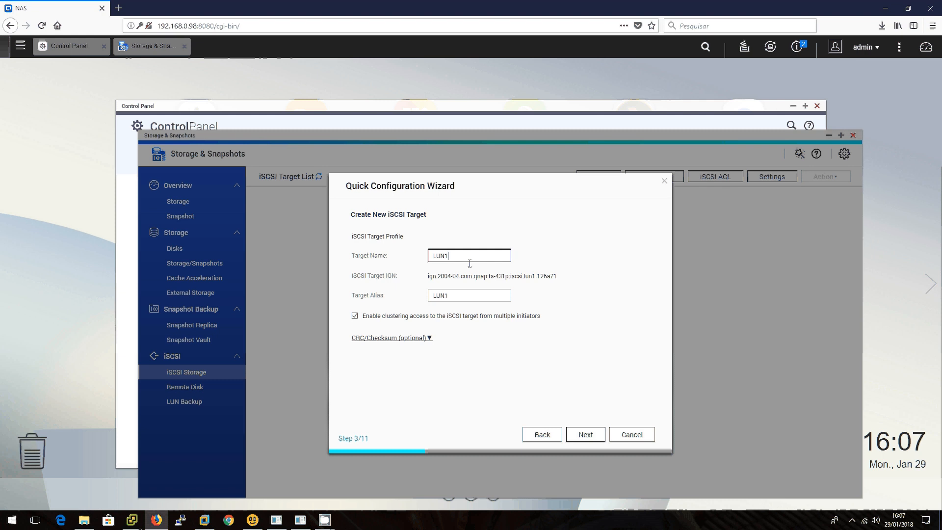
mouse_move(585, 434)
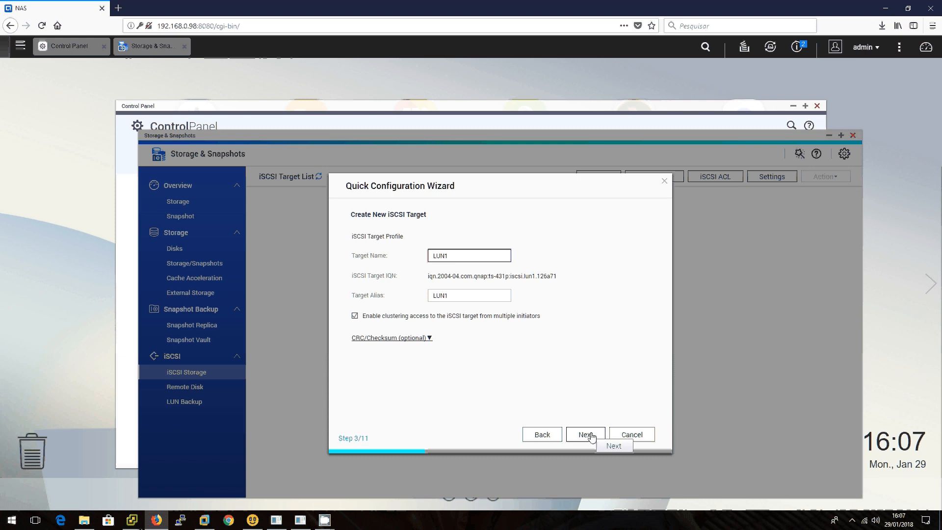
Place LUN1_0 as an image file on DataVol1 and enter its capacity.
click(584, 434)
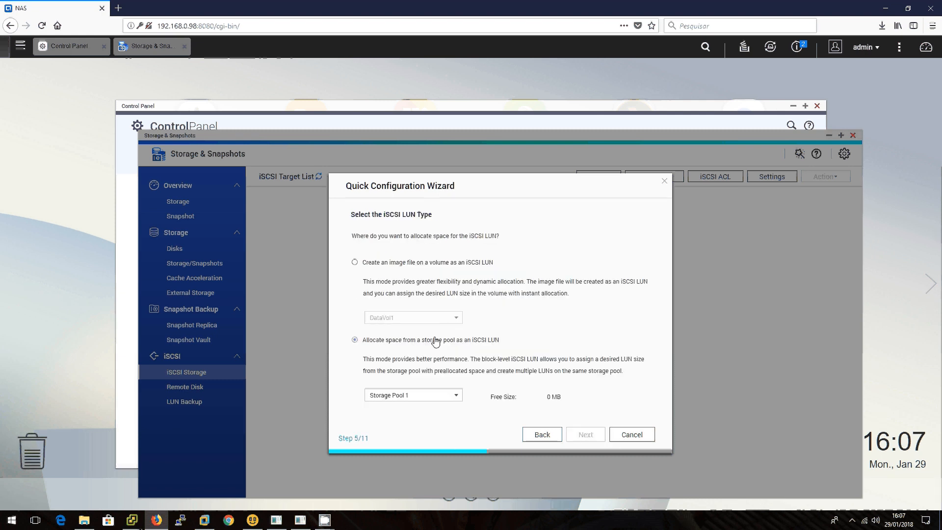
click(354, 261)
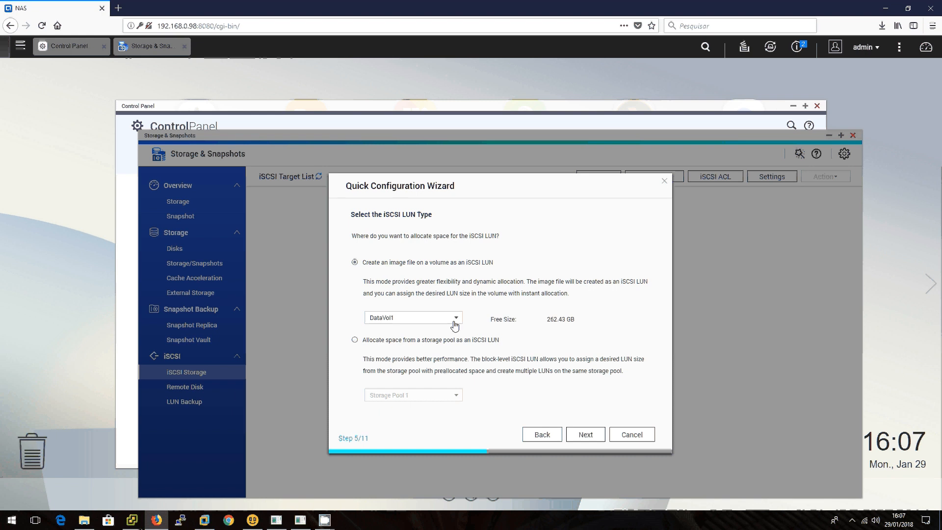
click(584, 433)
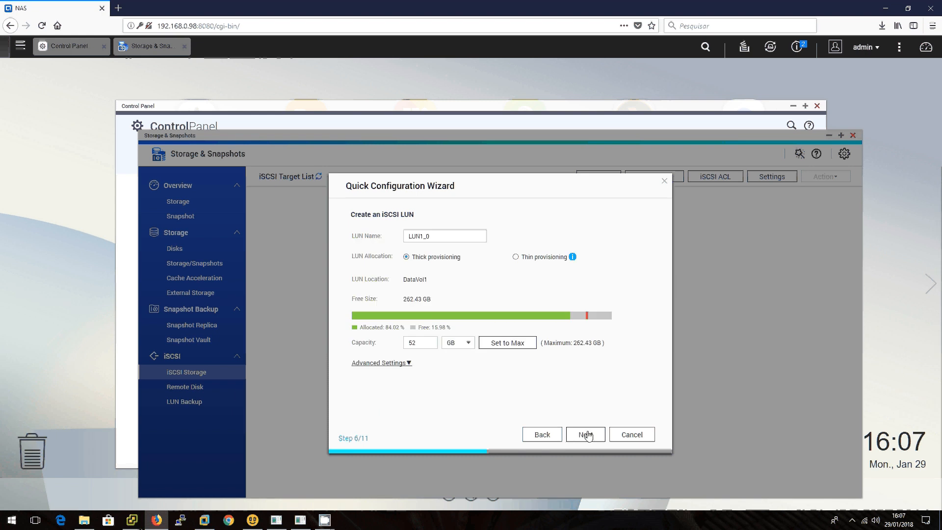
triple_click(419, 343)
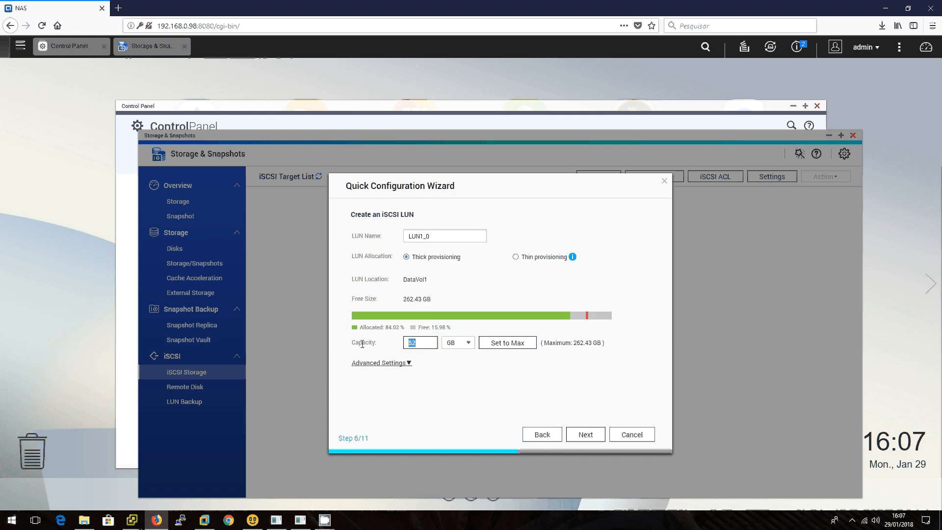
text(45)
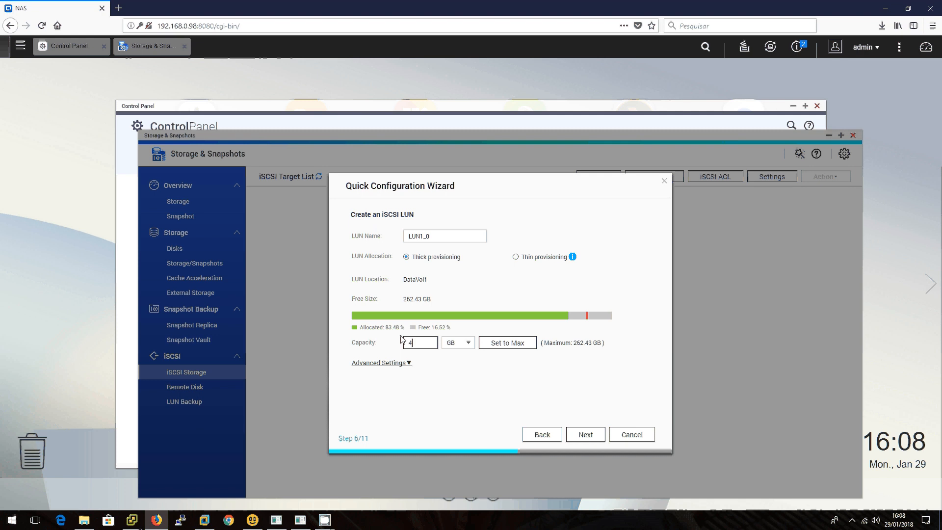
text(0)
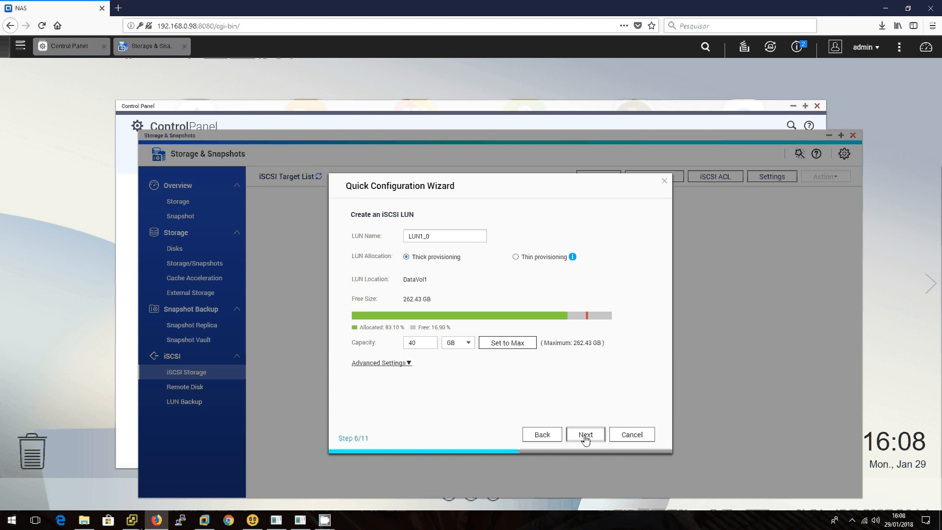
Revisit the LUN type step and set LUN1_0 to 40 GB with thin provisioning.
click(542, 434)
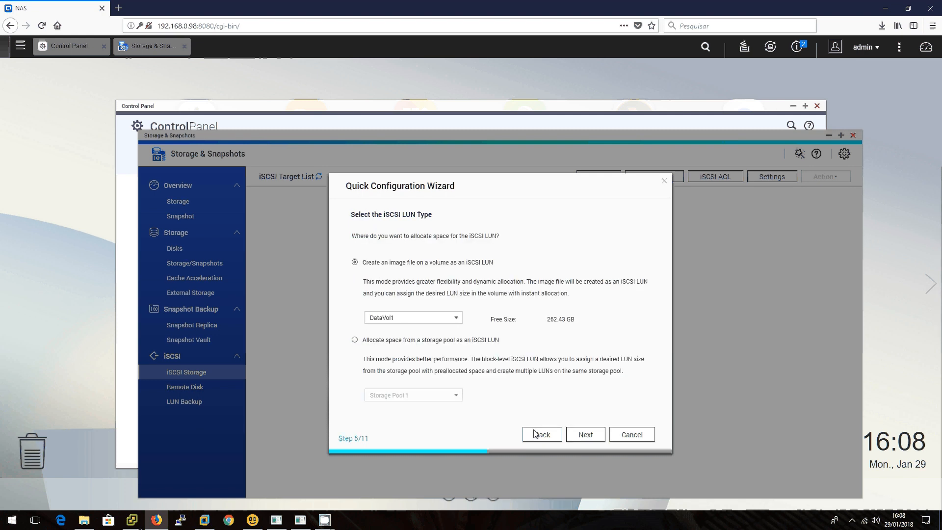
click(584, 433)
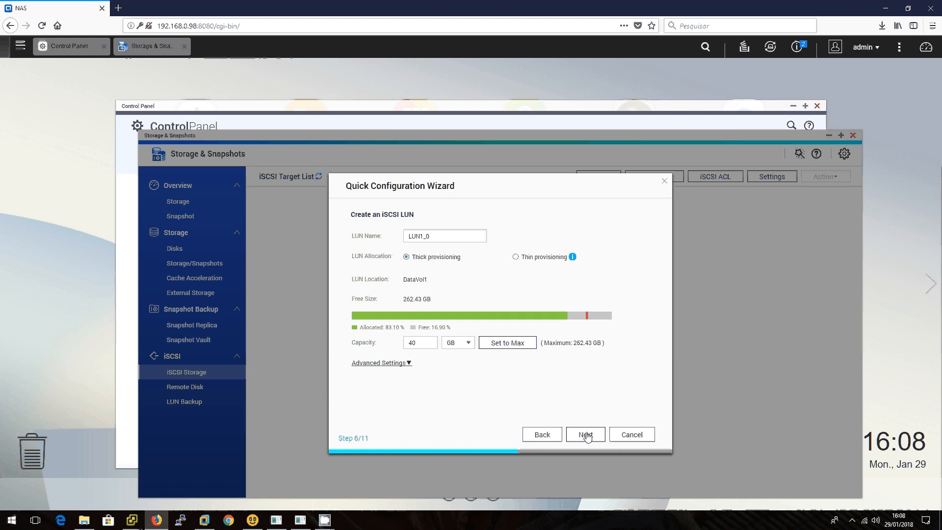
click(515, 256)
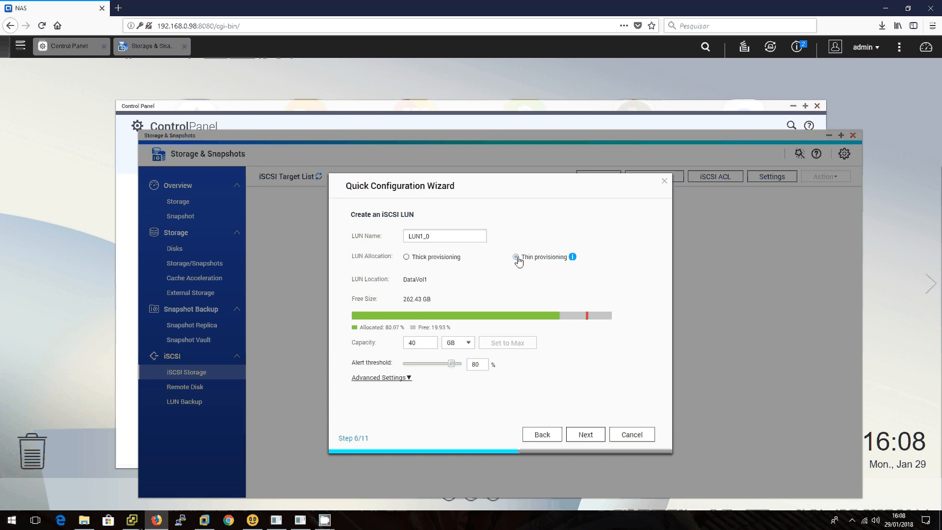
click(515, 256)
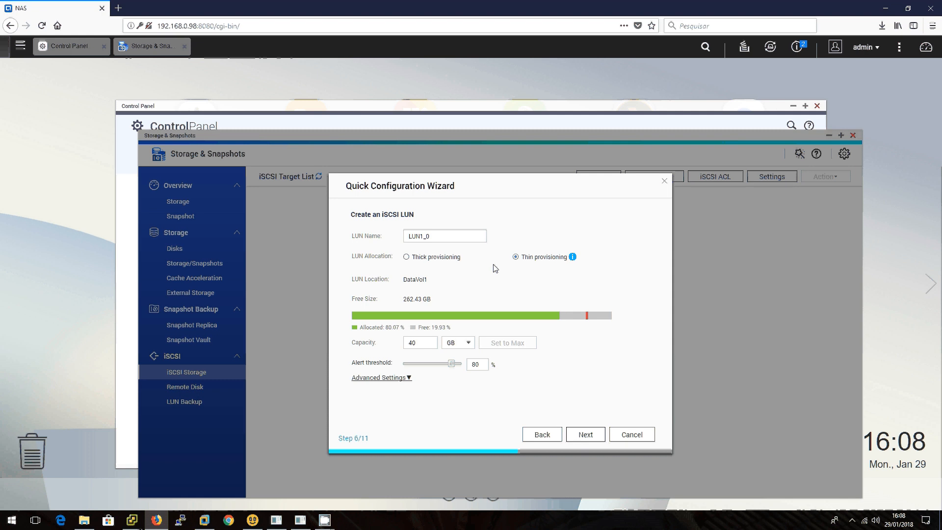
mouse_move(534, 322)
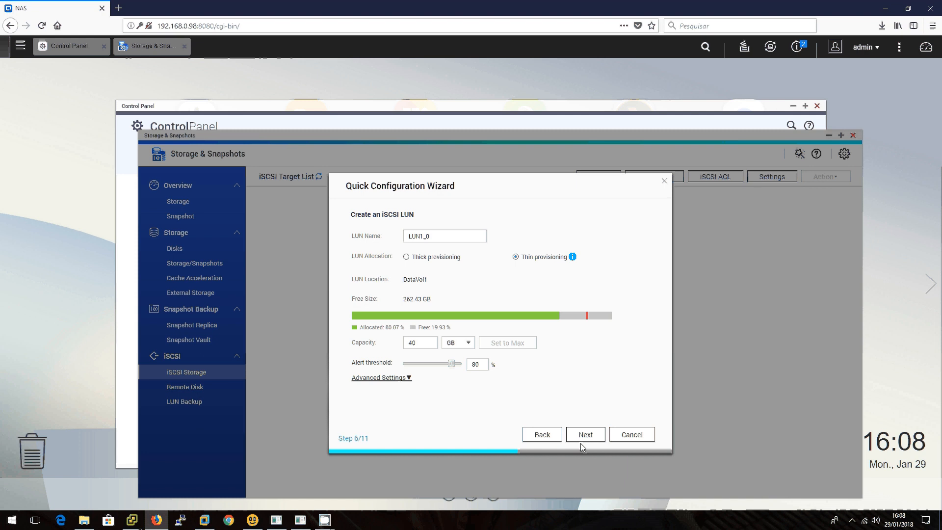
Confirm the settings summary, create the LUN1 target with LUN1_0 and finish the wizard.
click(585, 435)
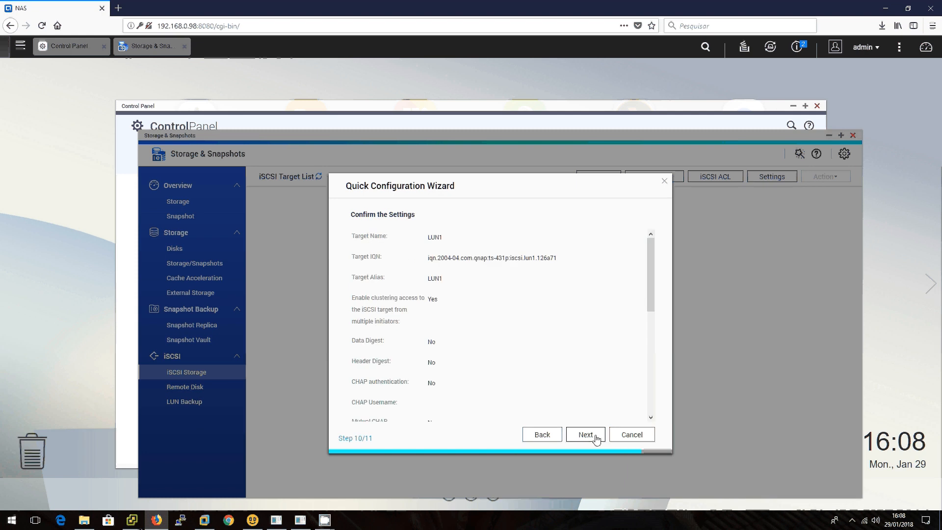
click(585, 434)
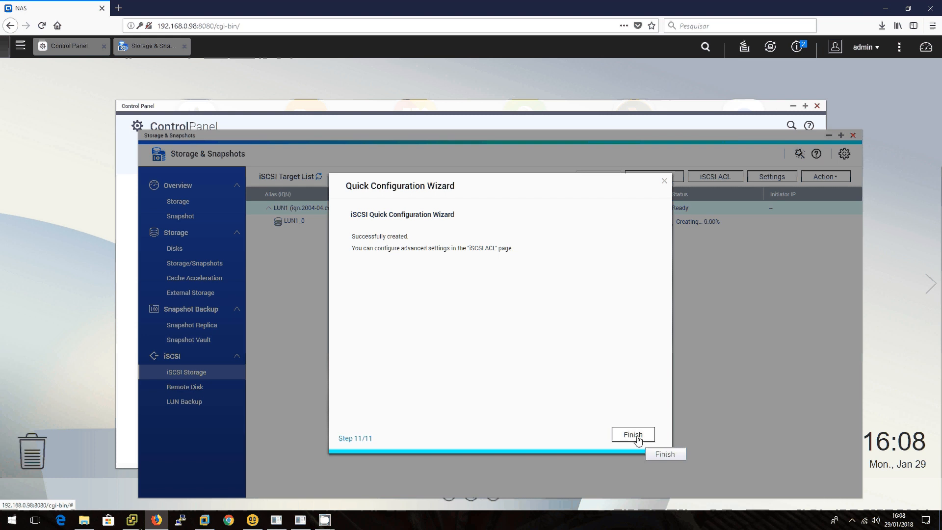
click(632, 434)
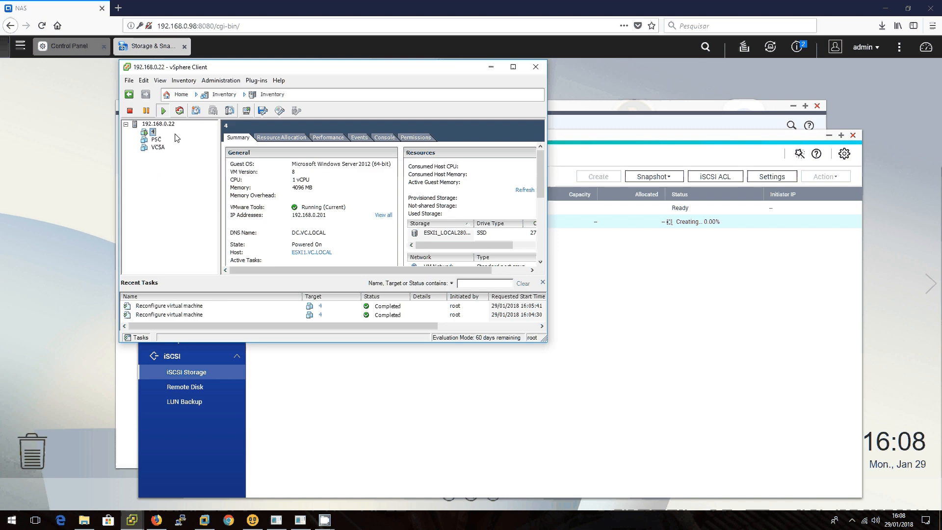
Maximize the vSphere Client and show the vmhba65 iSCSI Software Adapter under Storage Adapters.
click(153, 130)
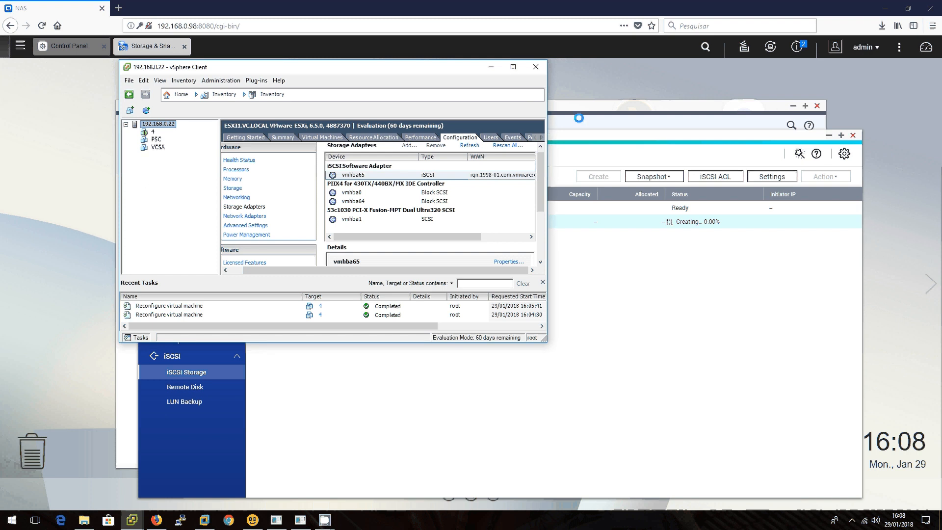
click(512, 67)
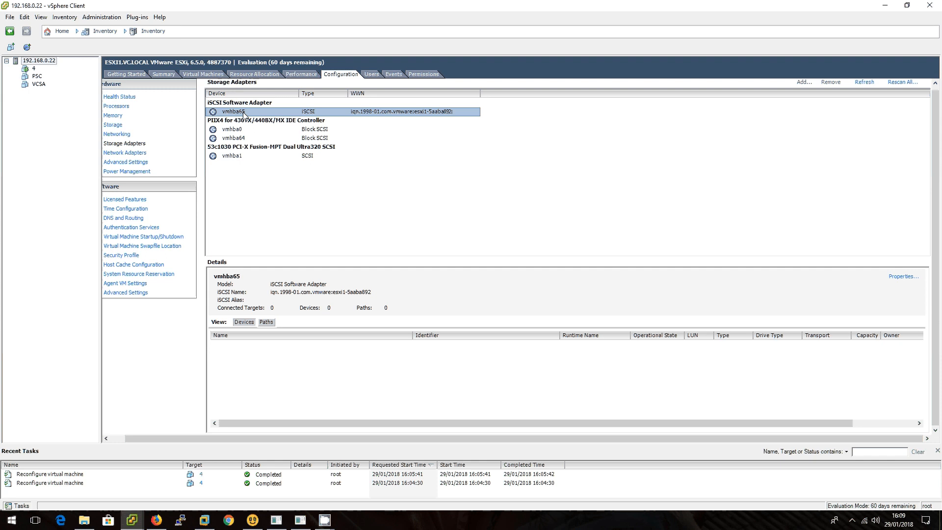
mouse_move(247, 115)
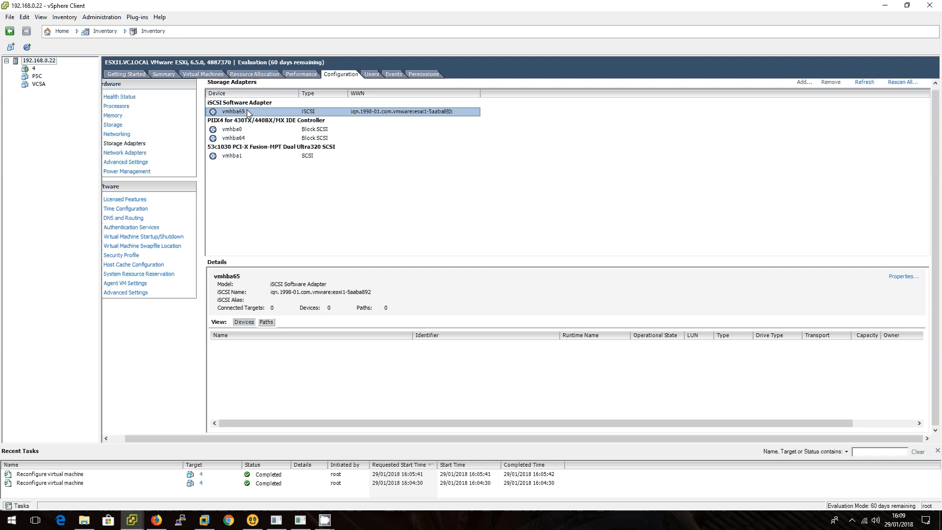
Rescan the vmhba65 adapter and inspect the newly found 40 GB QNAP iSCSI Disk.
right_click(233, 112)
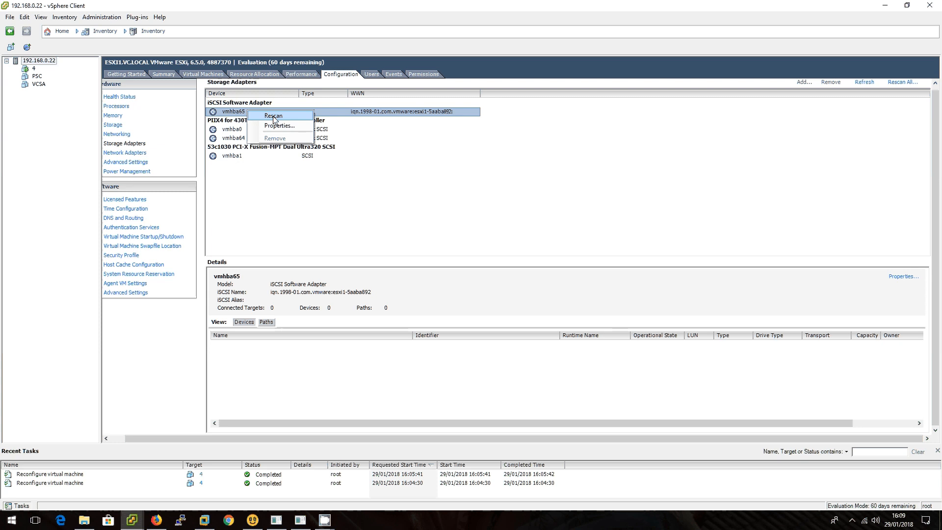
click(272, 115)
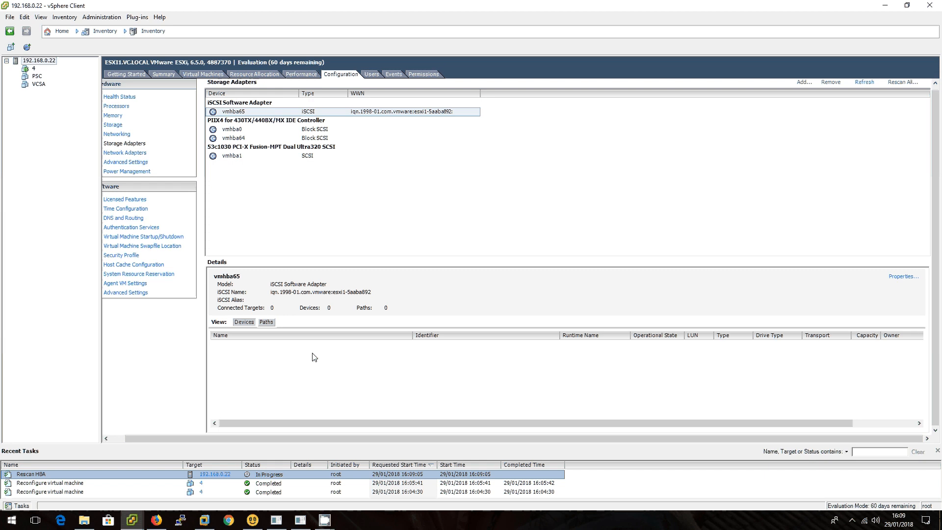
mouse_move(319, 353)
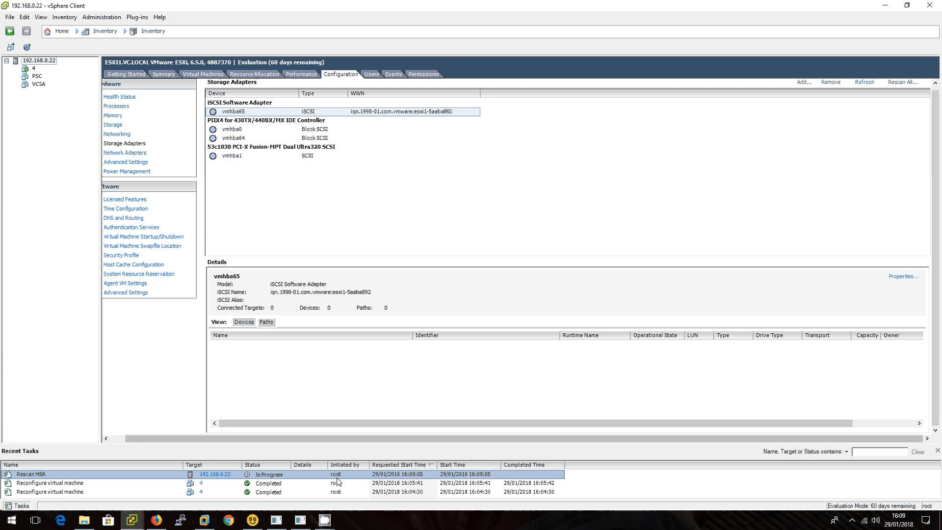
click(51, 483)
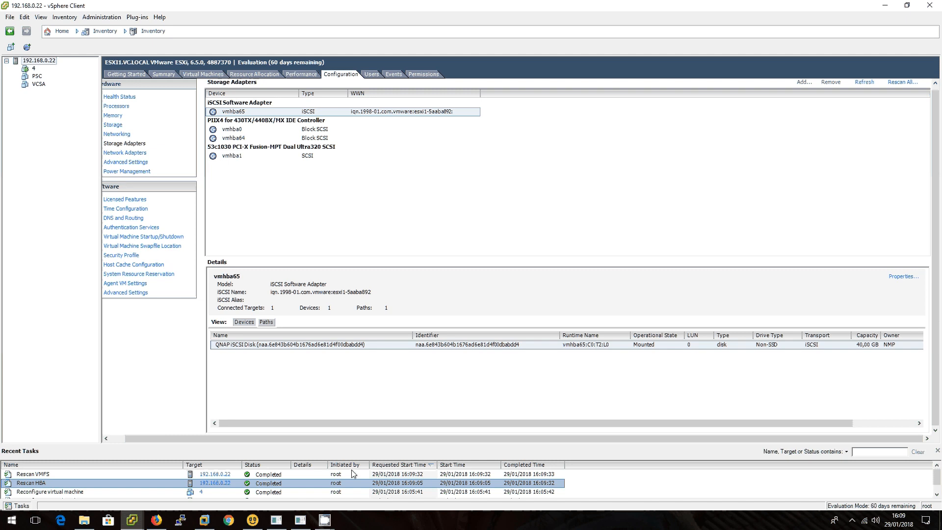
mouse_move(347, 462)
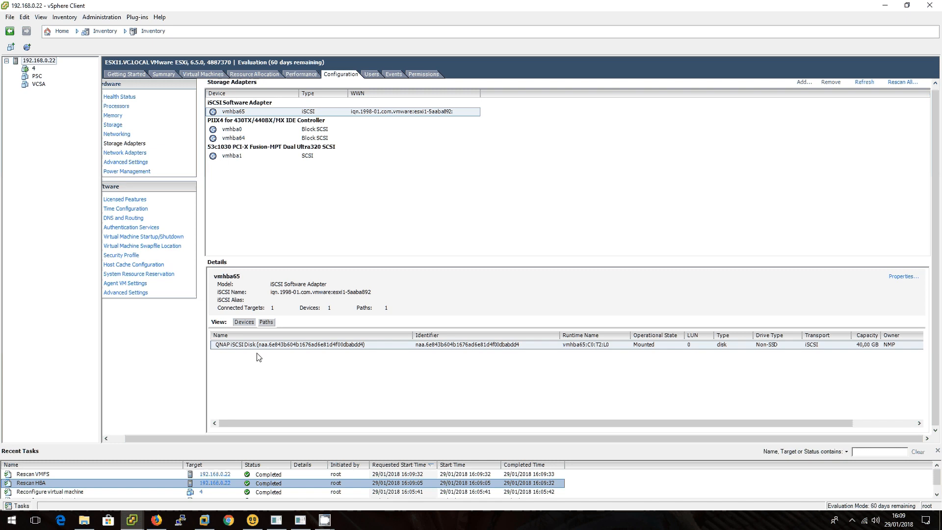
click(288, 345)
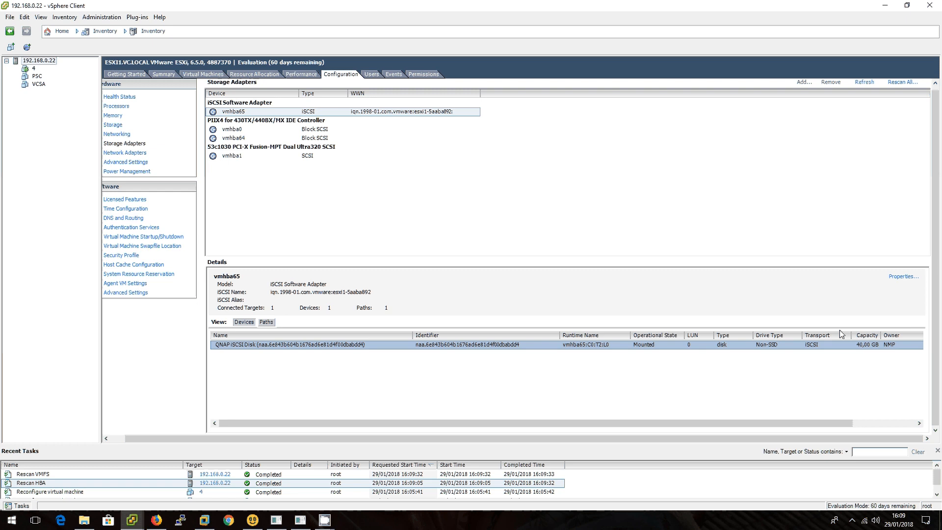
mouse_move(814, 336)
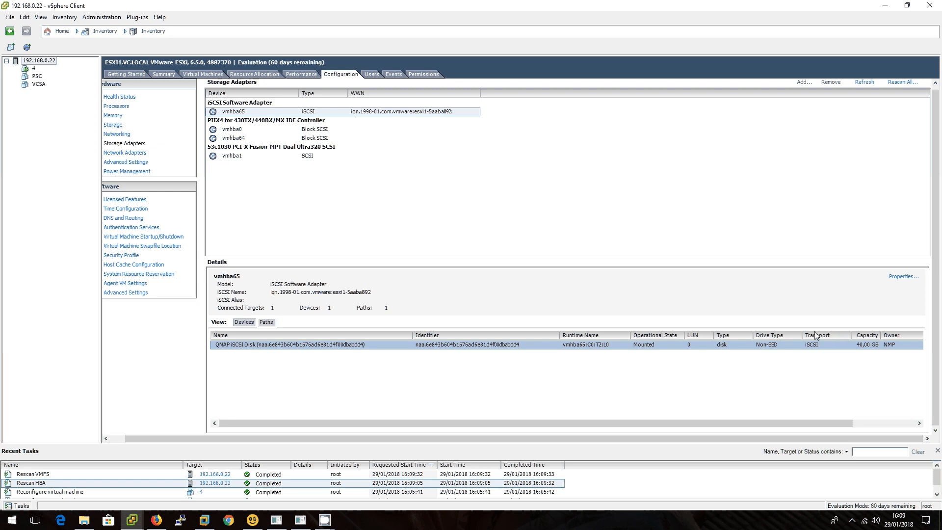
mouse_move(778, 335)
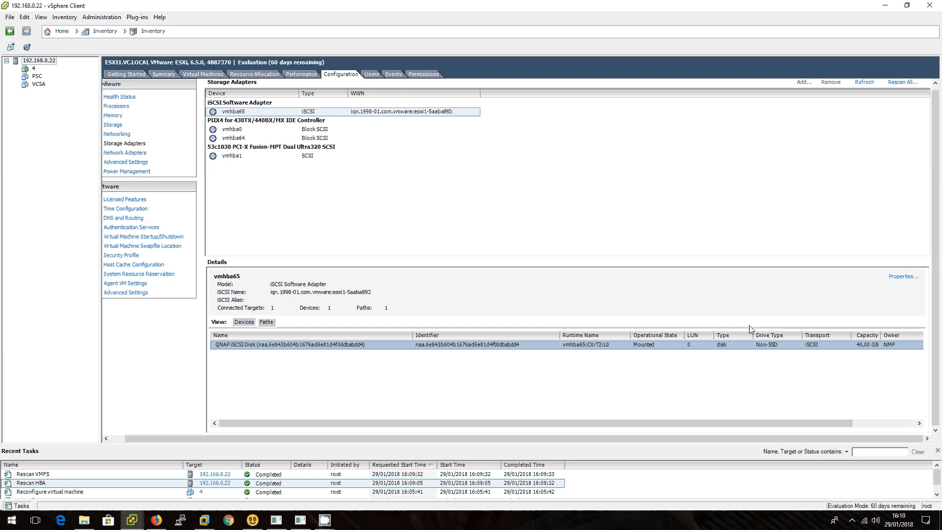
mouse_move(13, 72)
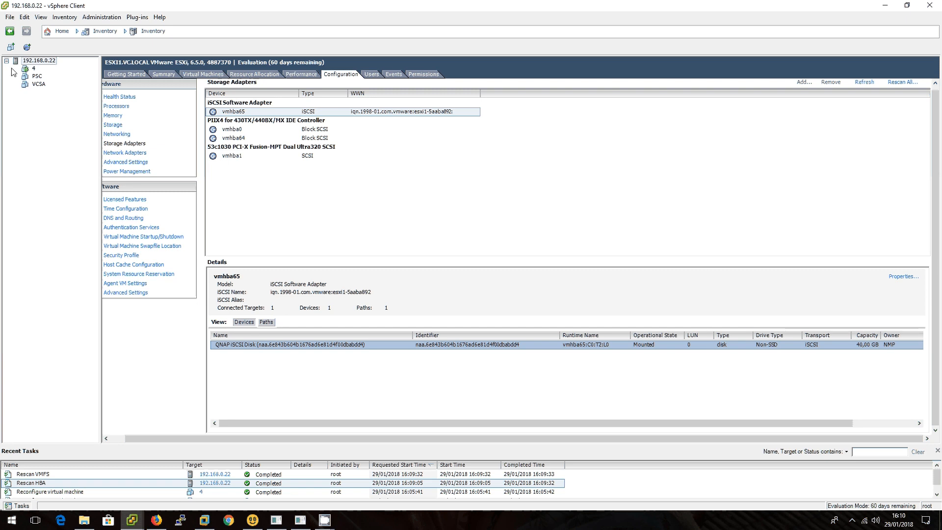
Bring up VM 4's Edit Settings from its context menu.
click(33, 68)
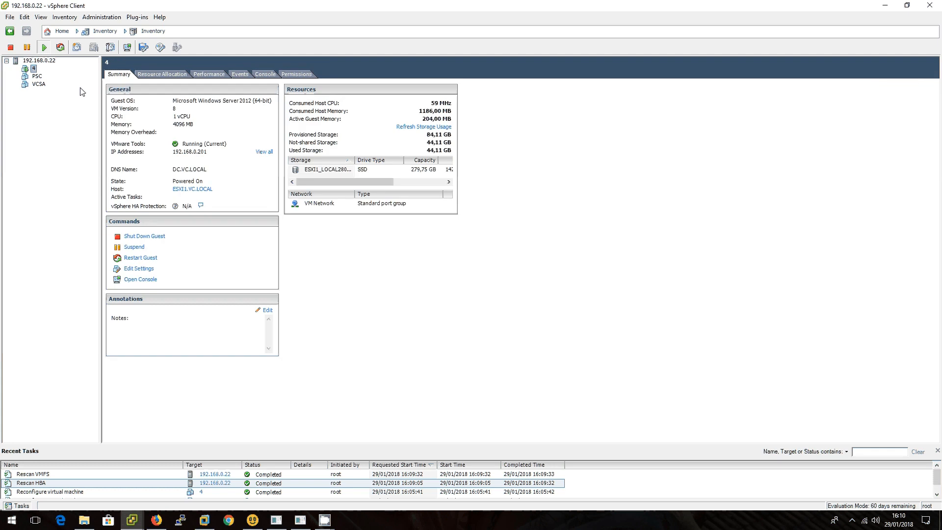
right_click(34, 68)
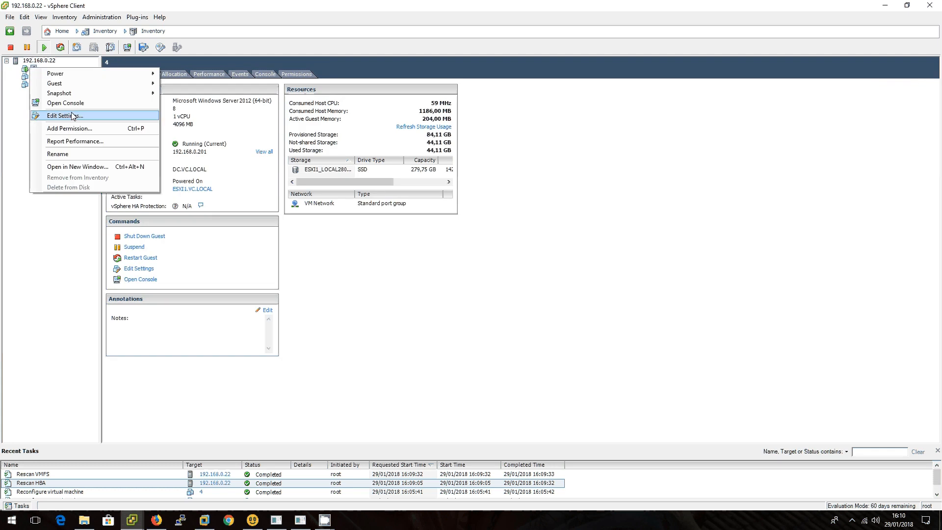
click(65, 115)
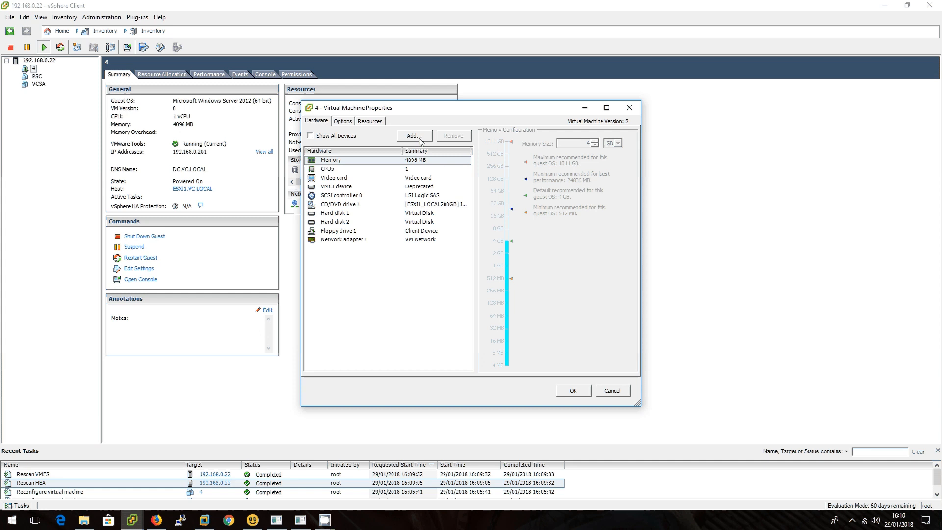
mouse_move(418, 137)
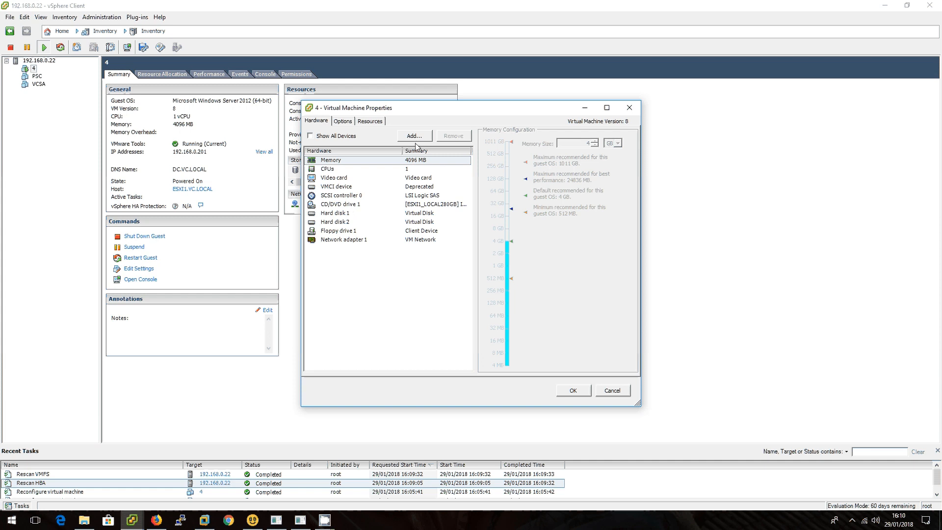
Add a new Hard Disk device and proceed to choose Raw Device Mappings.
click(414, 136)
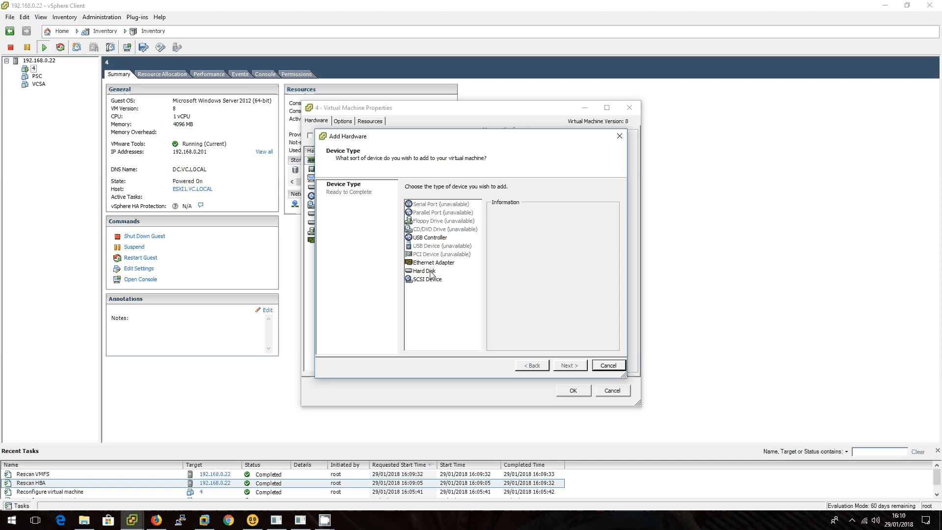
click(568, 365)
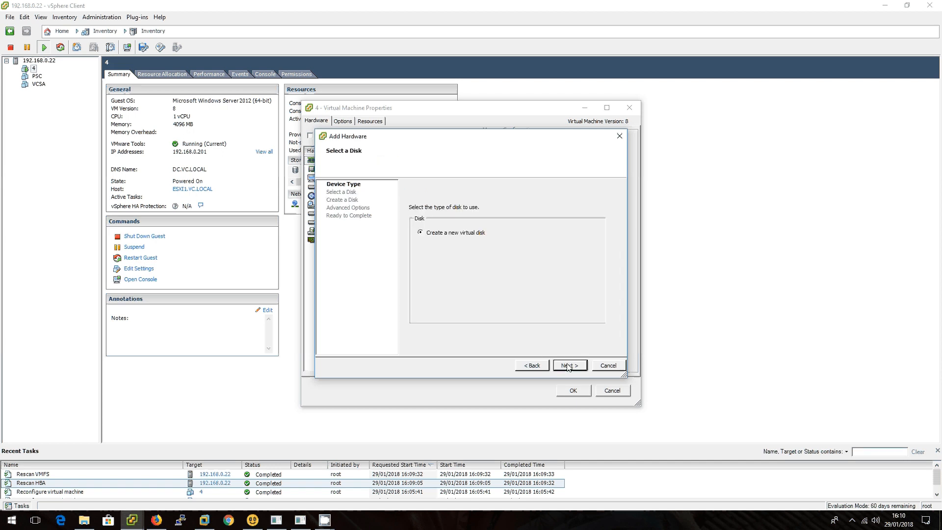
click(421, 273)
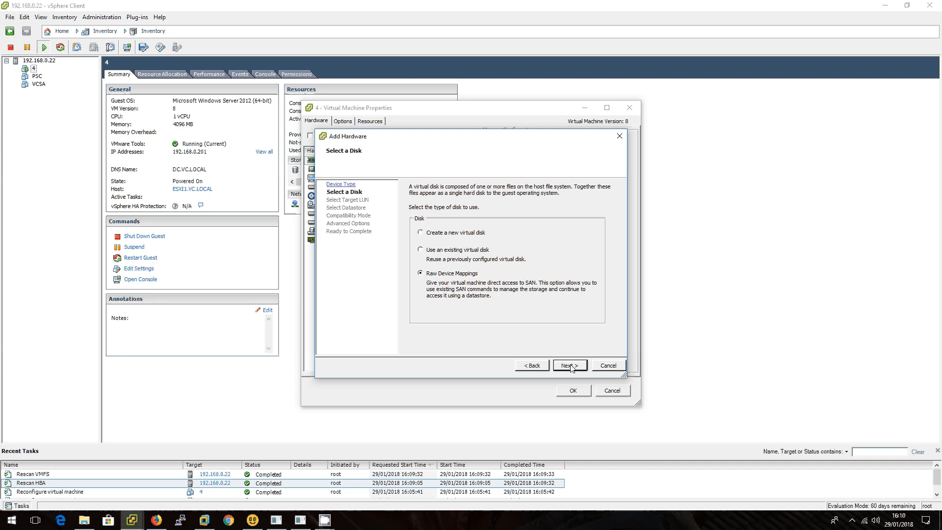
Map the QNAP iSCSI disk as the raw LUN, storing the mapping on the ESXI1_LOCALOS datastore.
click(568, 365)
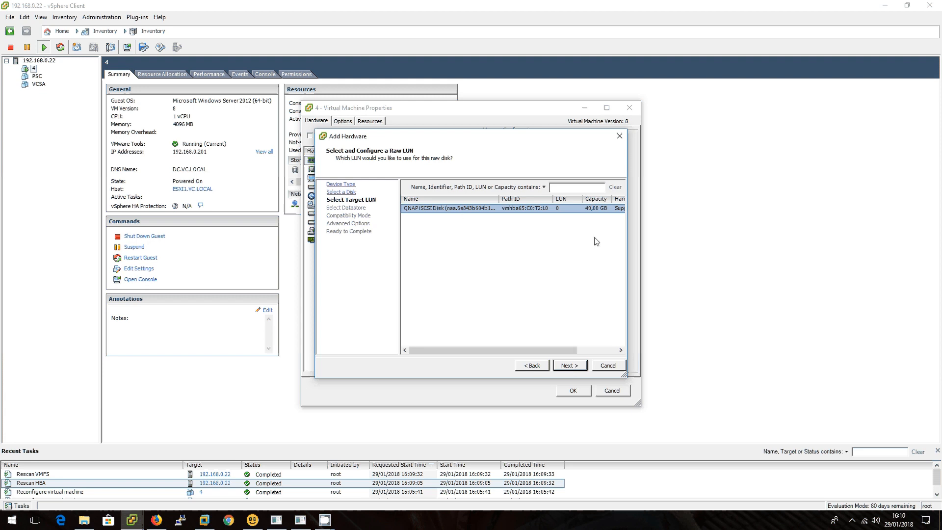
mouse_move(580, 345)
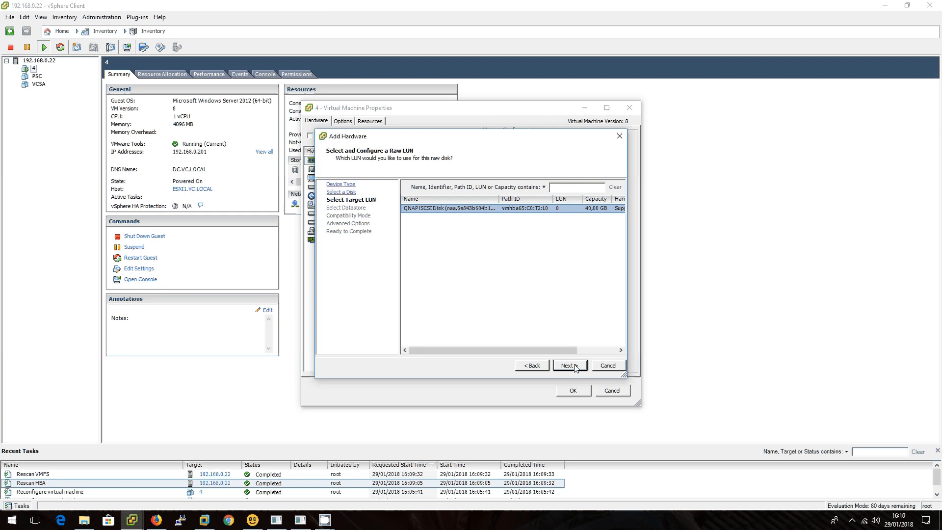
click(568, 365)
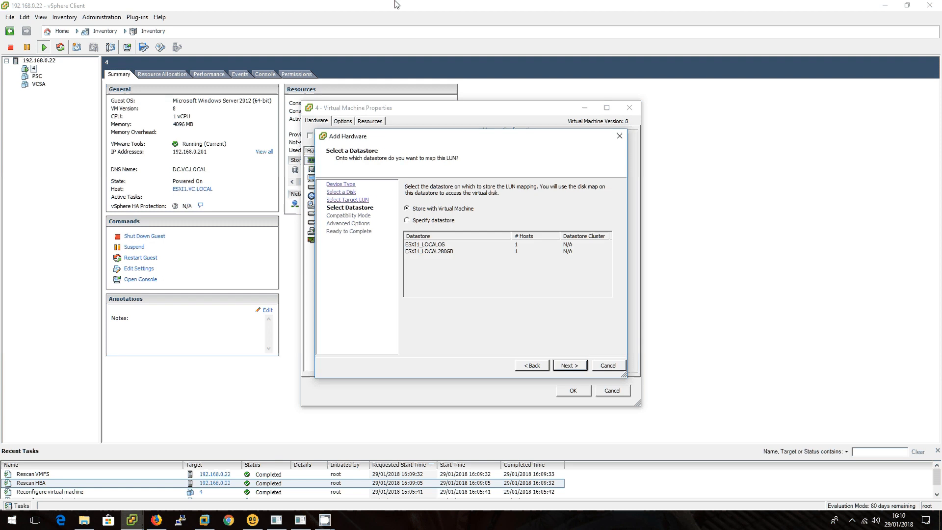
mouse_move(442, 95)
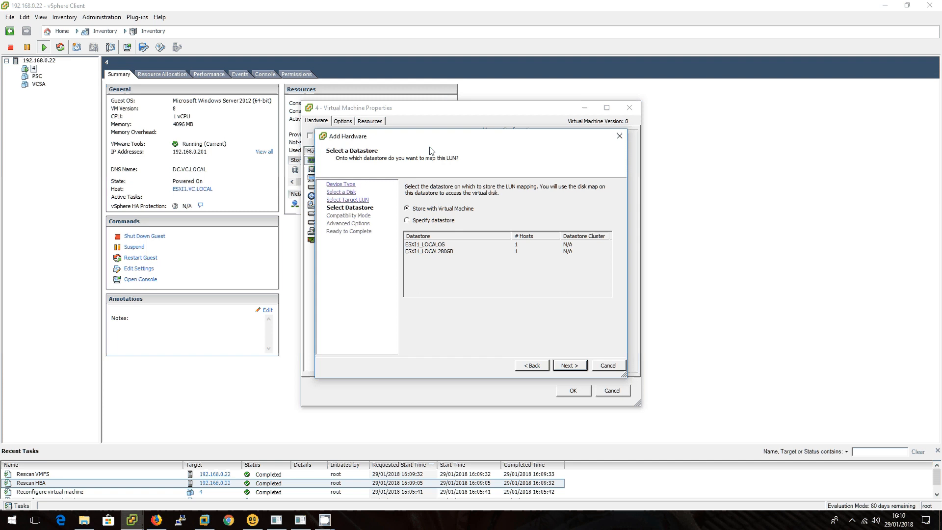
mouse_move(439, 214)
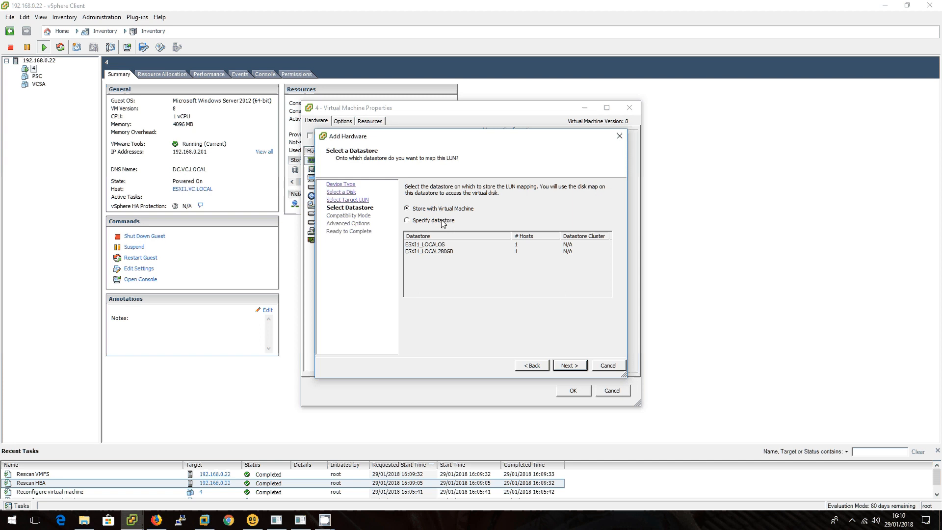
click(408, 221)
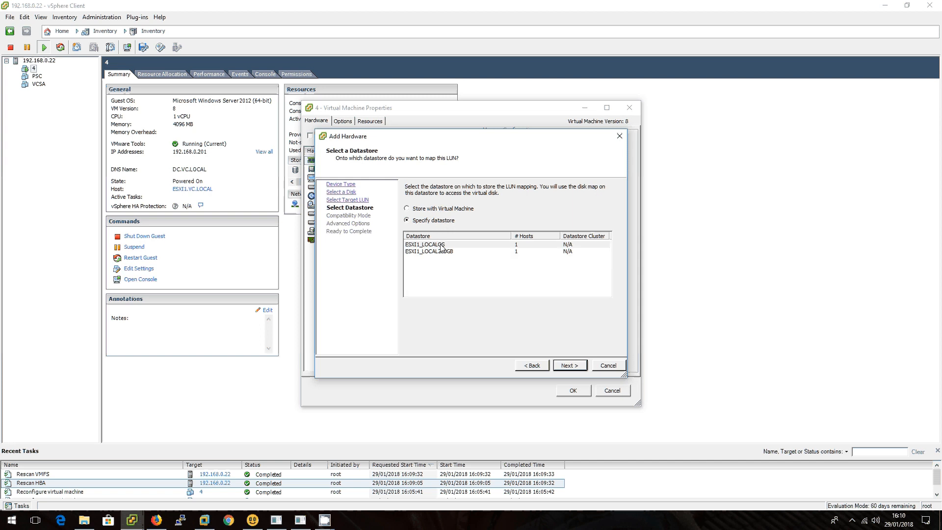
click(445, 244)
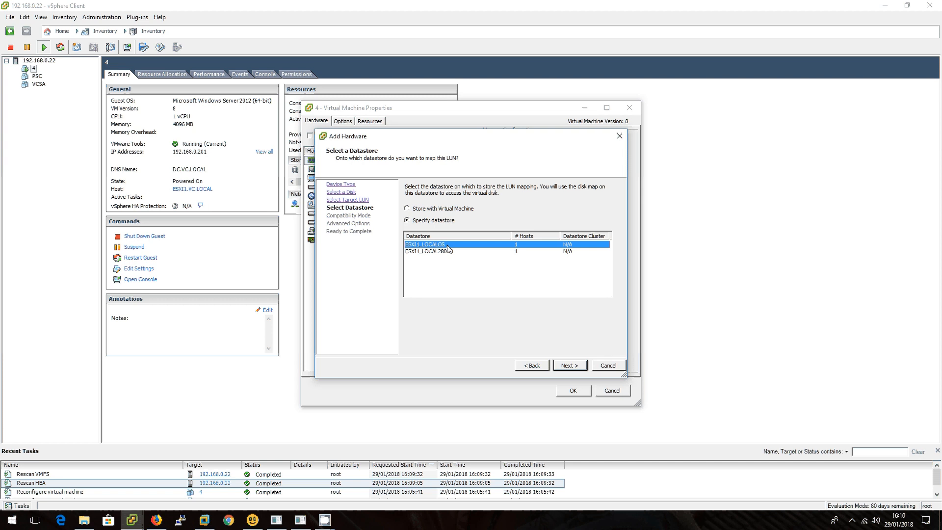
click(428, 252)
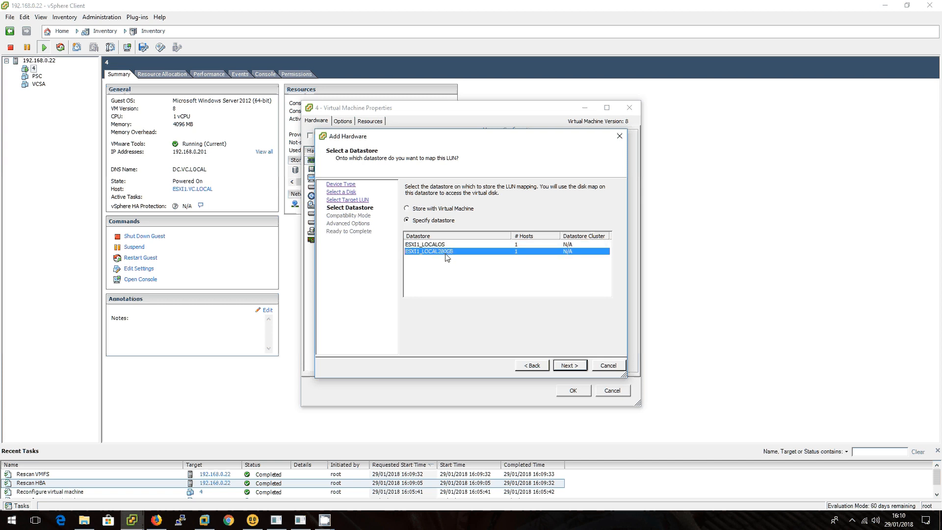
click(424, 245)
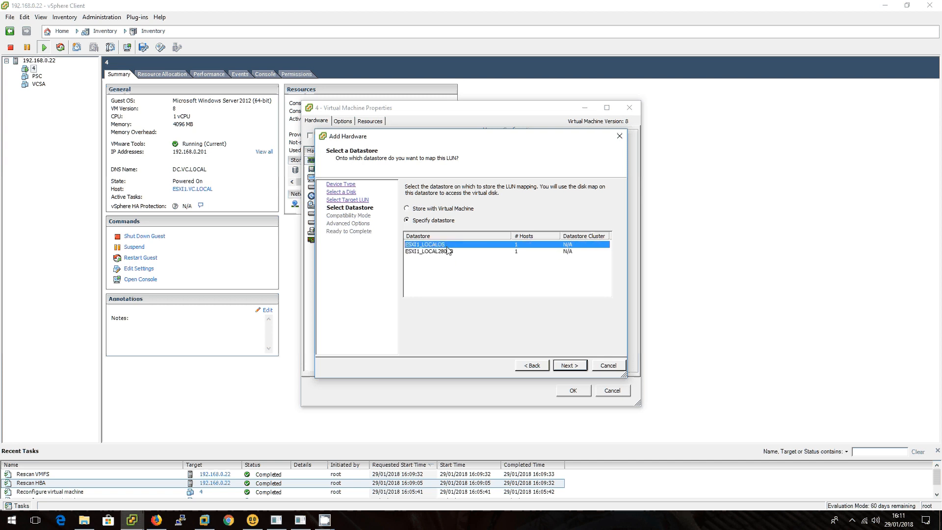
click(568, 365)
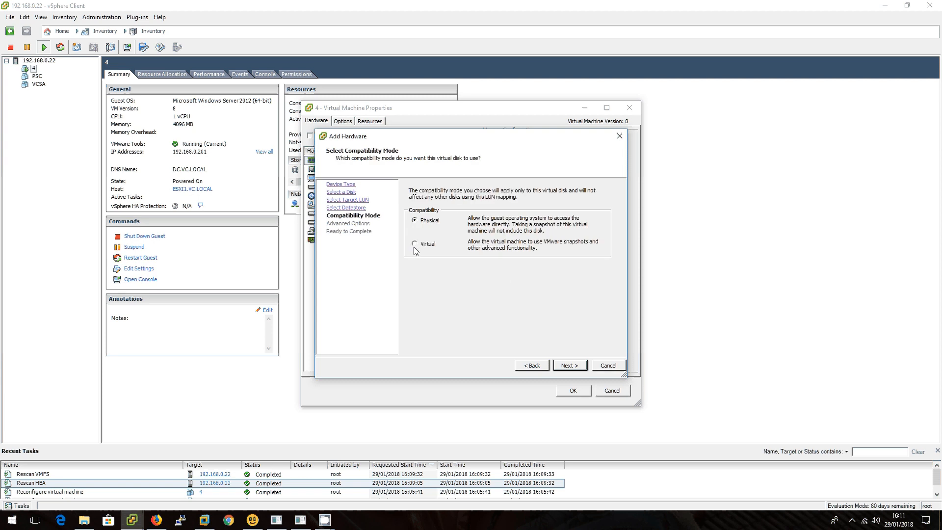
Use virtual compatibility mode with default advanced options and finish reconfiguring VM 4.
click(568, 365)
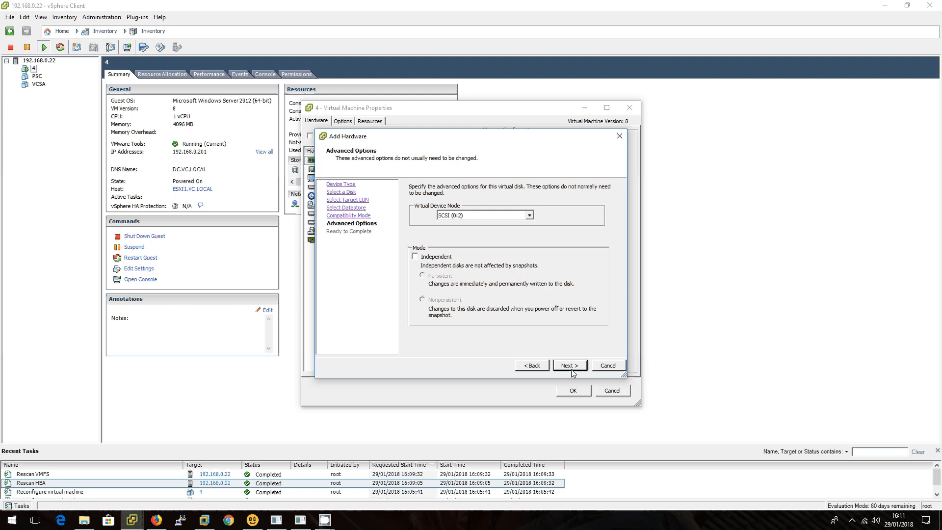
click(568, 364)
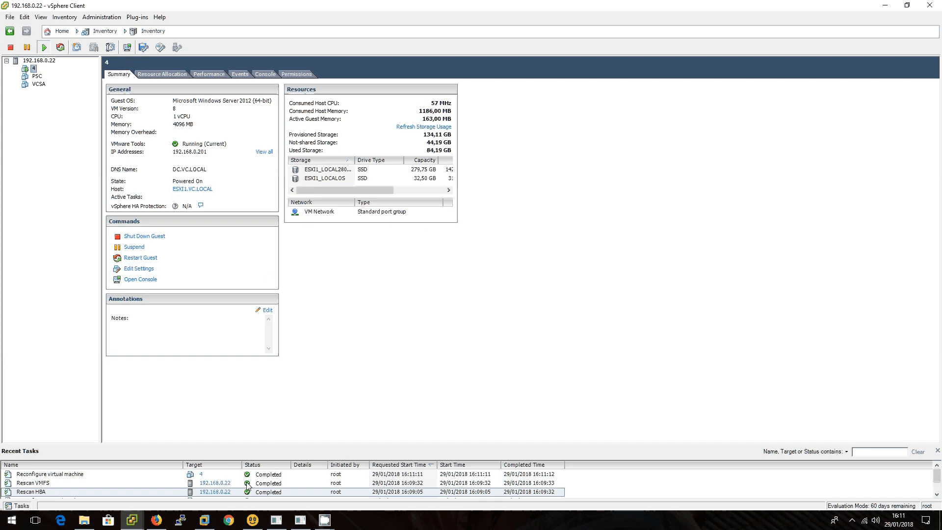
In the VM console, launch Disk Management and initialize the new 40 GB disk as MBR.
click(49, 474)
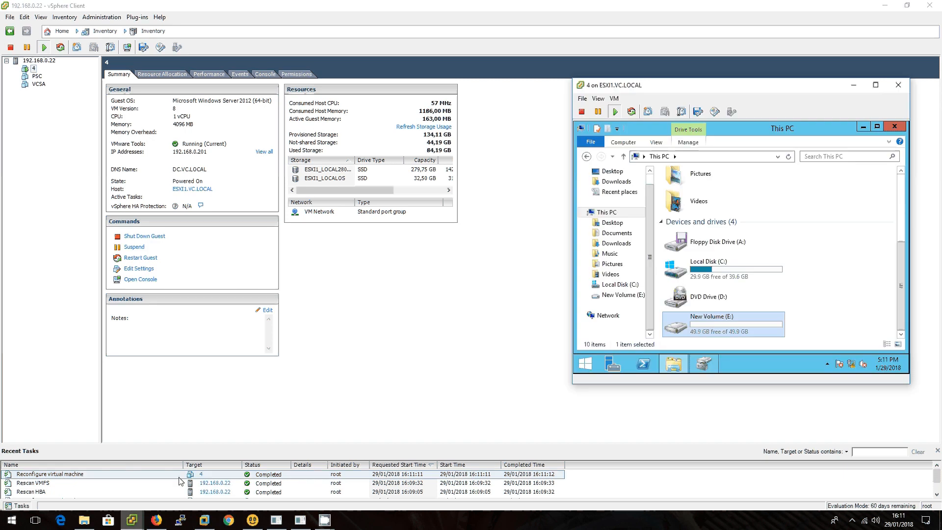
click(702, 363)
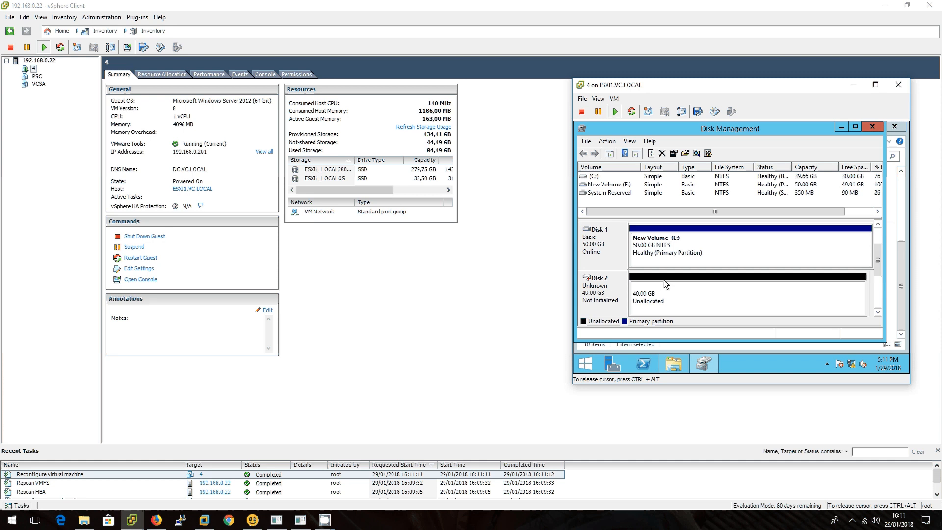
click(748, 295)
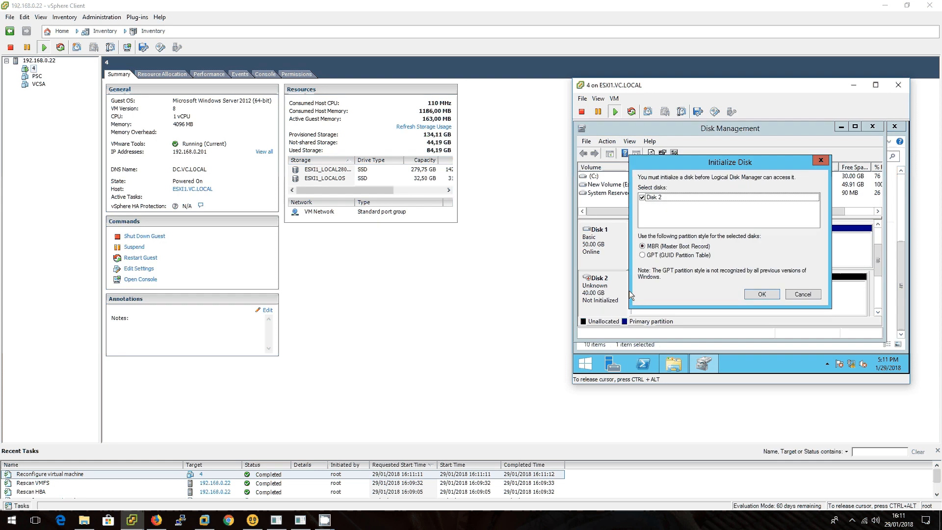
click(761, 293)
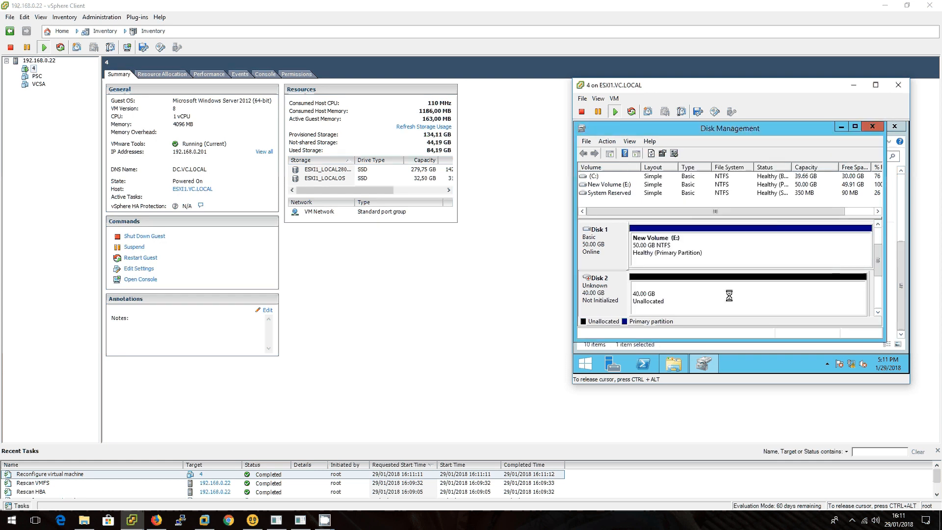
Create a maximum-size NTFS simple volume on the unallocated 40 GB space.
right_click(744, 297)
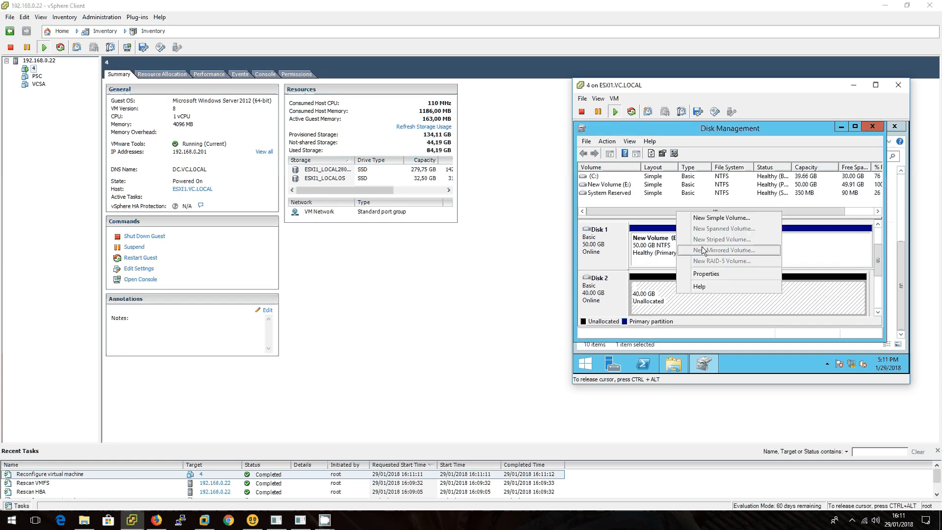
click(721, 217)
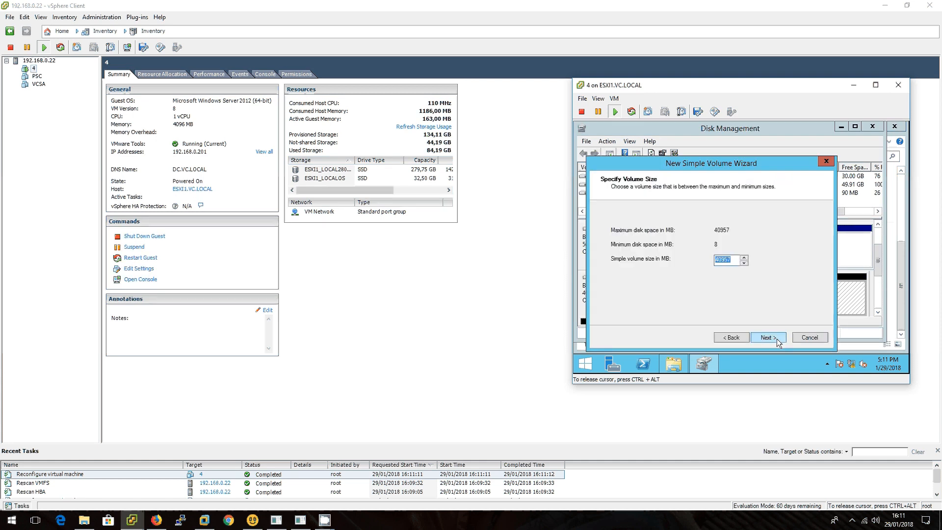
click(767, 336)
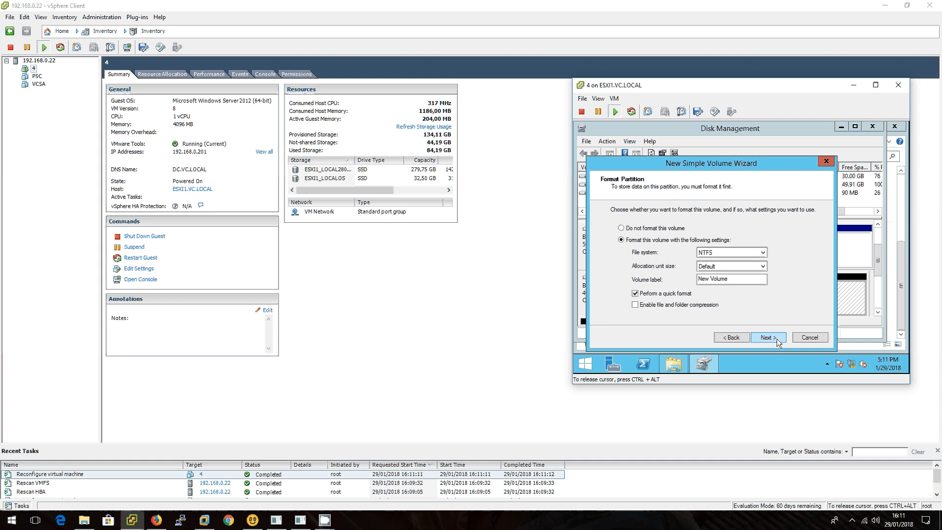
click(767, 336)
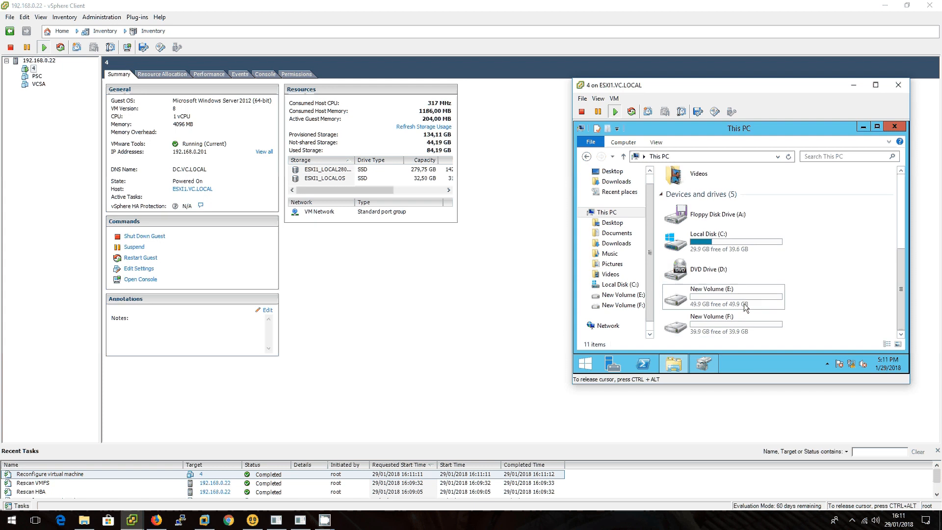
Label F: as rdm_ISCSI and E: as VMDK, then enter the rdm_ISCSI drive.
click(712, 316)
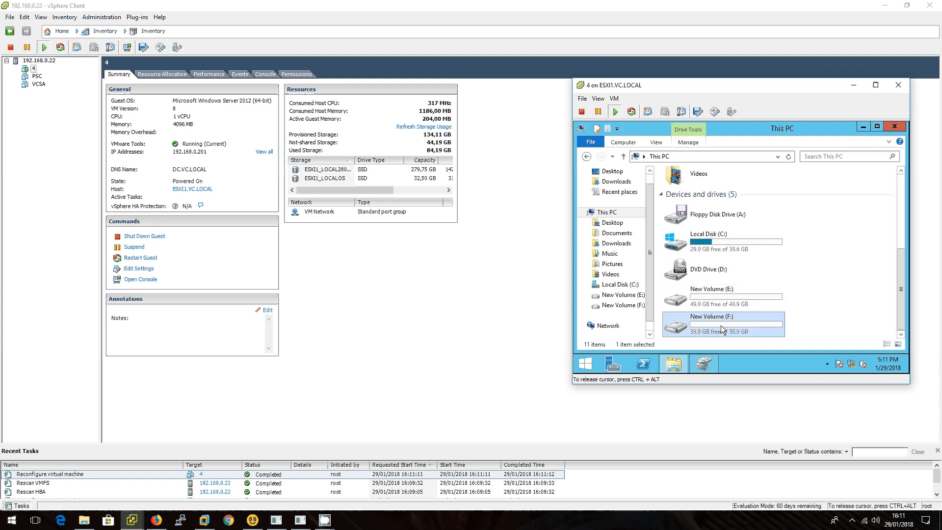
text(ISCSI (F:)
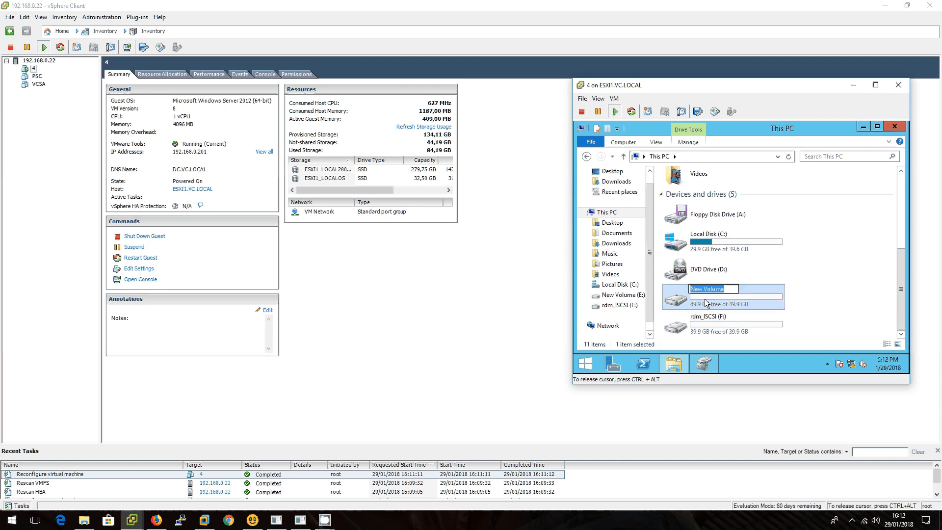
text(VMDK)
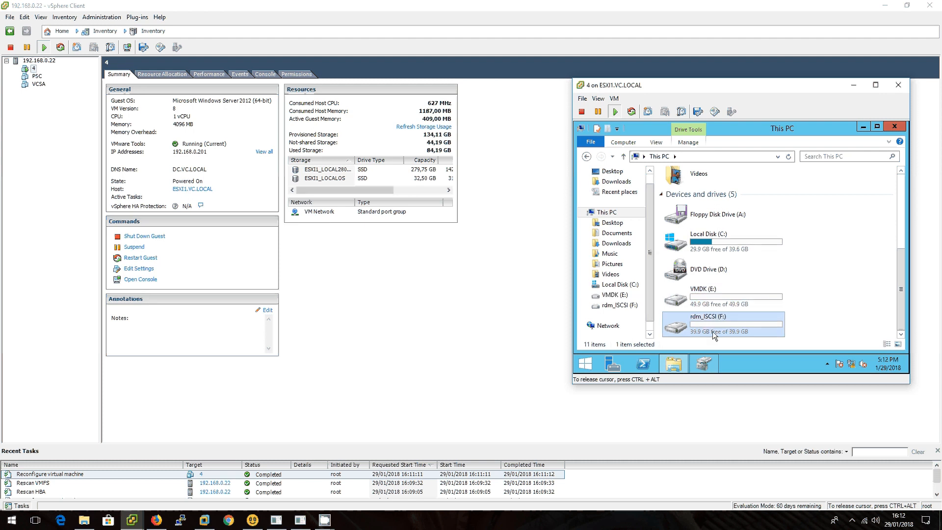
double_click(723, 324)
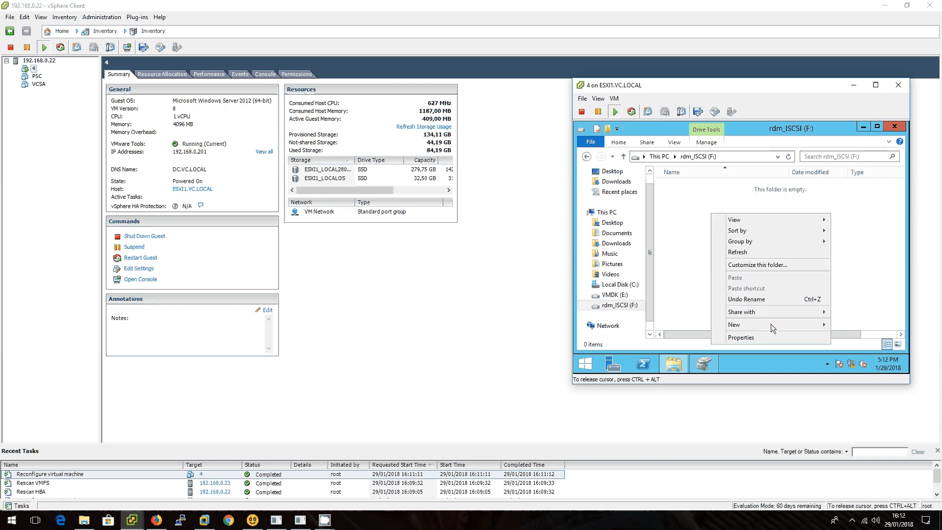
Create a new text document named PROOF on the rdm_ISCSI drive.
click(734, 324)
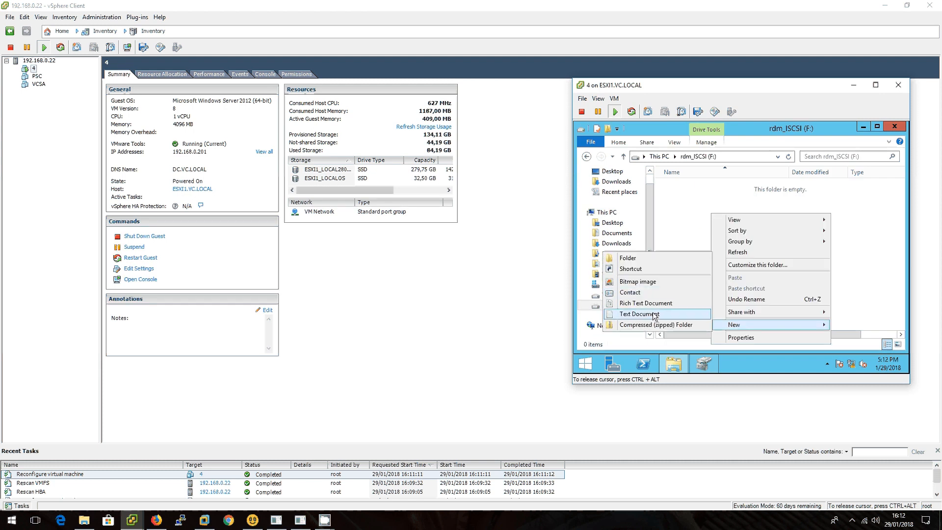
click(638, 314)
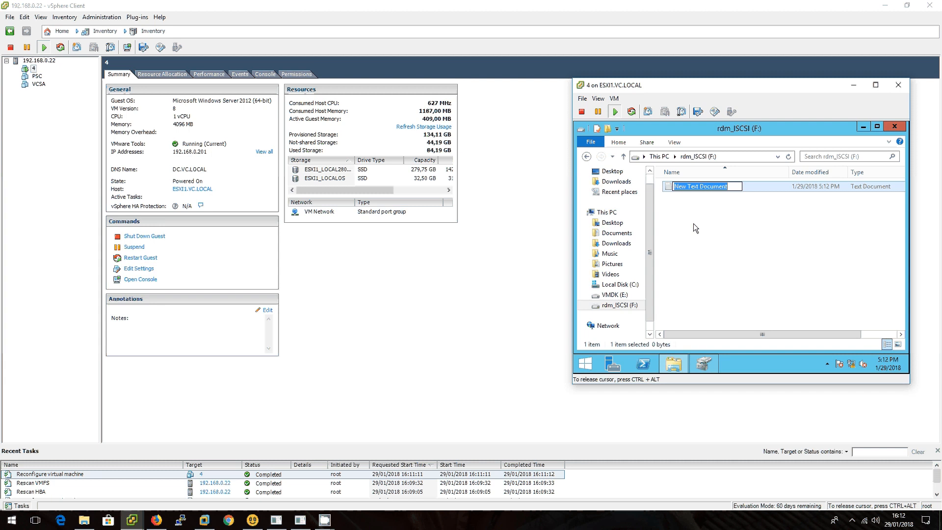
text(PROOF)
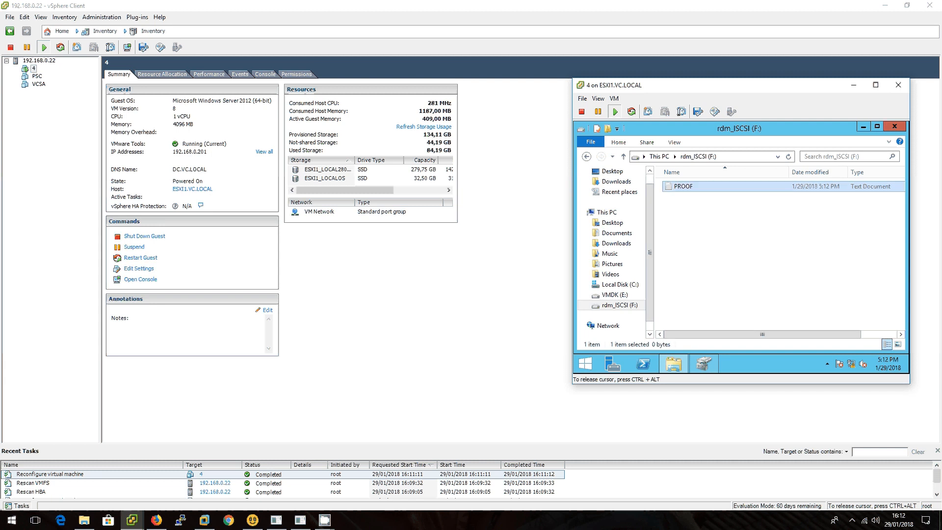
mouse_move(657, 238)
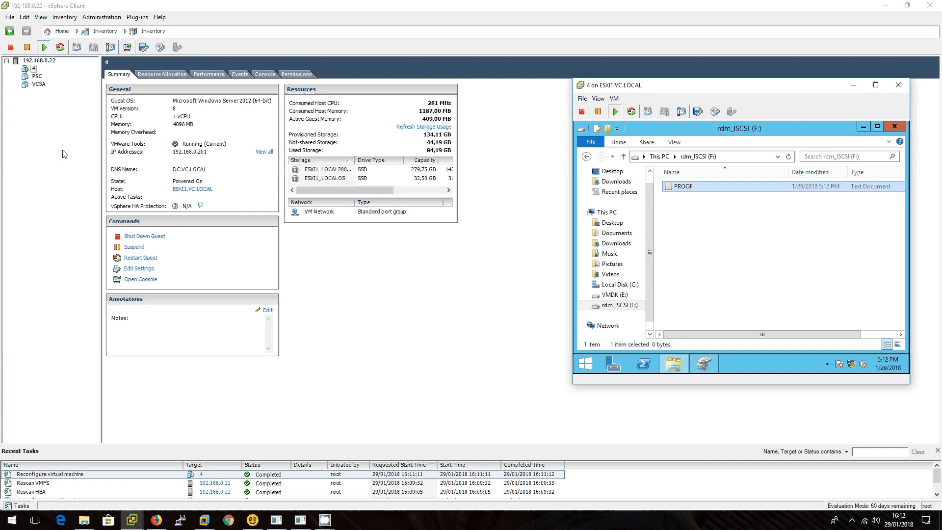
mouse_move(106, 164)
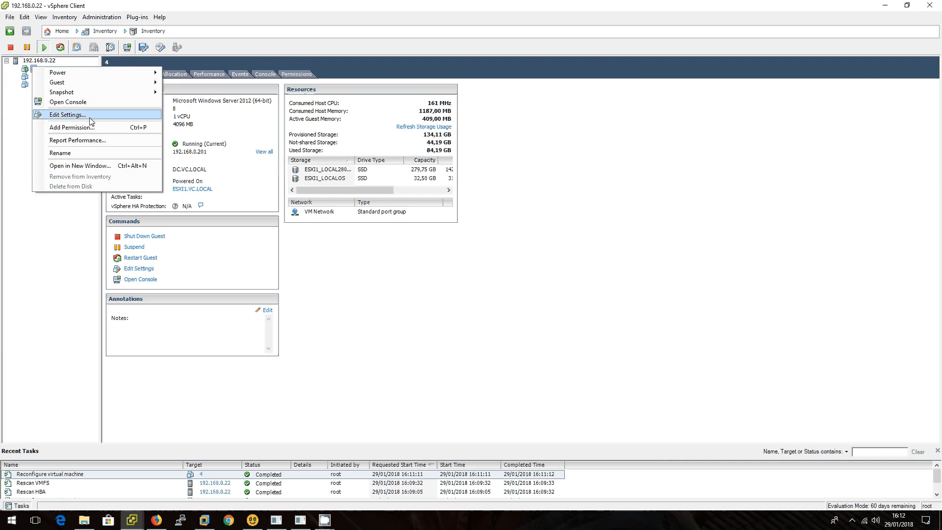
click(66, 114)
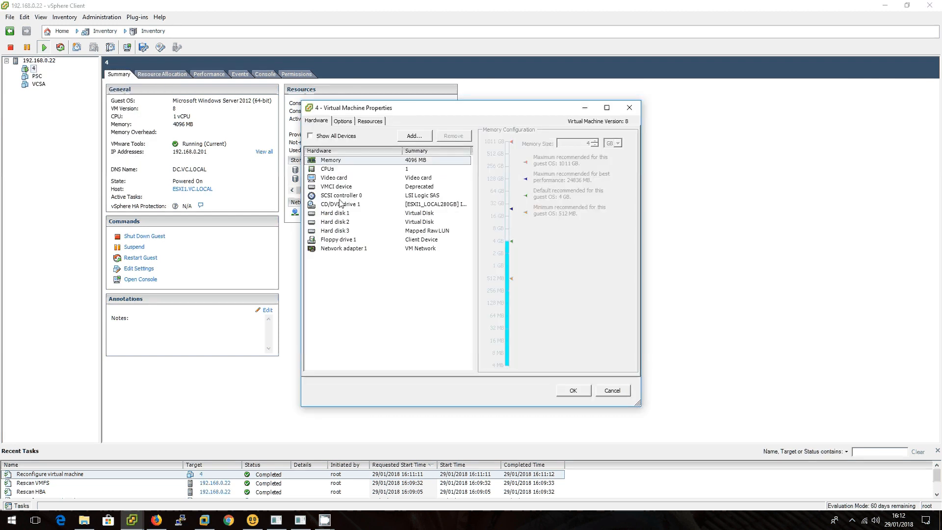
click(336, 231)
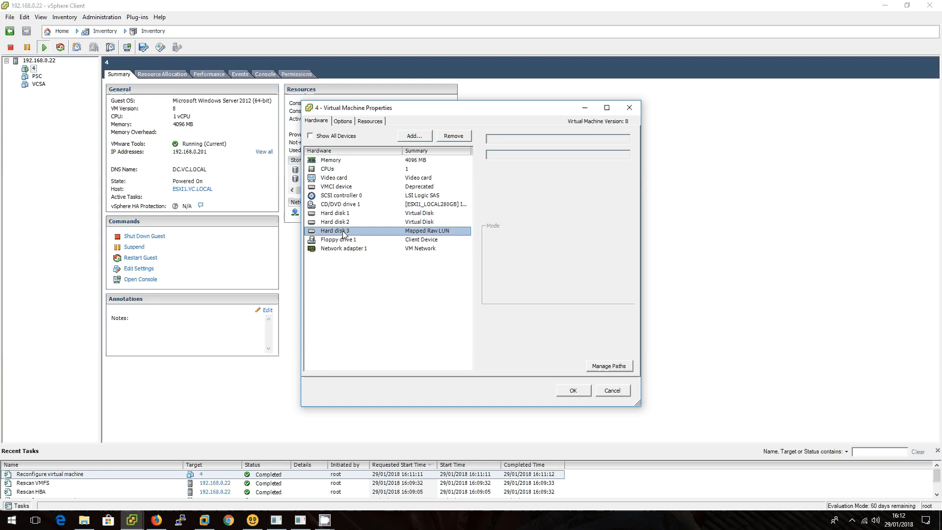
click(334, 230)
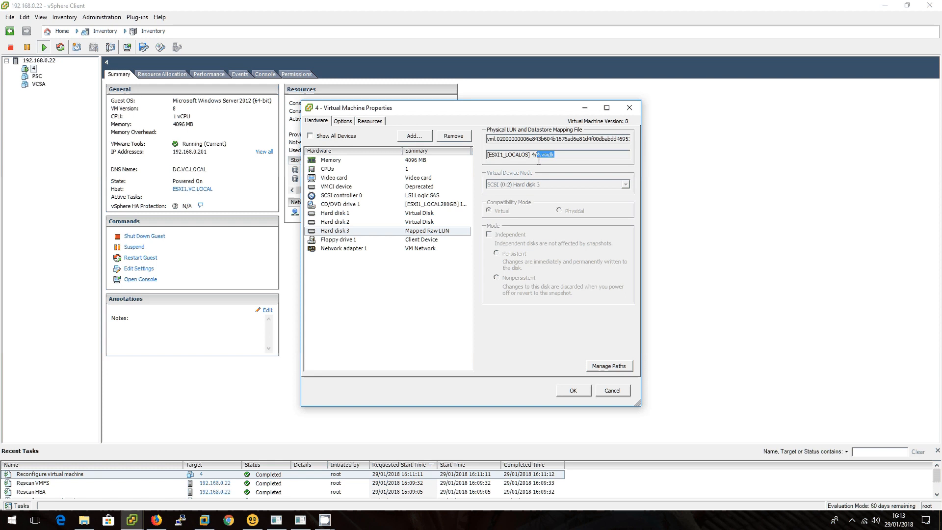
click(611, 390)
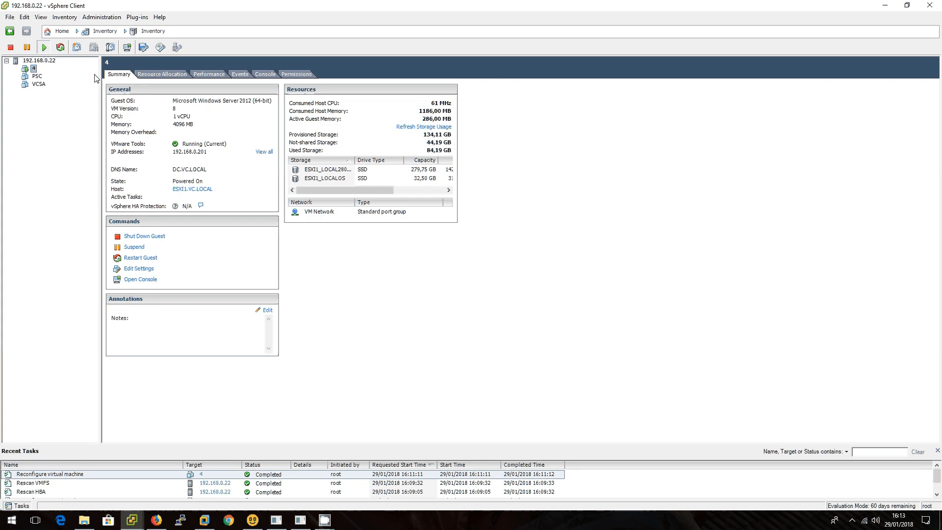
Browse ESXI1_LOCALOS to check folder 4's 4.vmdk size, then return to VM 4's summary.
right_click(325, 178)
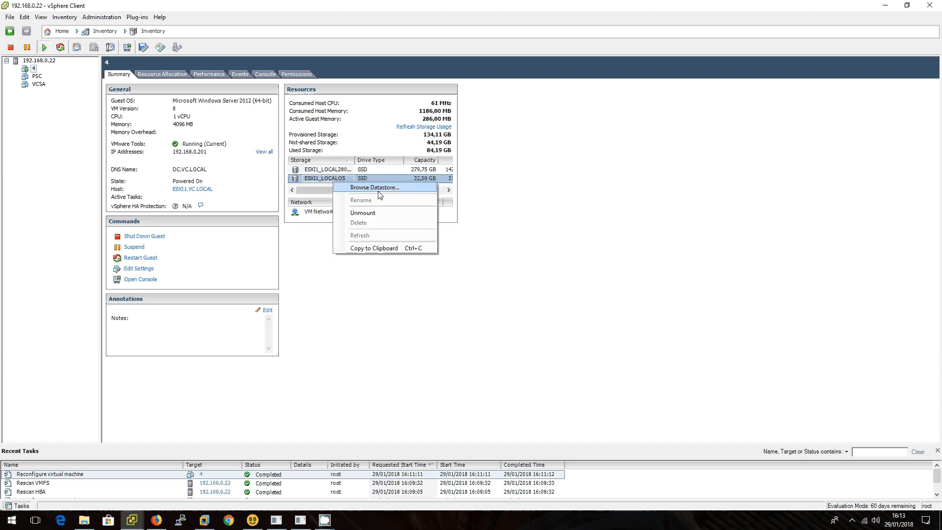
click(372, 186)
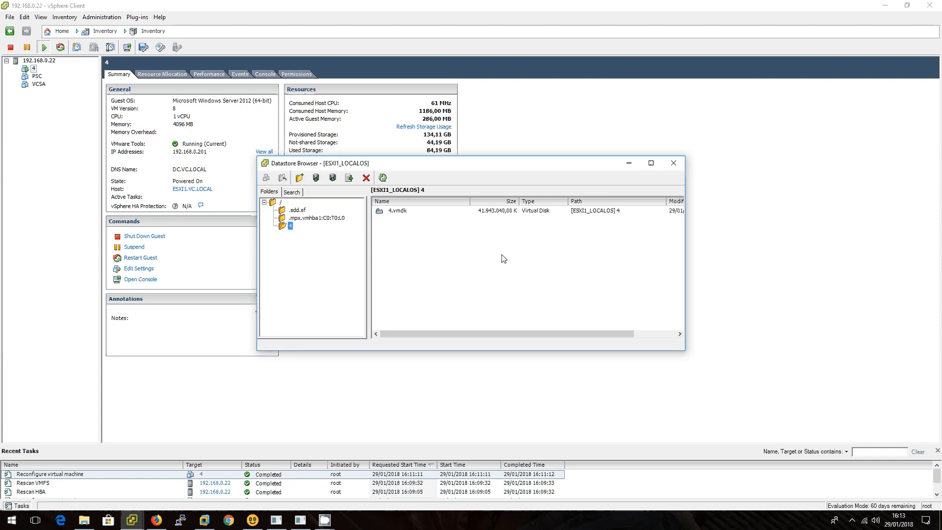
click(398, 210)
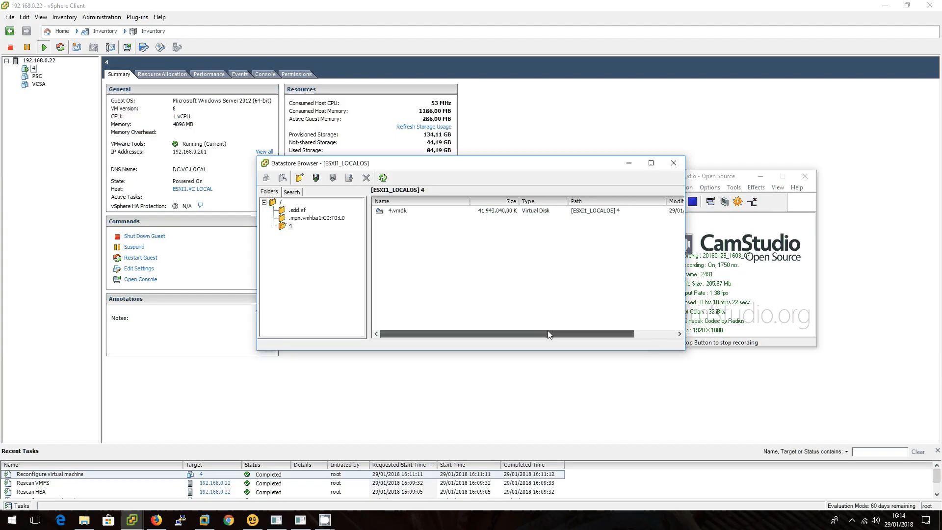
click(398, 210)
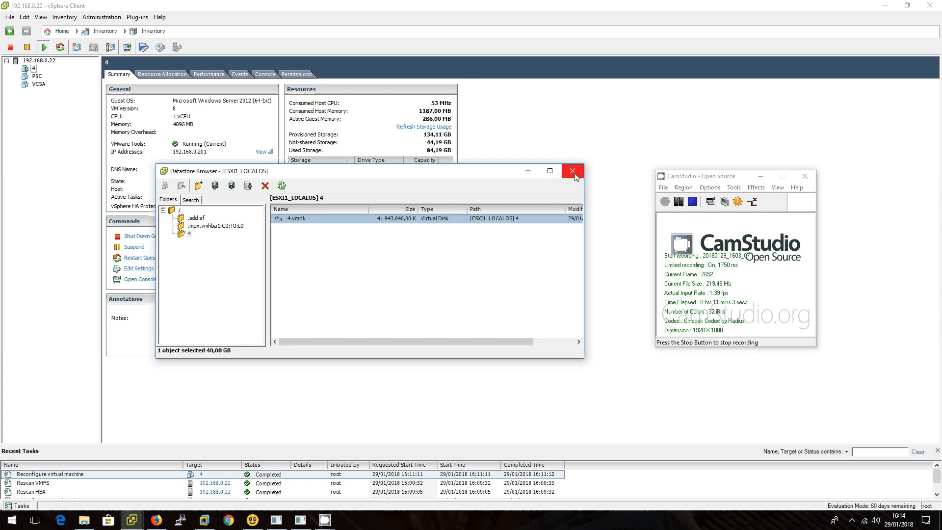
click(571, 171)
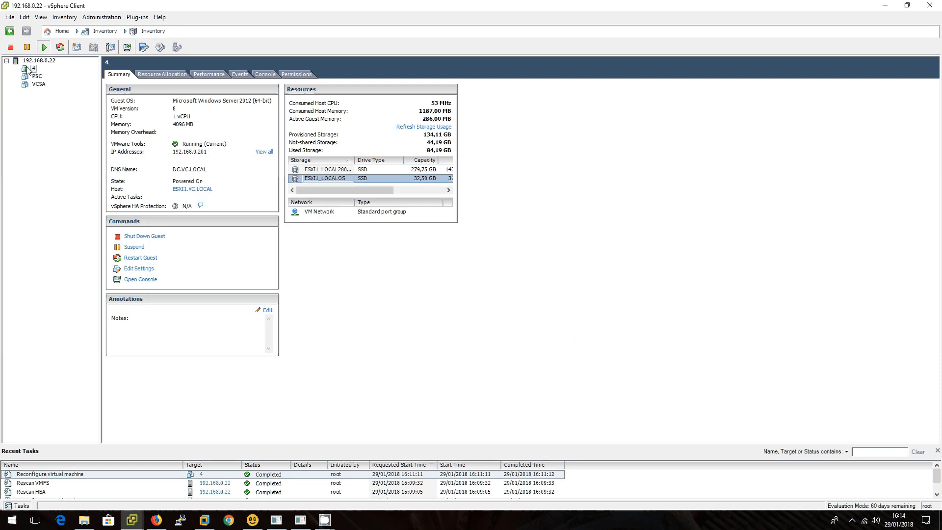
Remove Hard disk 3 (the mapped raw LUN) from VM 4, deleting its files from disk.
click(138, 267)
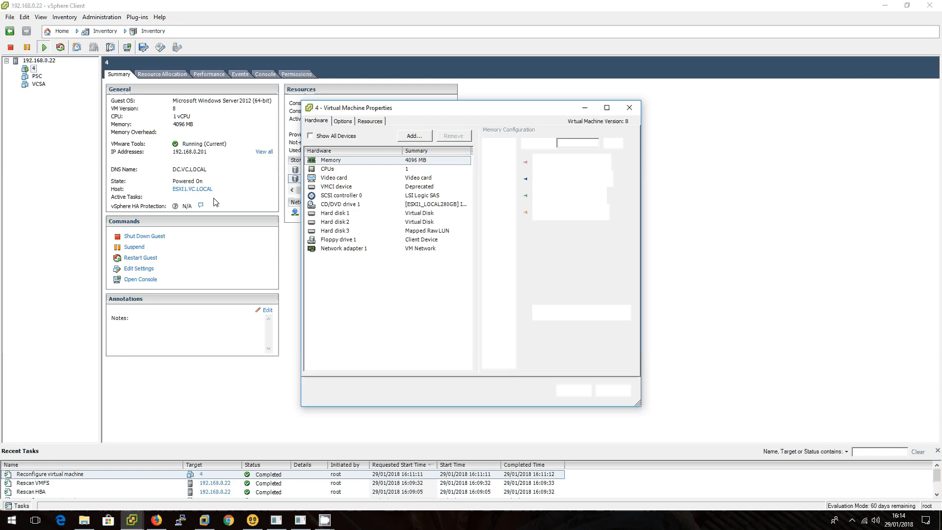
click(334, 230)
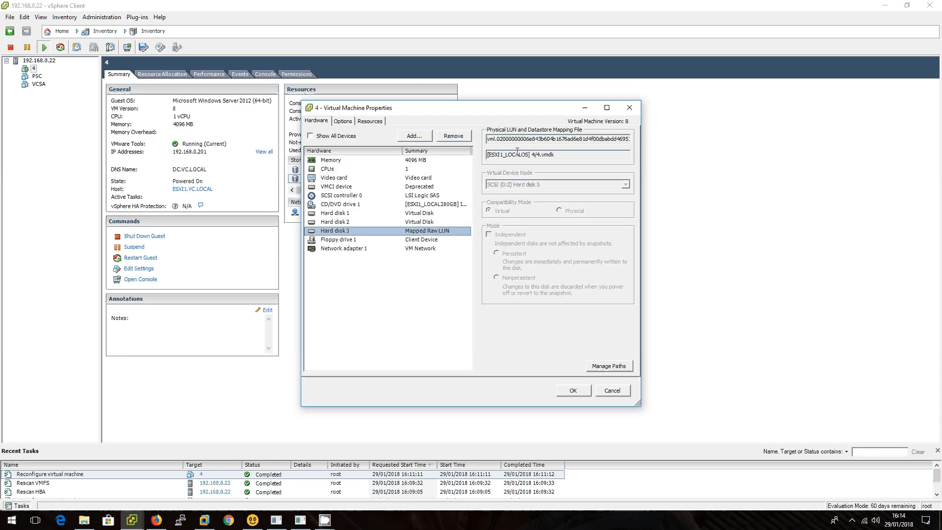
mouse_move(396, 236)
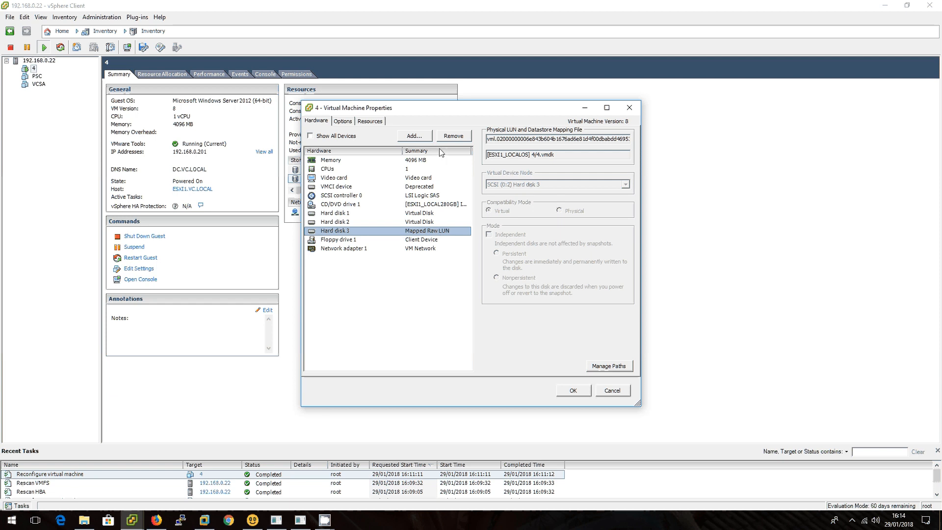
click(453, 135)
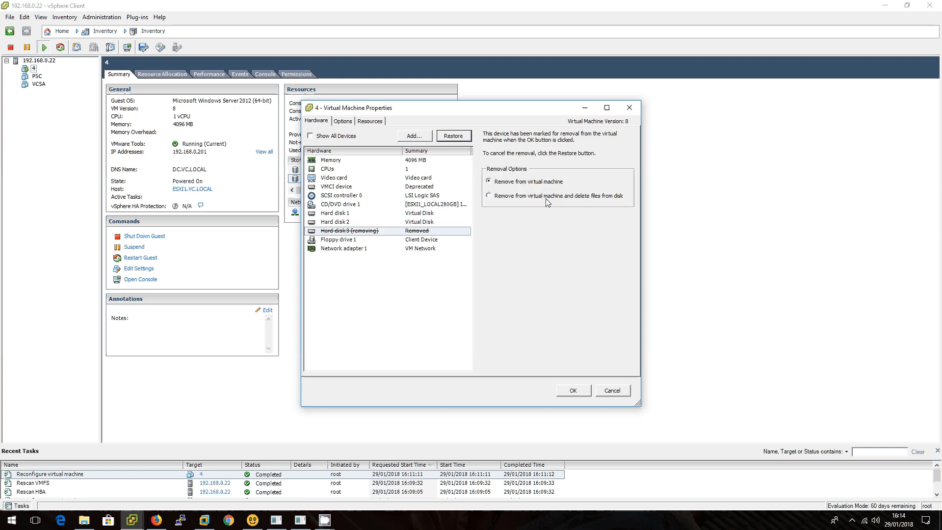
click(489, 196)
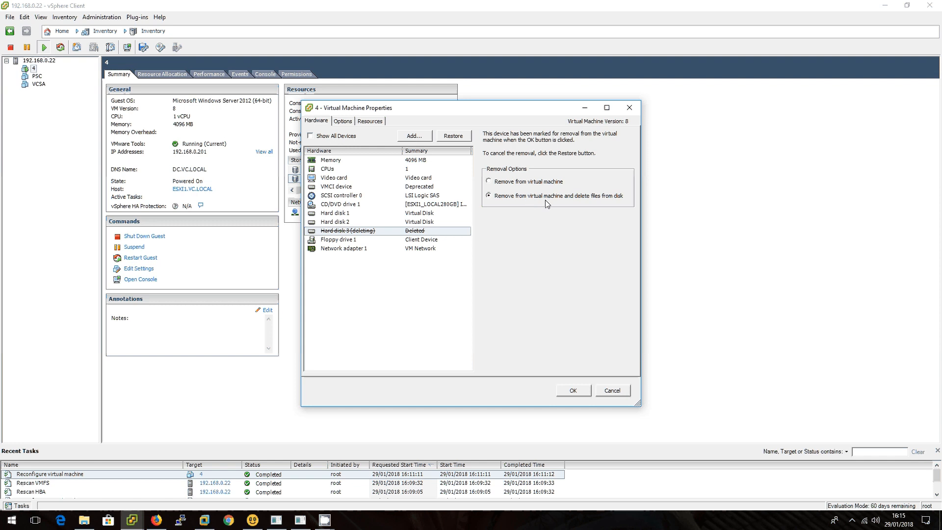
mouse_move(600, 203)
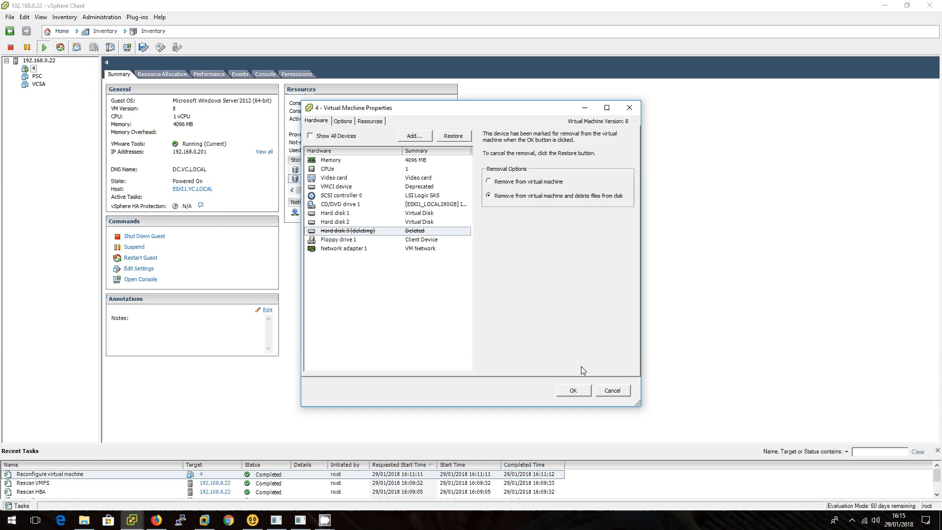
mouse_move(524, 222)
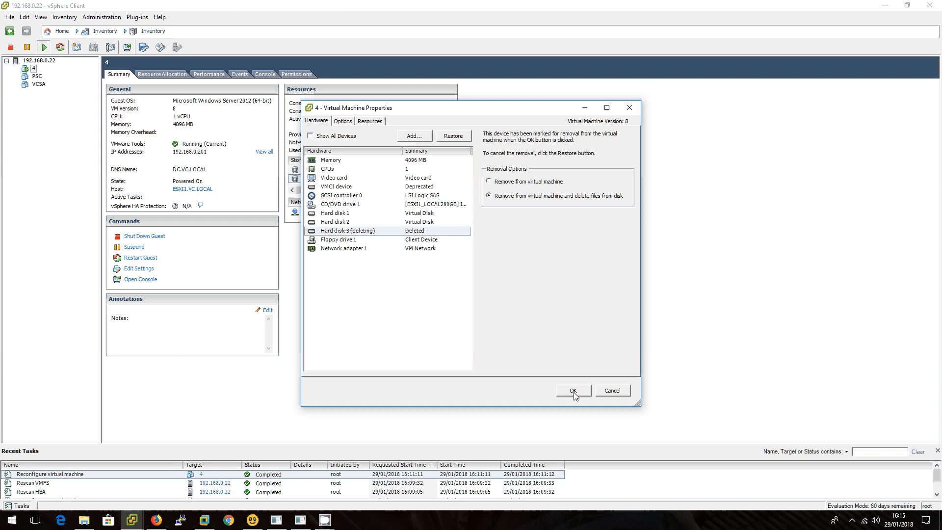
click(571, 390)
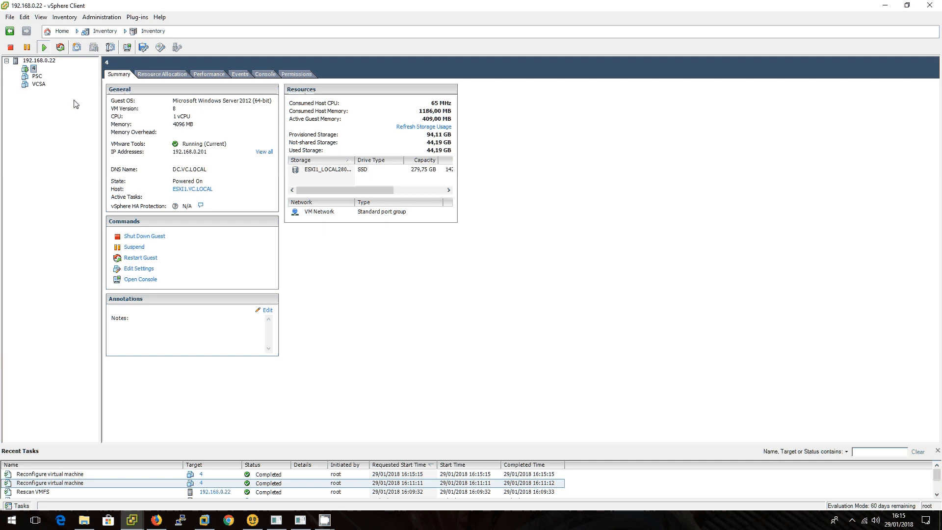
mouse_move(294, 303)
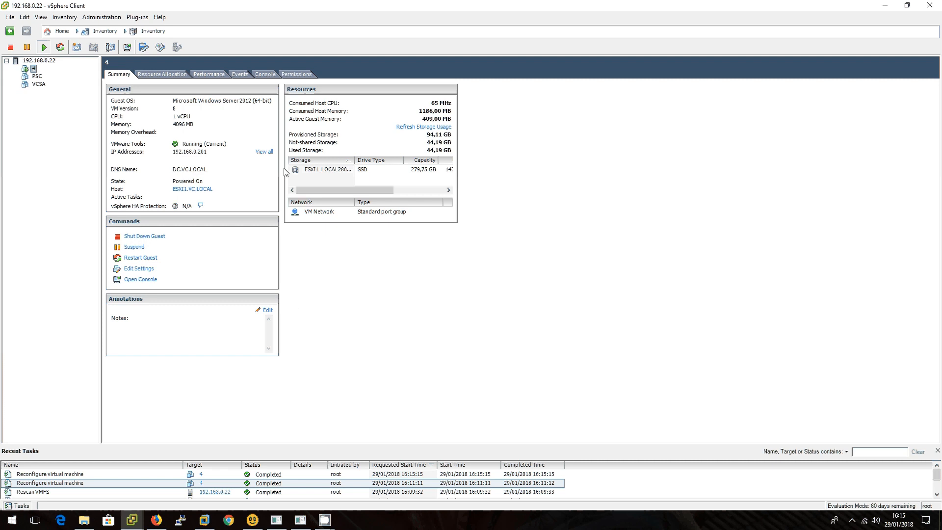
Bring up the context menu of virtual machine 4 to reach its console.
right_click(34, 68)
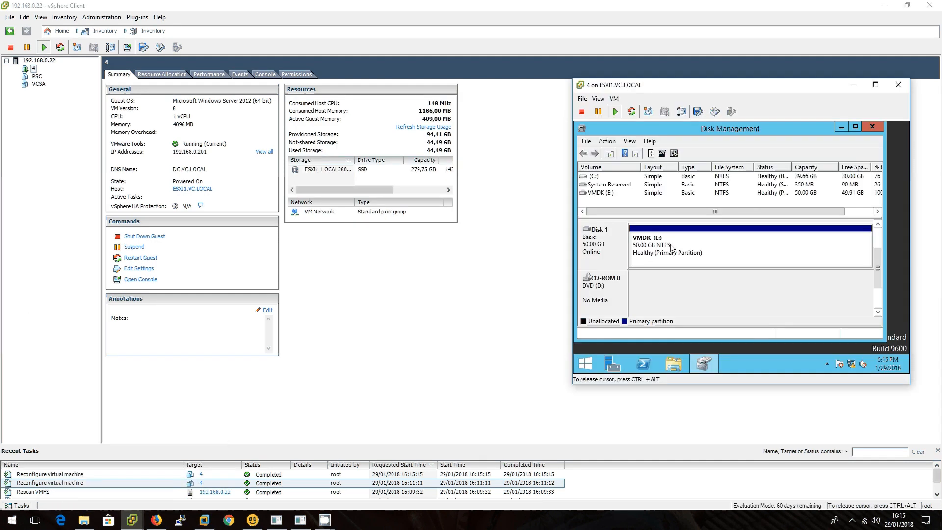
click(593, 176)
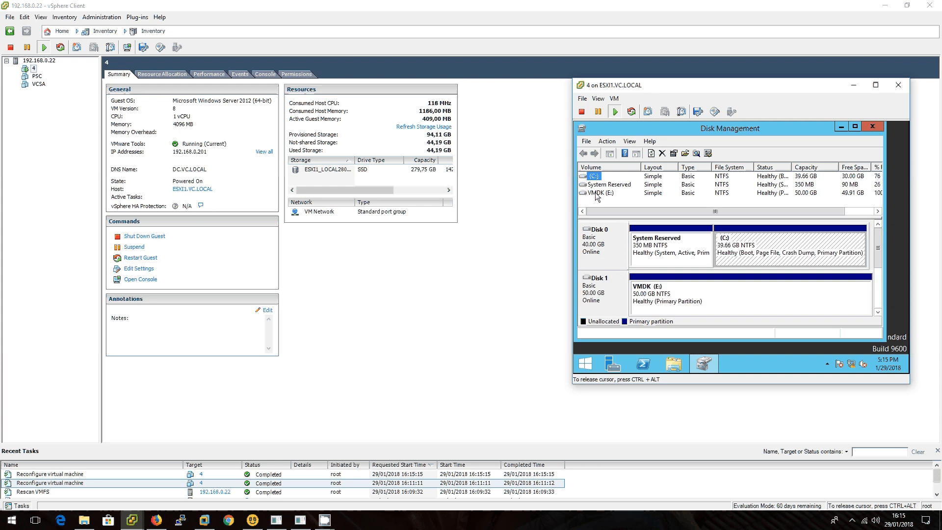
right_click(592, 175)
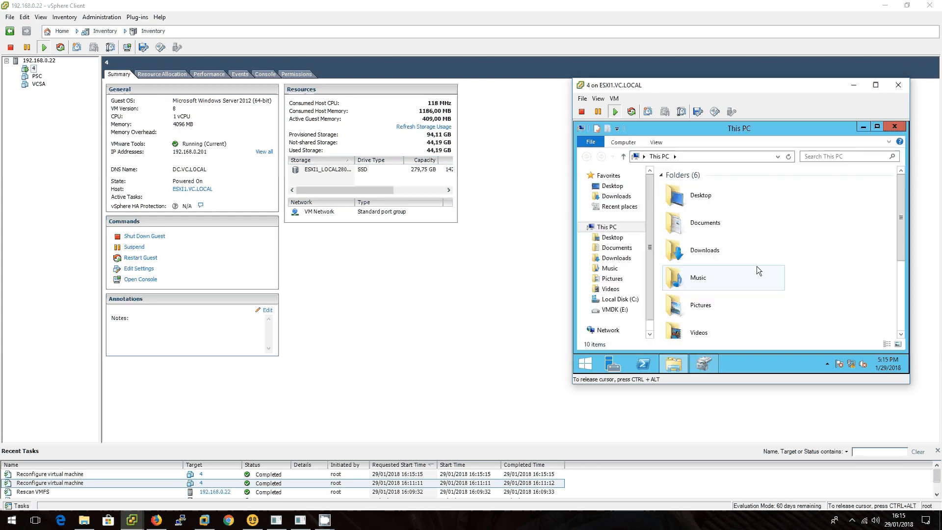
click(615, 299)
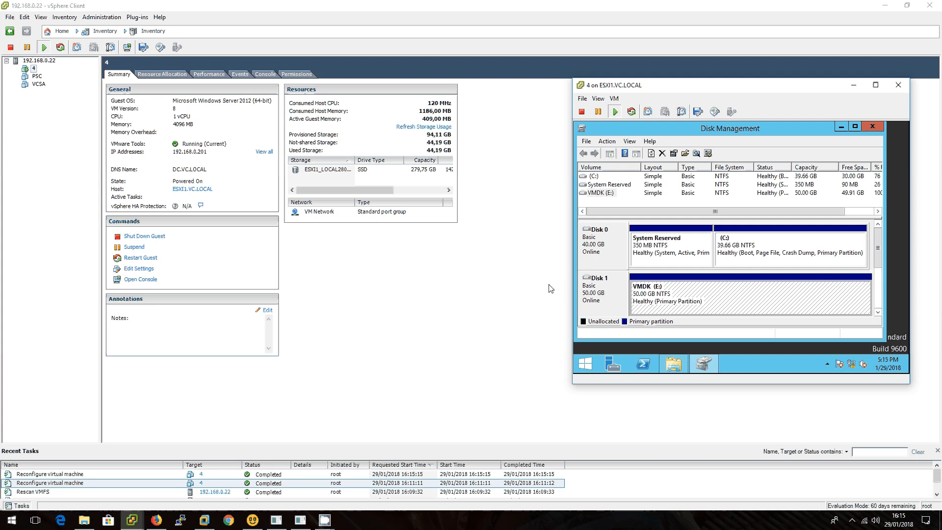
mouse_move(559, 281)
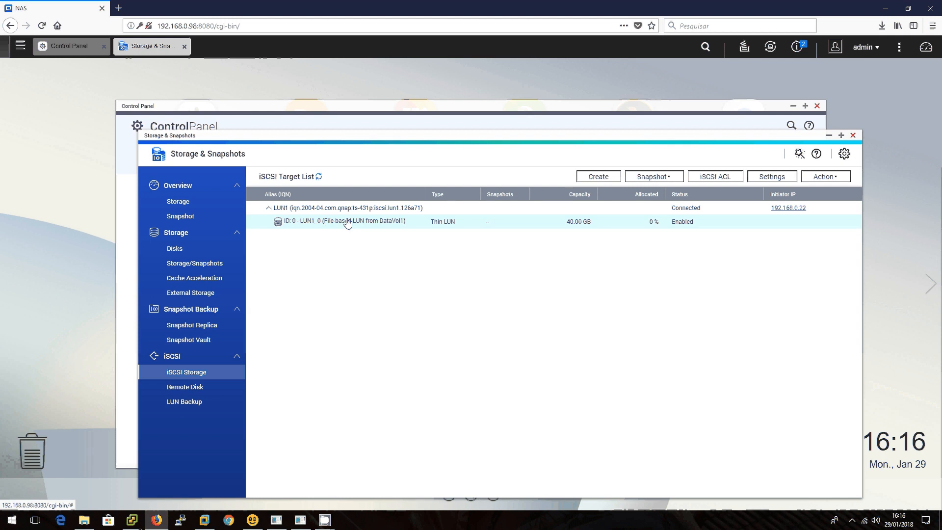
Modify LUN1_0's capacity to 55 GB and confirm the resize.
click(825, 175)
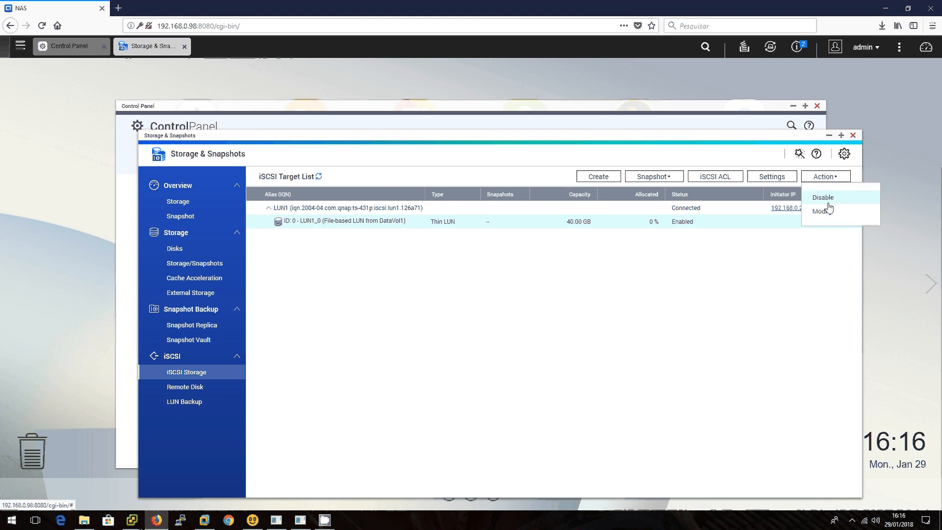
click(821, 211)
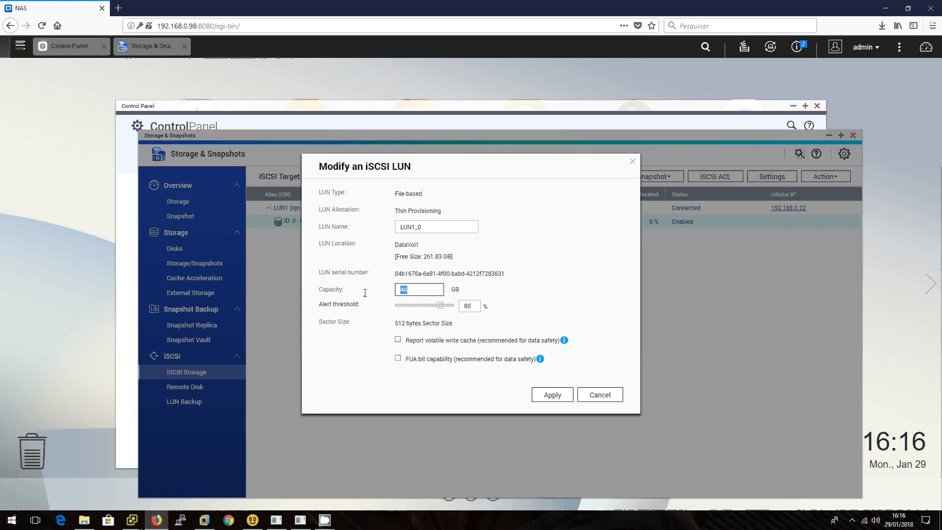
text(50)
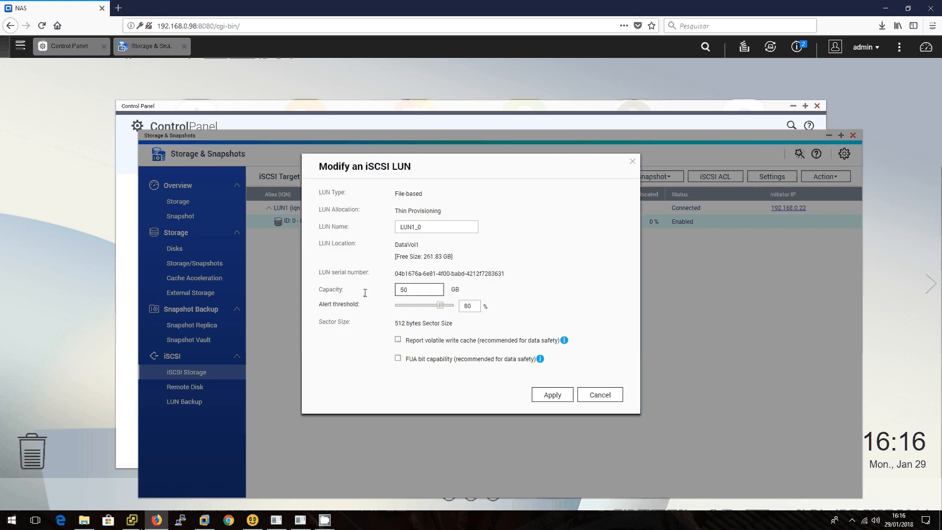
text(55)
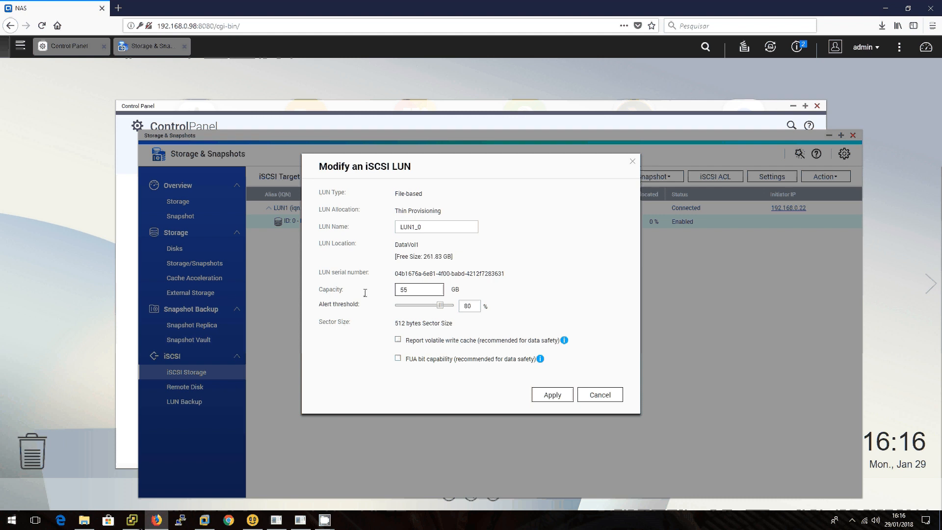
click(550, 394)
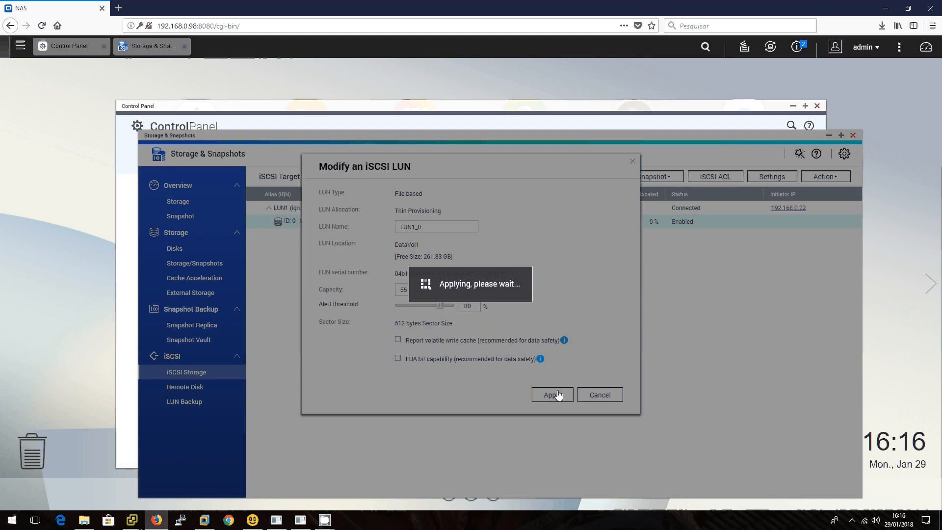
click(550, 395)
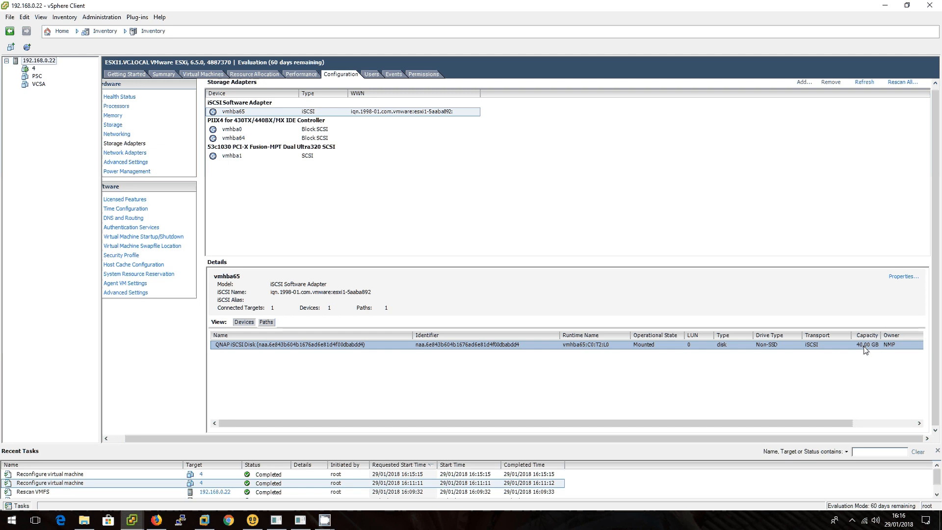
Rescan the vmhba65 iSCSI adapter and refresh so the QNAP disk shows 55 GB.
right_click(232, 112)
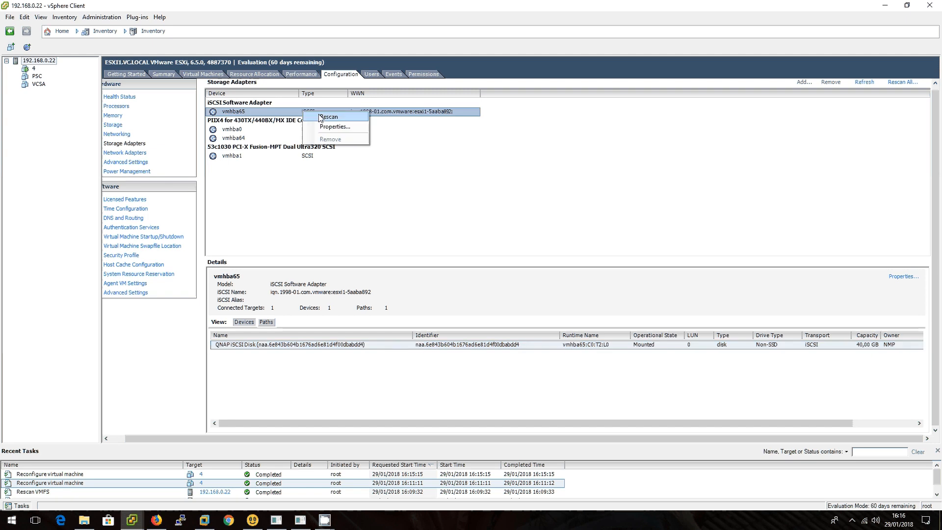
click(329, 116)
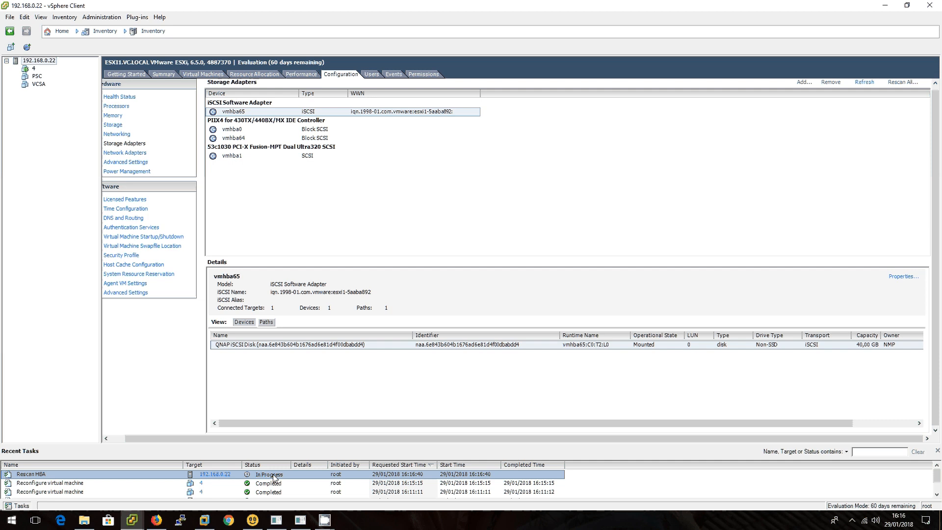
mouse_move(289, 485)
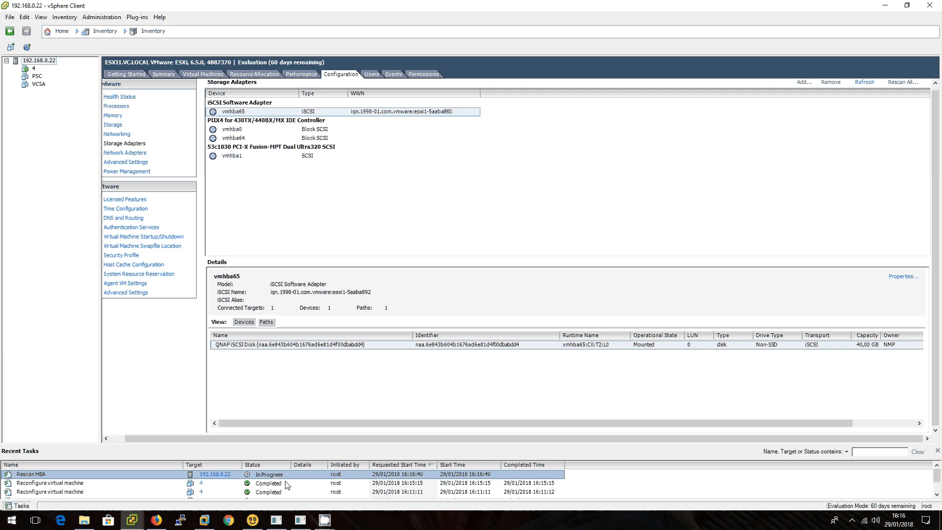
mouse_move(305, 504)
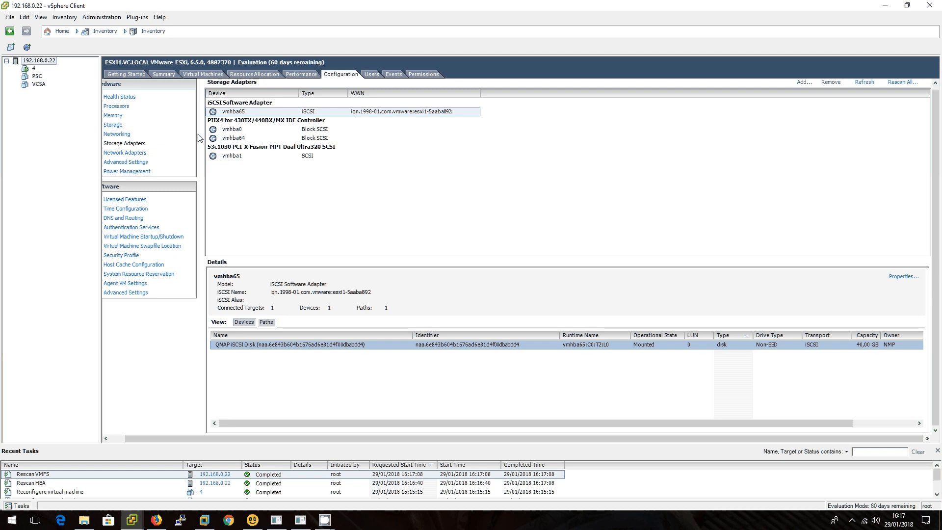
click(863, 82)
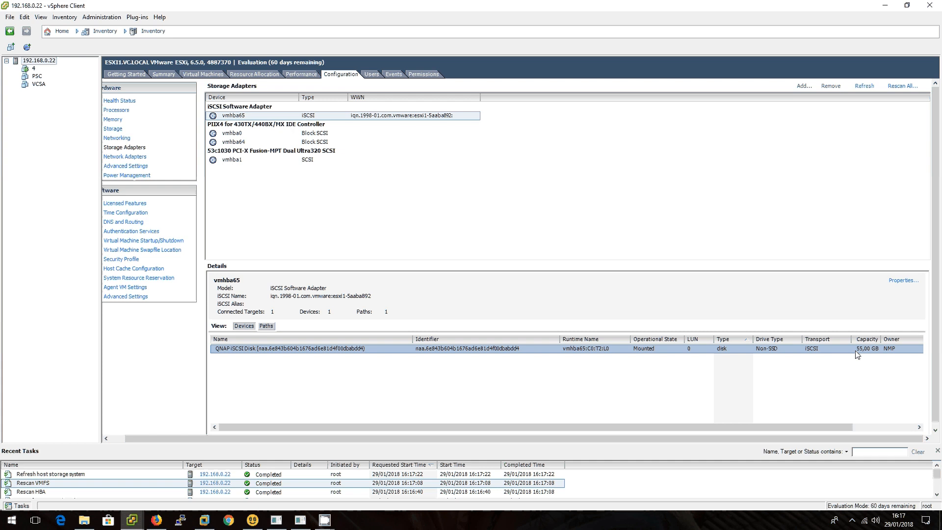
mouse_move(589, 343)
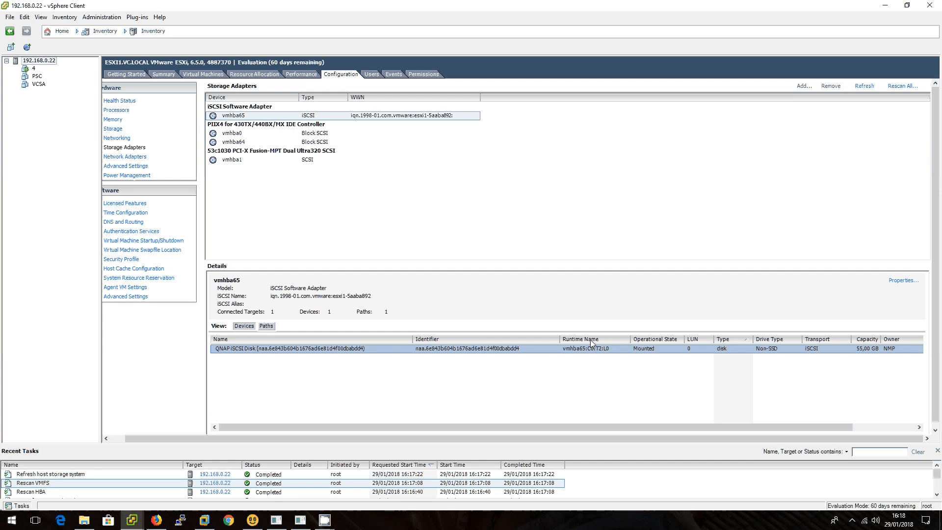
mouse_move(611, 361)
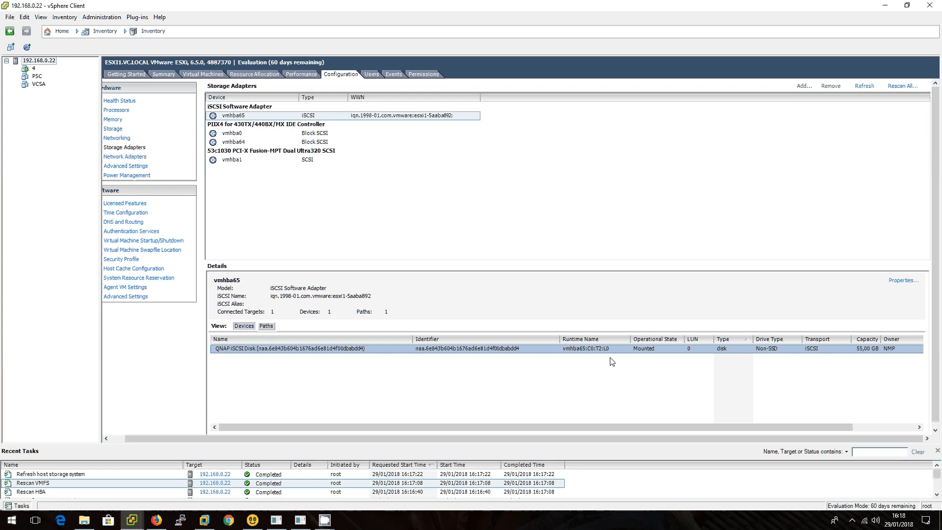
mouse_move(555, 348)
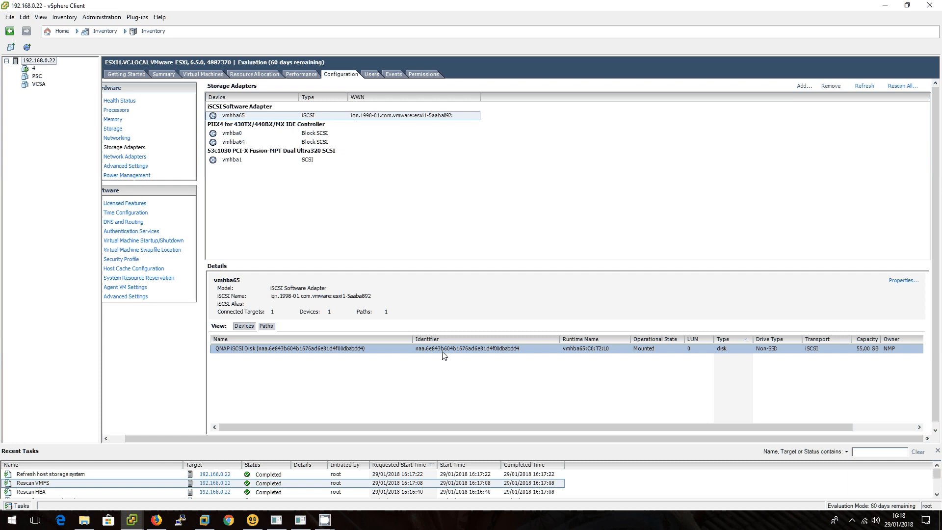
mouse_move(476, 353)
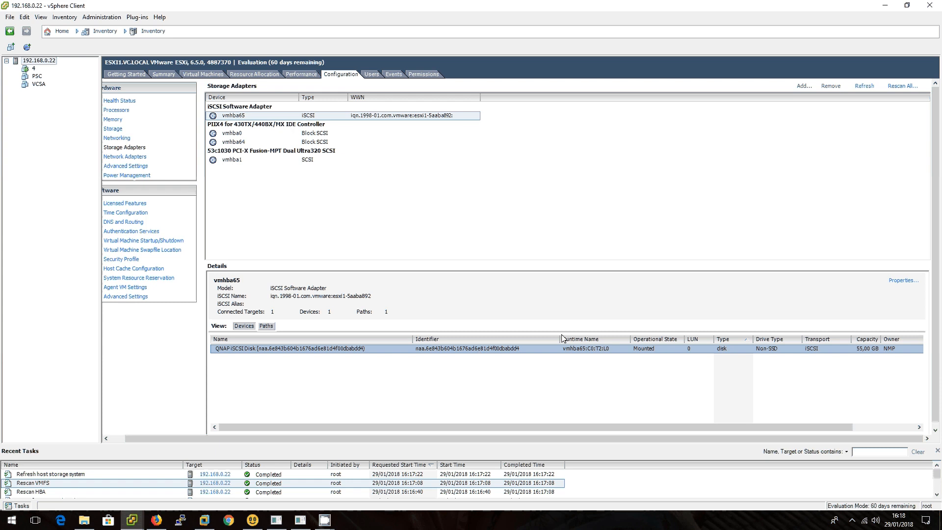
mouse_move(635, 370)
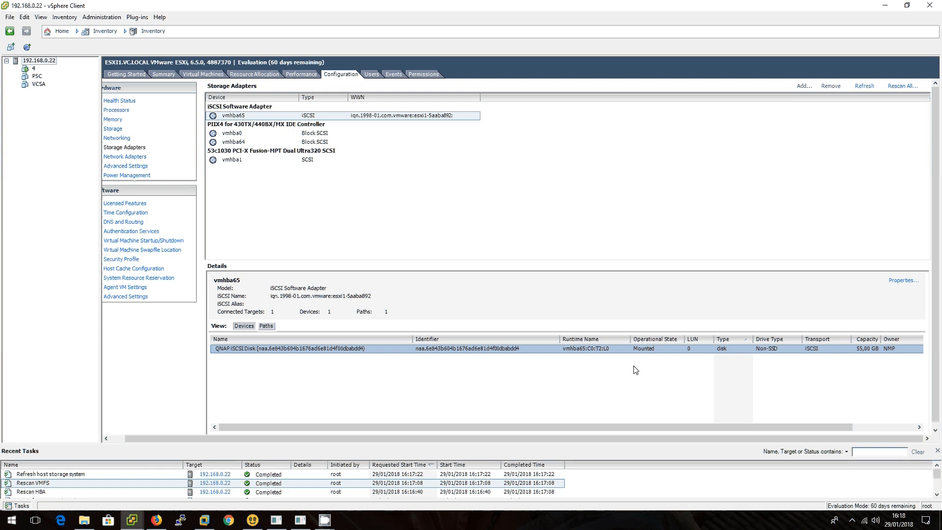
mouse_move(555, 345)
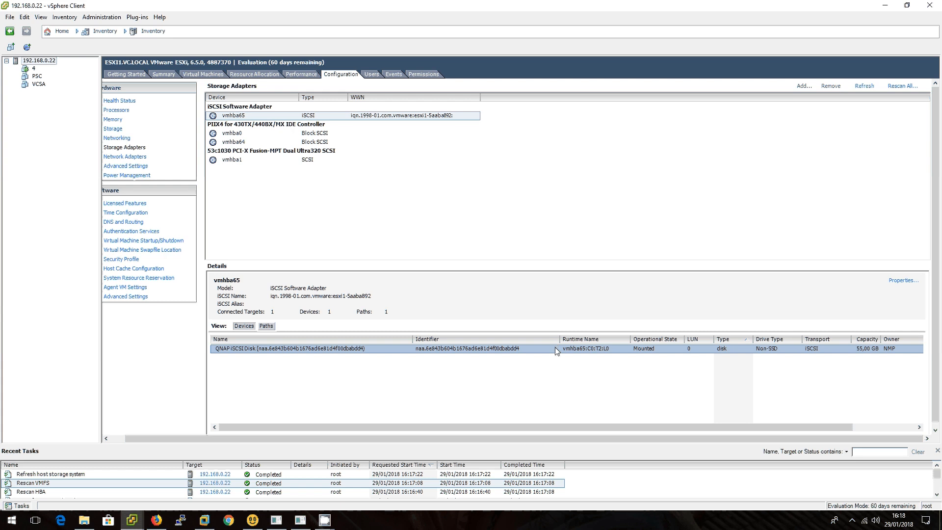
mouse_move(576, 341)
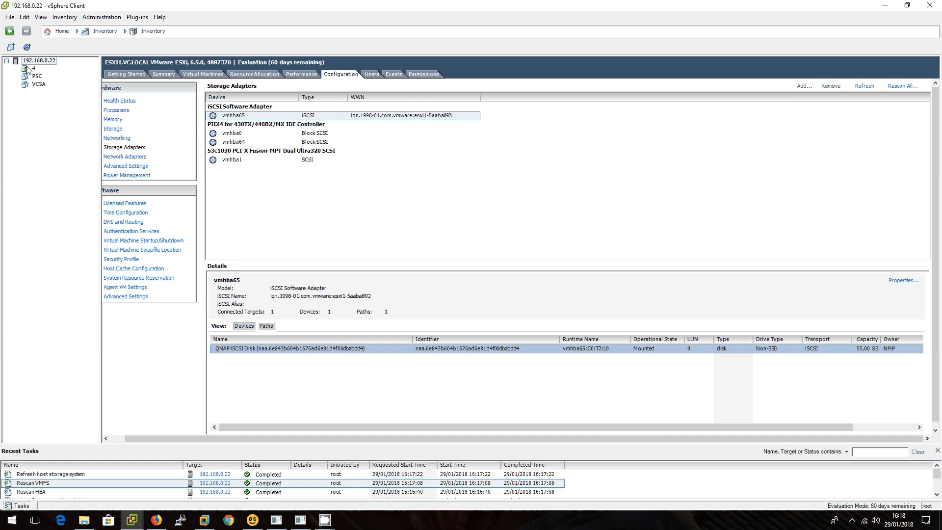
Add a new hard disk to VM 4 as a Raw Device Mapping using the 55 GB QNAP LUN.
right_click(32, 69)
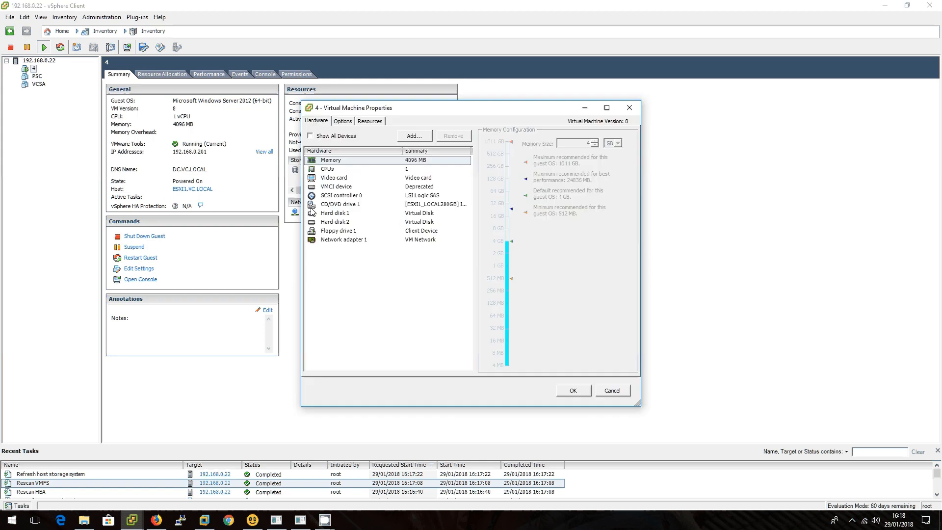
click(413, 136)
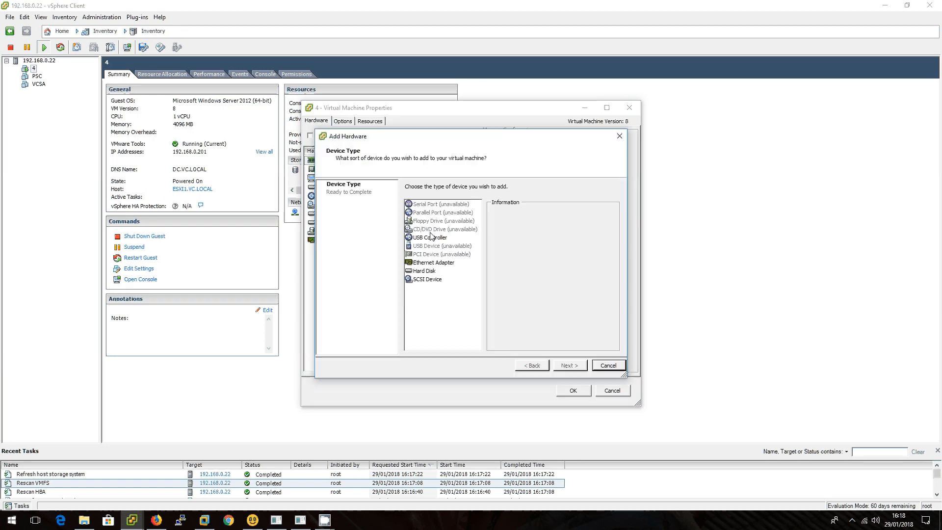
click(424, 271)
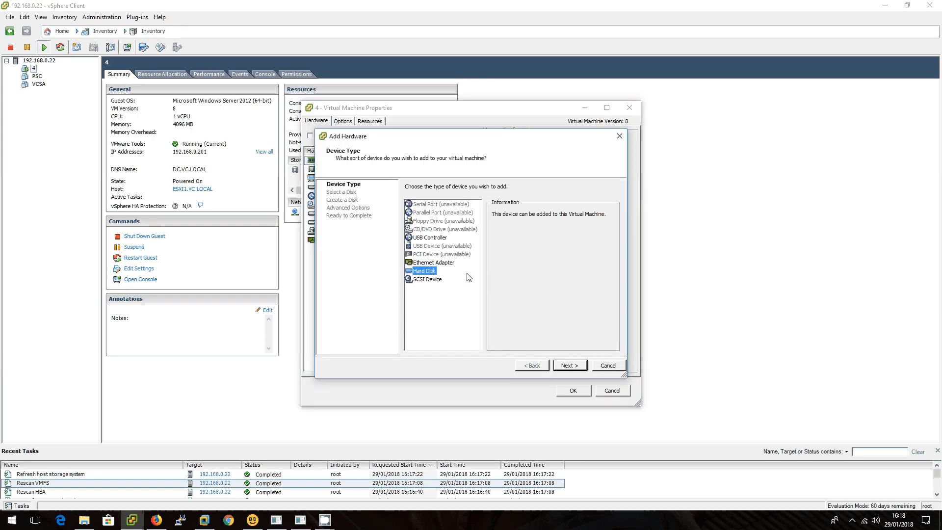
click(568, 365)
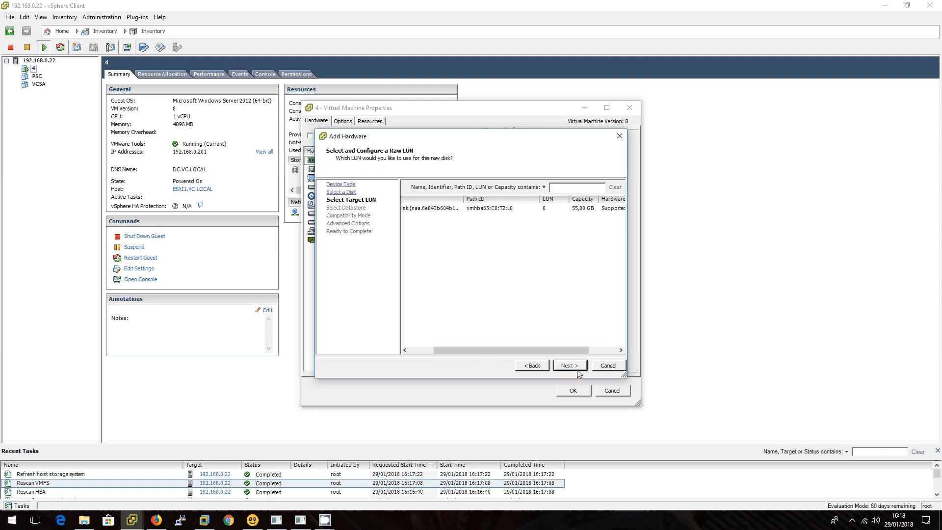
click(568, 365)
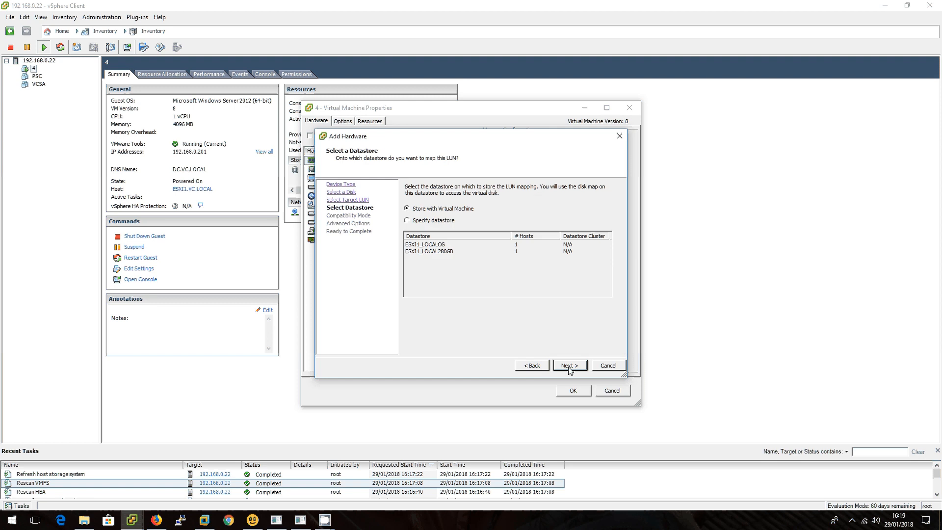
Store the mapping file on ESXI1_LOCALOS, keep default compatibility and options, and apply the disk to VM 4.
click(407, 219)
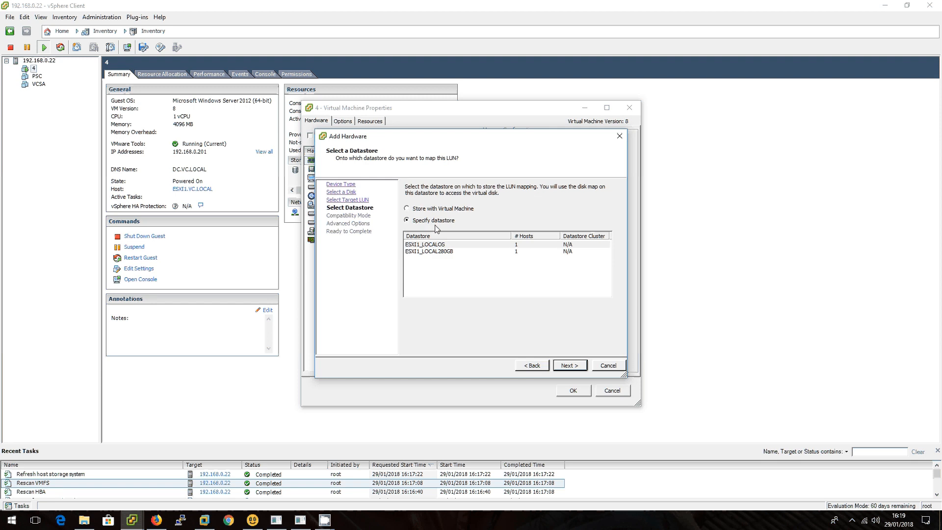
click(424, 244)
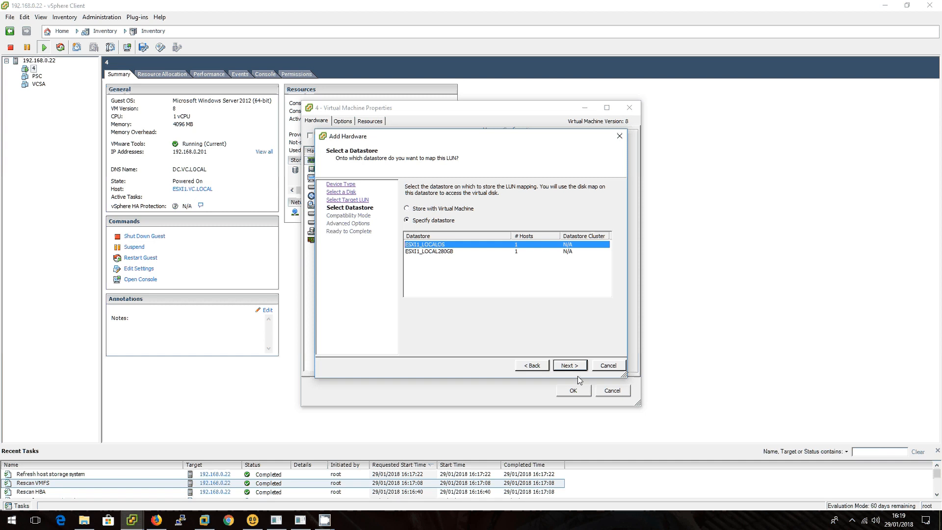
click(568, 365)
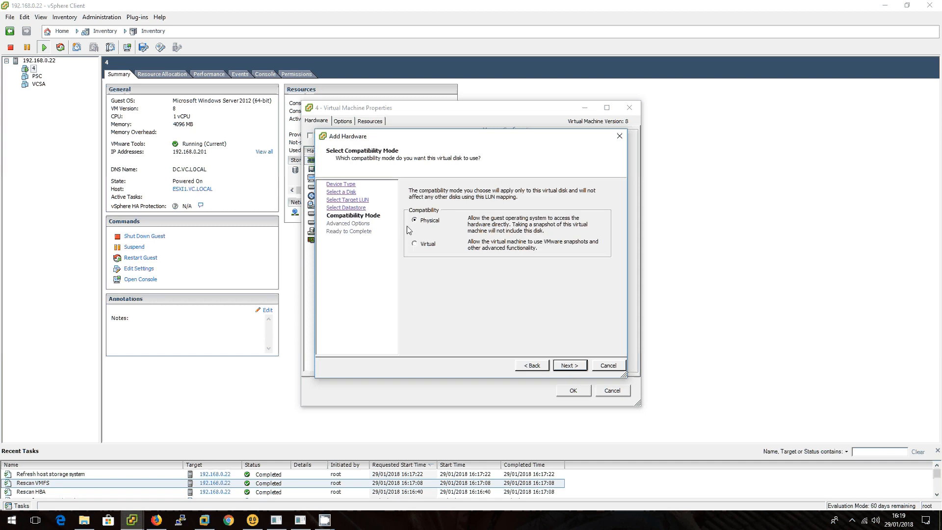
click(568, 365)
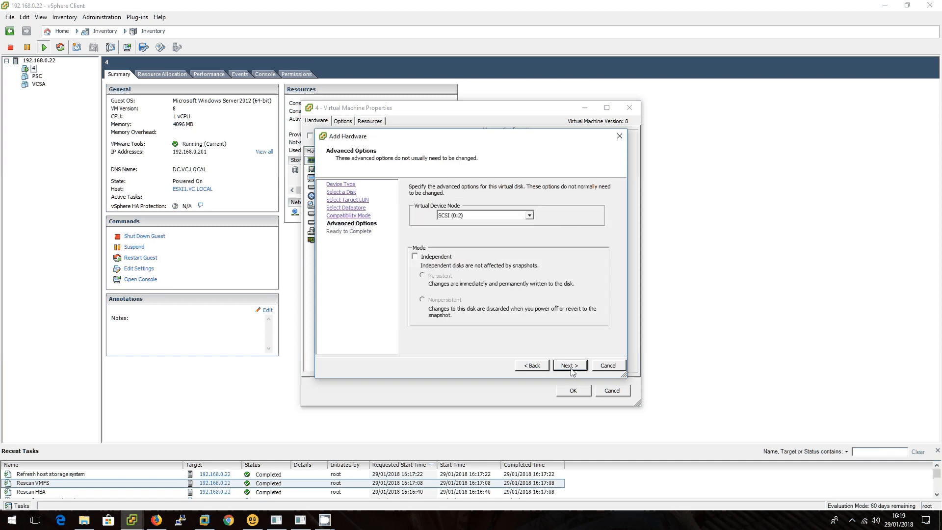
click(568, 364)
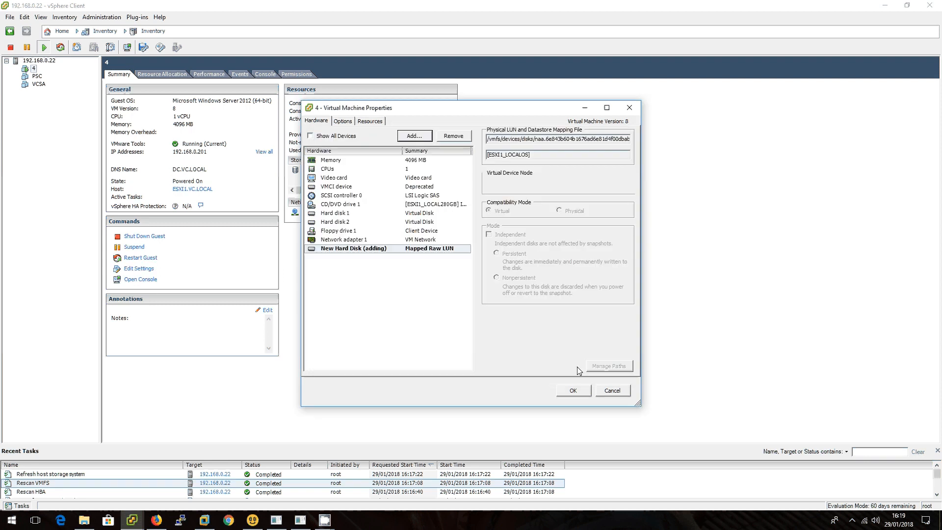
click(571, 390)
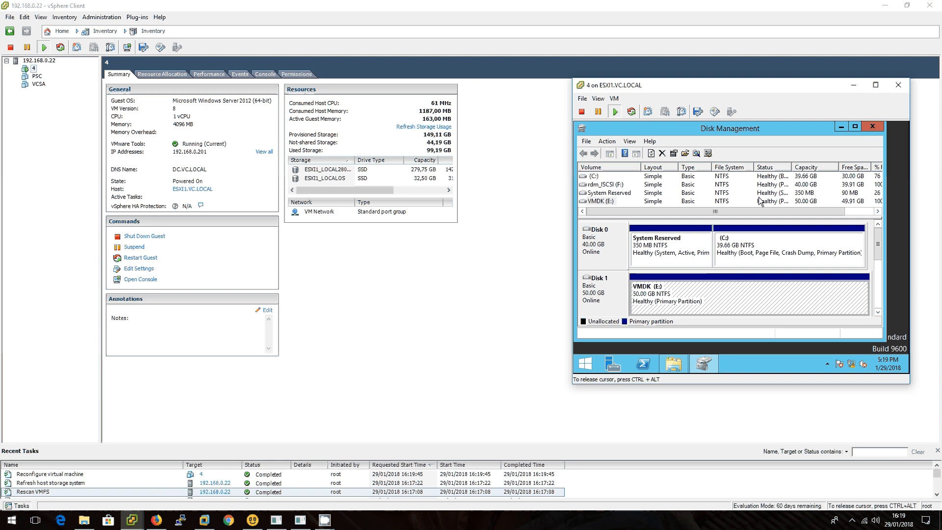
In the guest's Disk Management, start Extend Volume on the rdm_iSCSI (F:) volume.
click(856, 127)
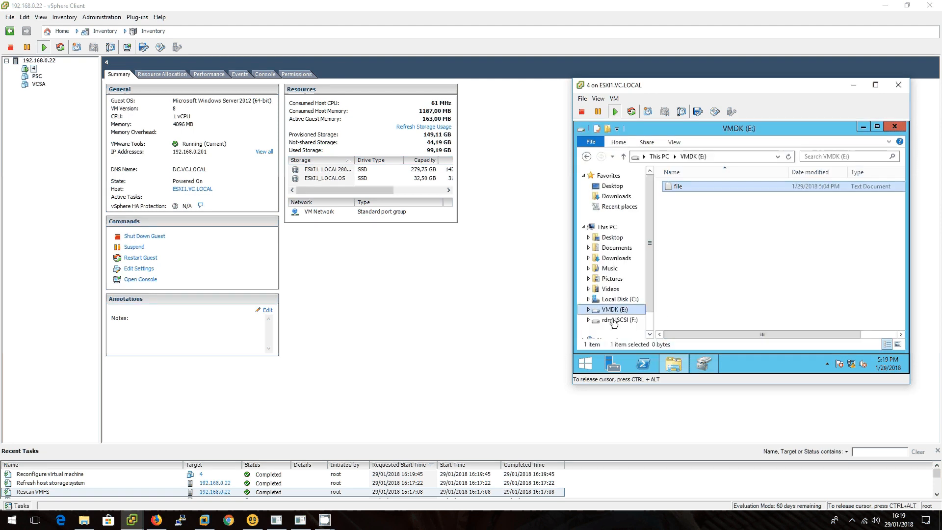
click(619, 320)
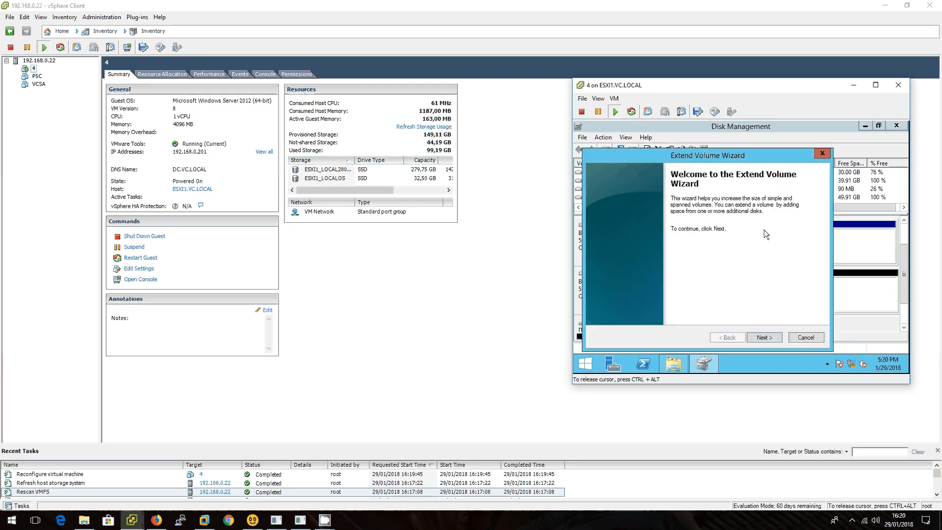
Extend rdm_iSCSI (F:) by all 15360 MB of free space.
click(763, 337)
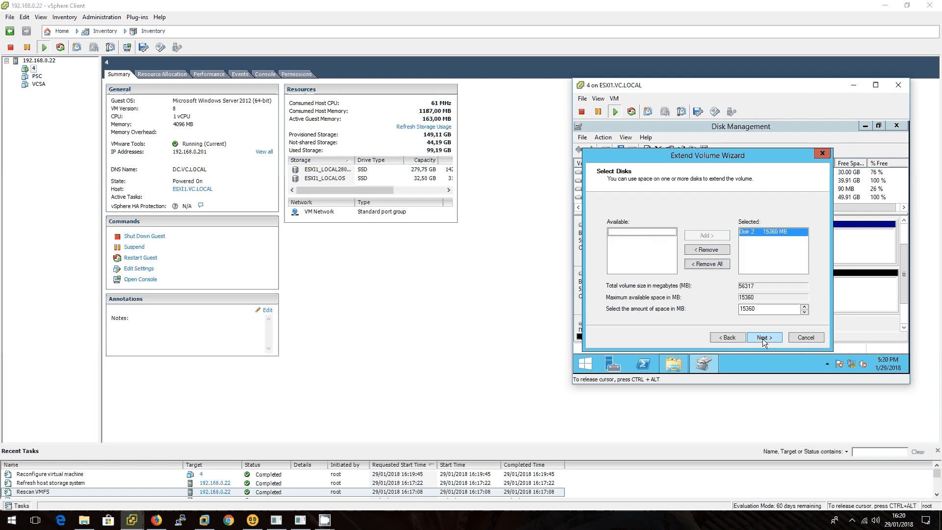
click(763, 337)
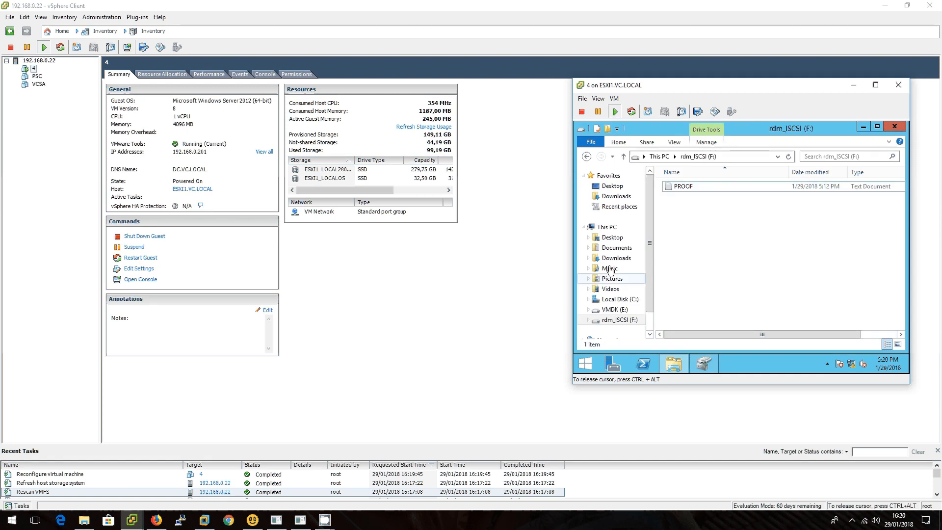
Check in This PC that F: reports 54.9 GB and still holds the PROOF document.
click(606, 226)
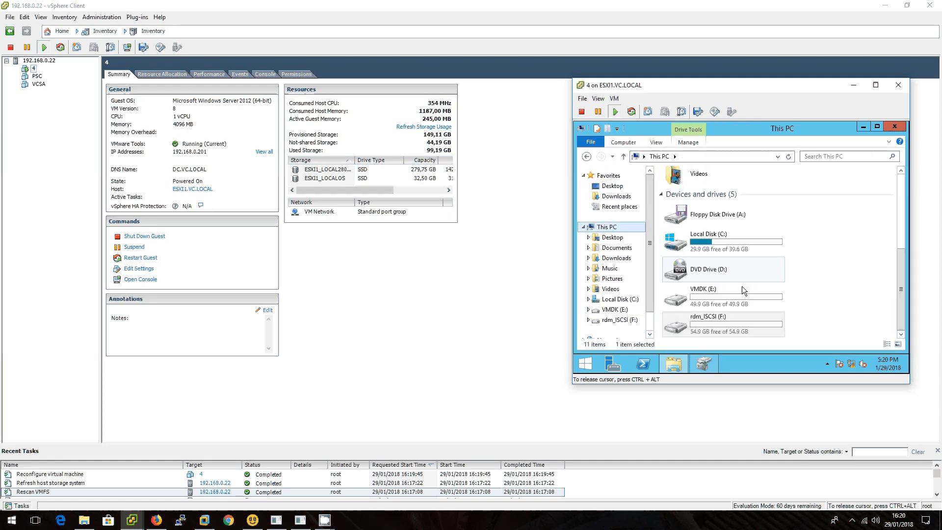
click(721, 320)
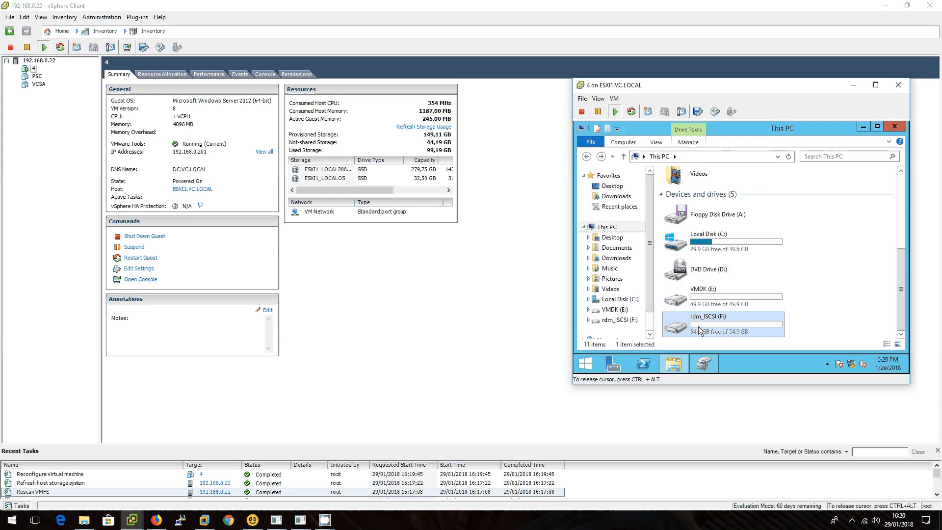
click(723, 296)
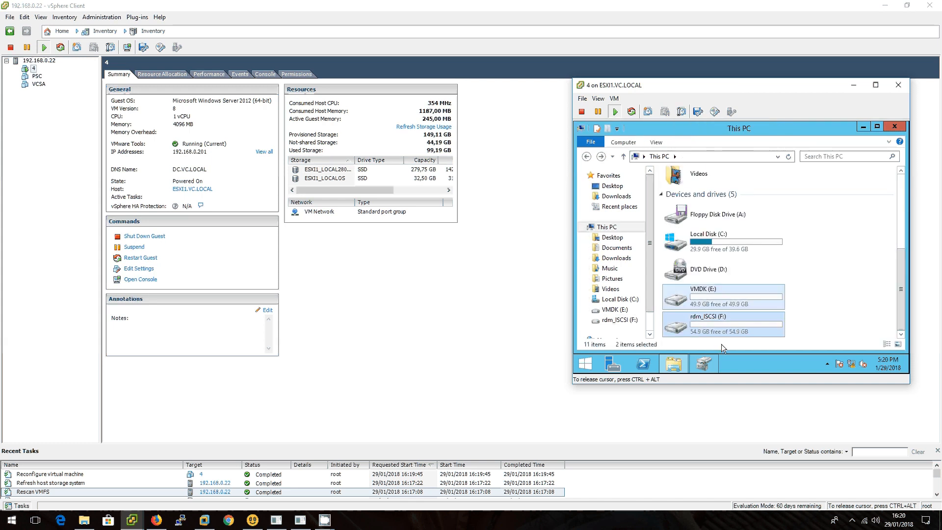
click(721, 325)
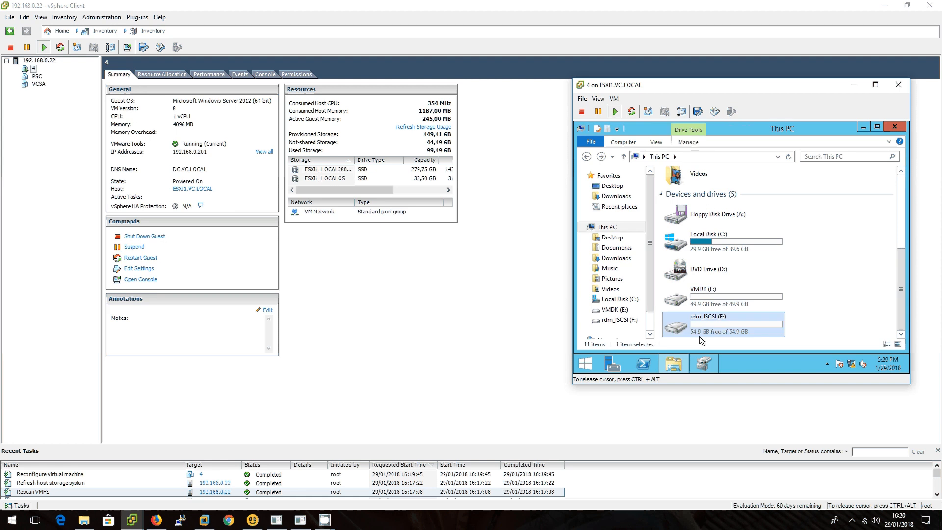
double_click(722, 317)
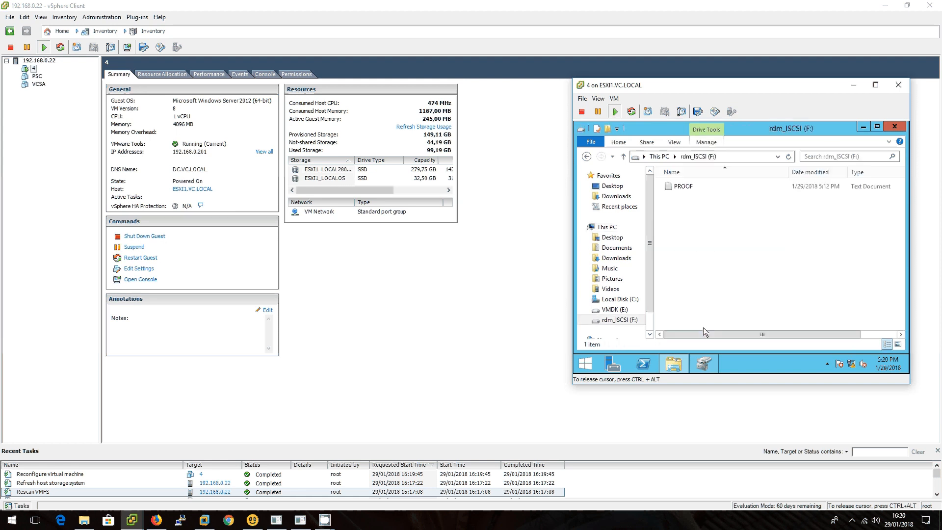
click(683, 185)
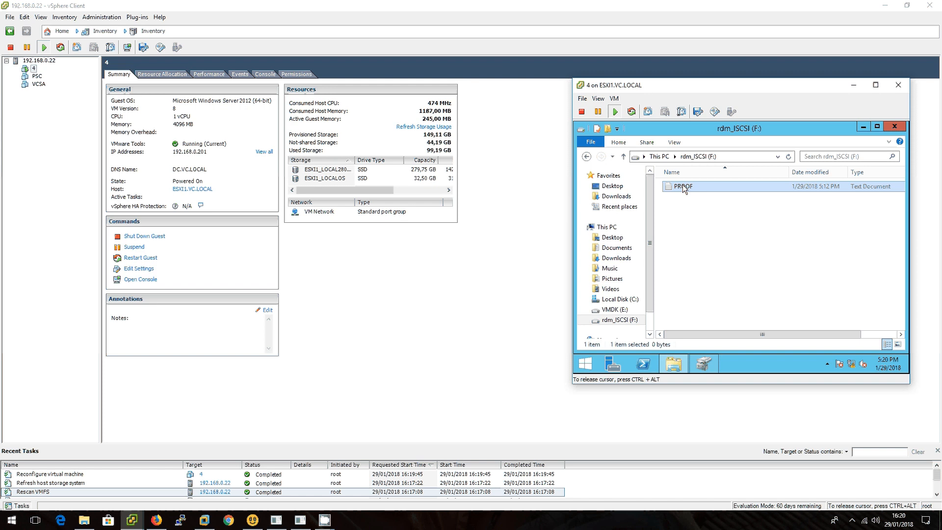
mouse_move(687, 203)
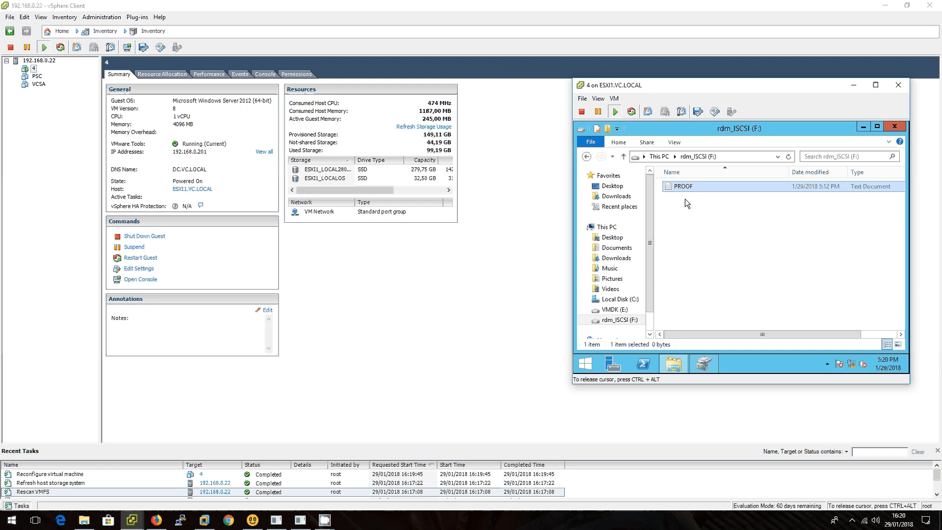